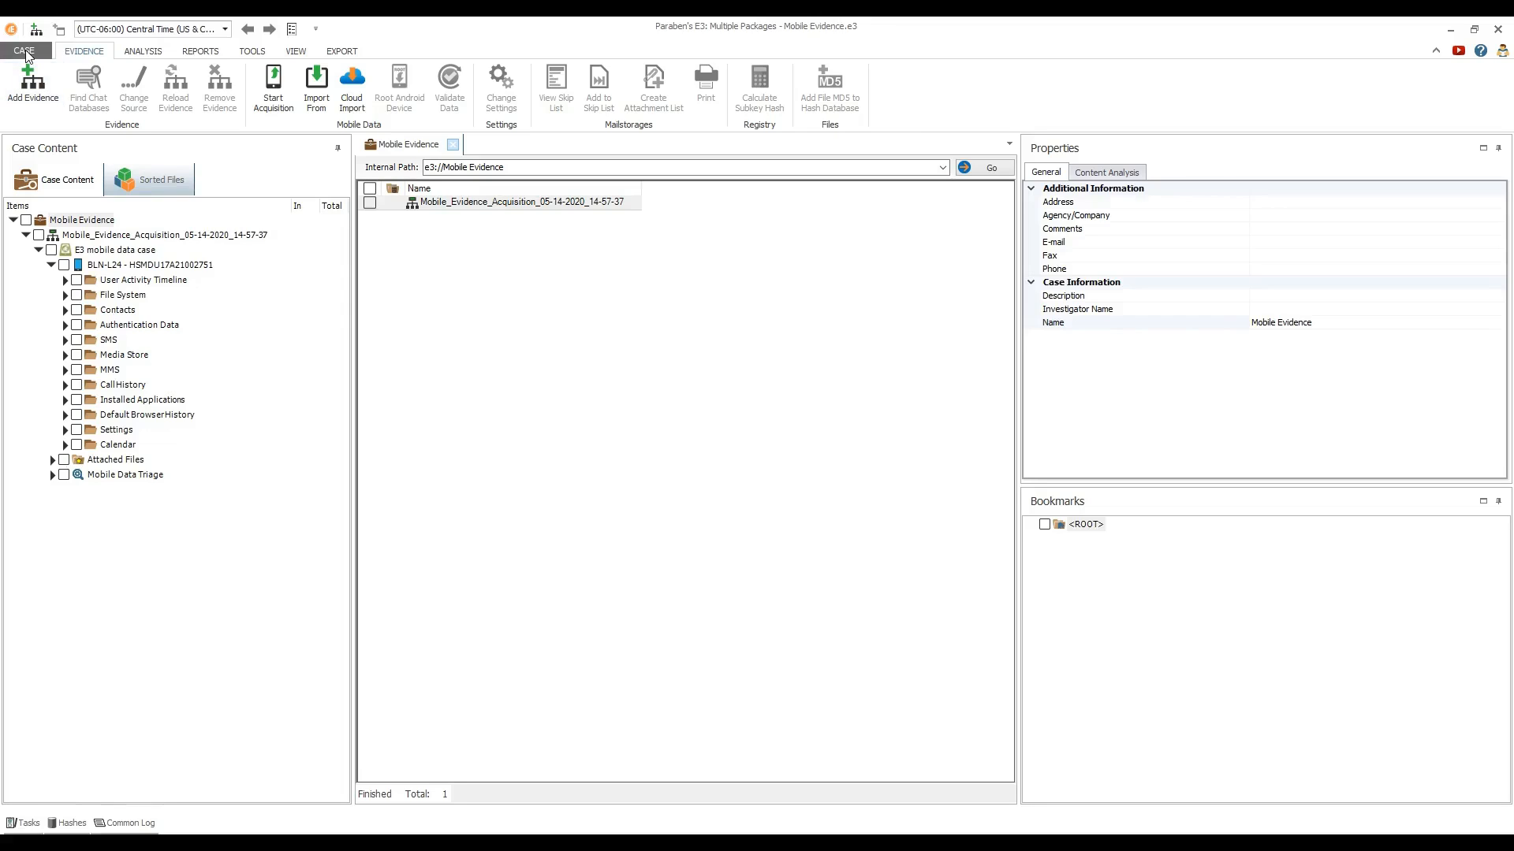
Show the CASE backstage menu with create, open, save and archive options
left_click(23, 52)
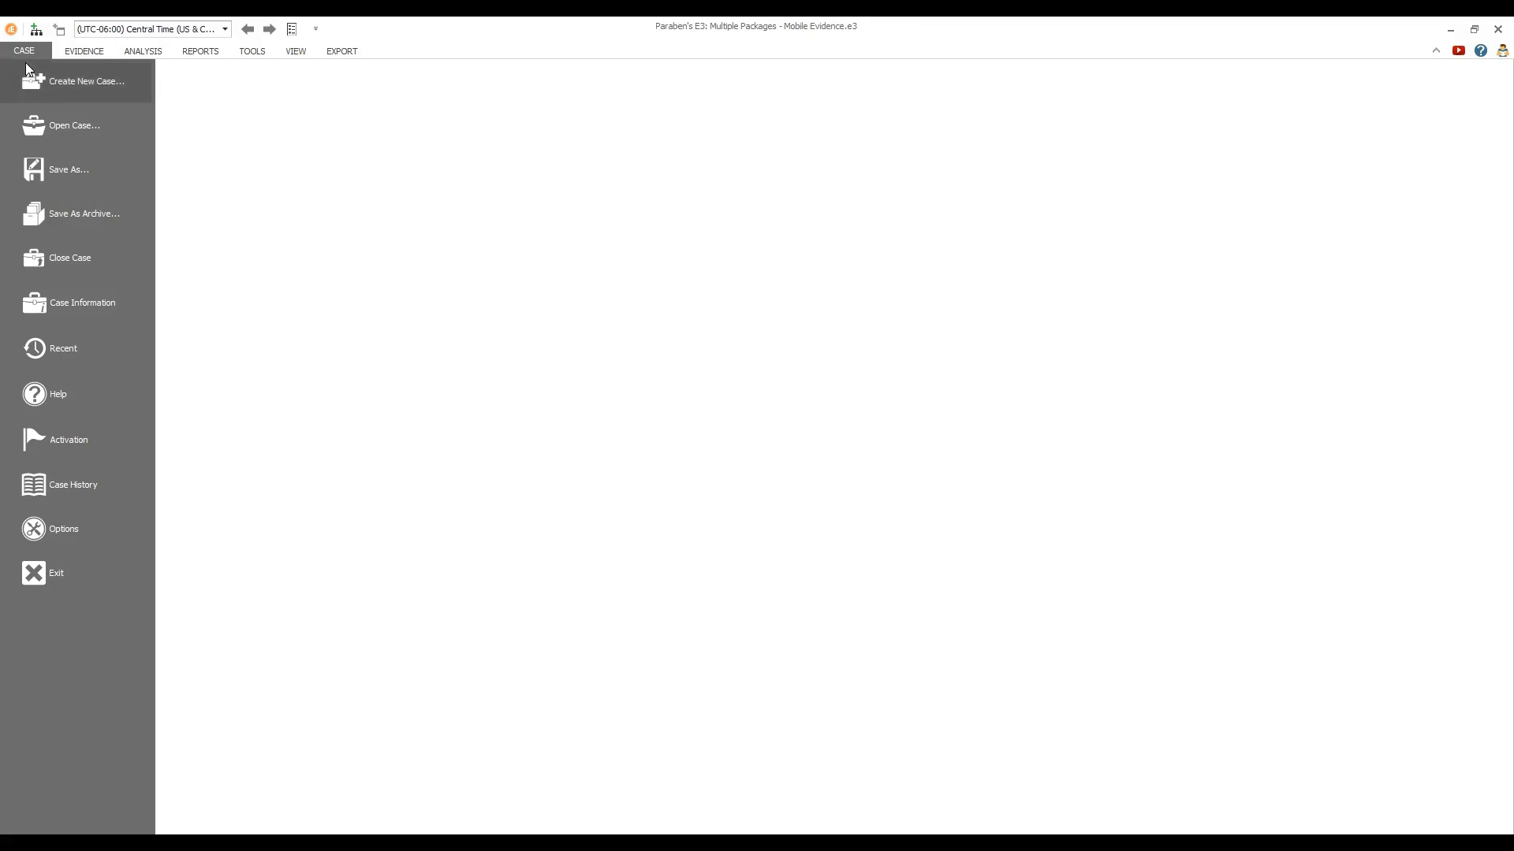
Archive the Mobile Evidence case as Mobile Evidence.zip on the Desktop and acknowledge the confirmation
left_click(83, 214)
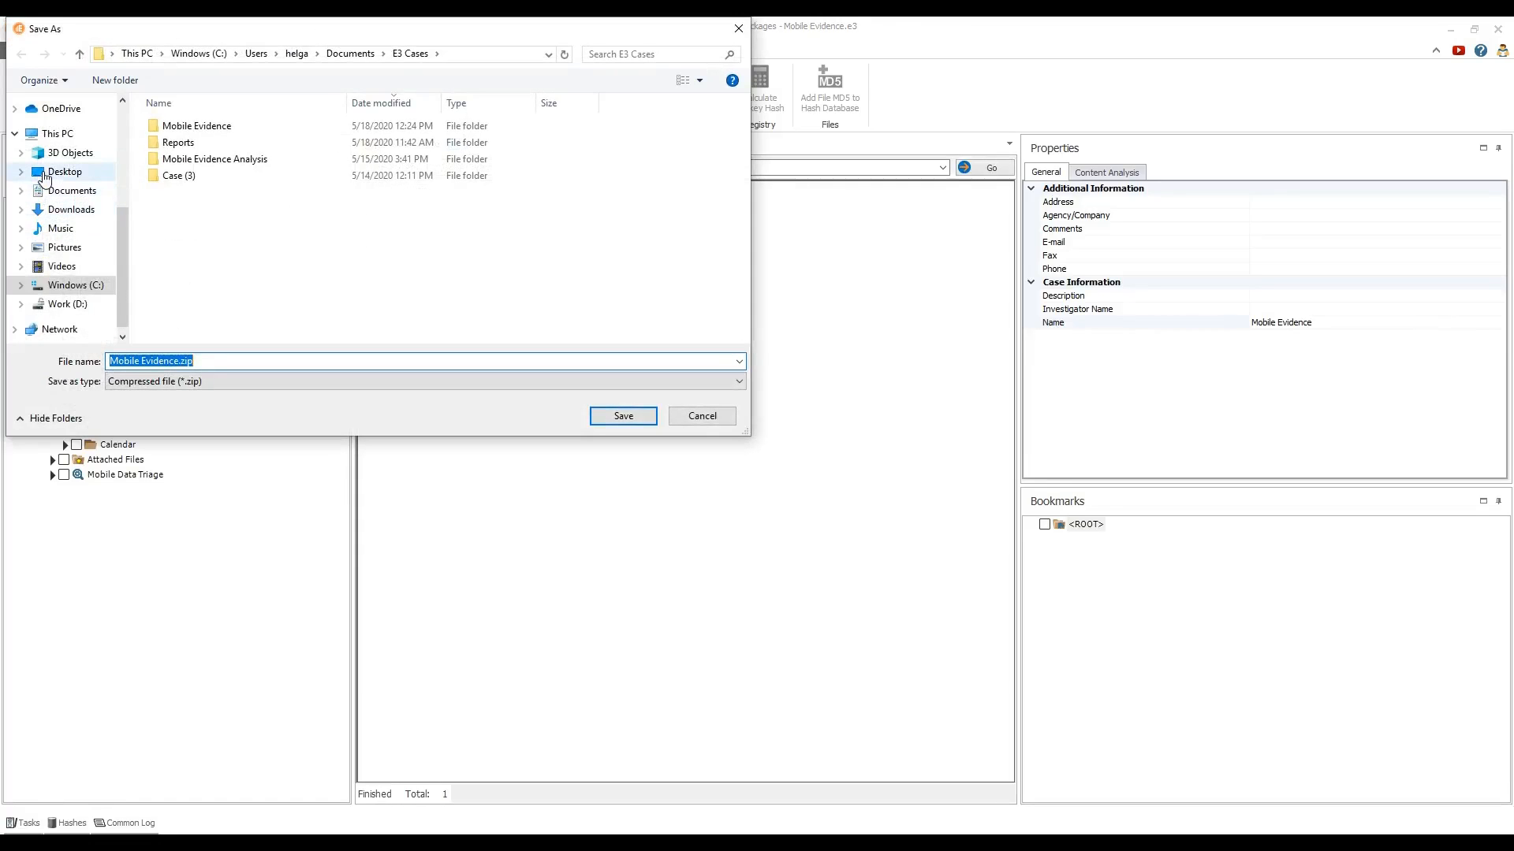
left_click(63, 172)
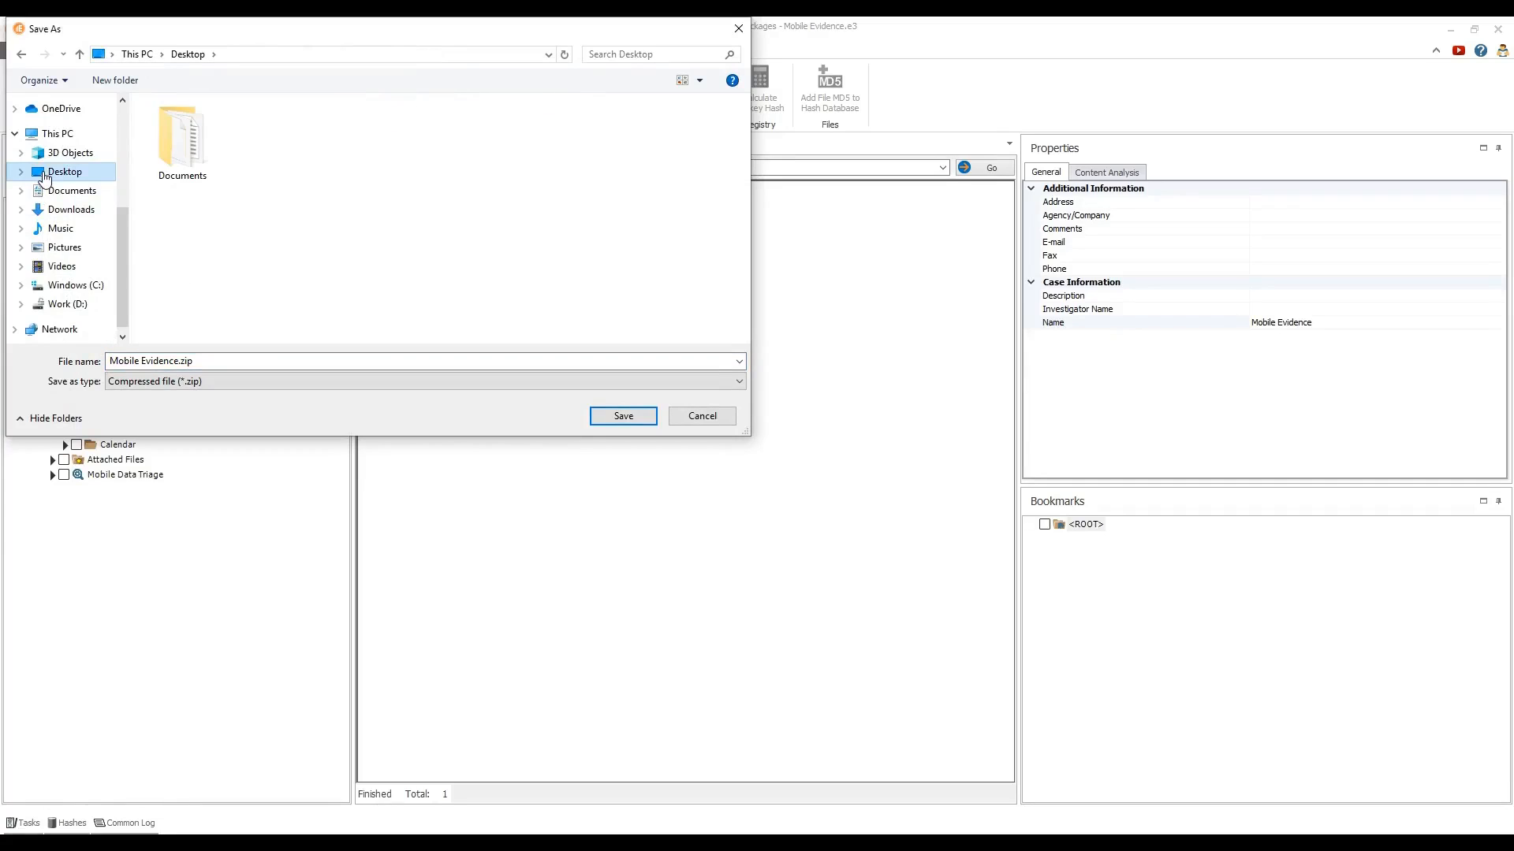
mouse_move(470, 359)
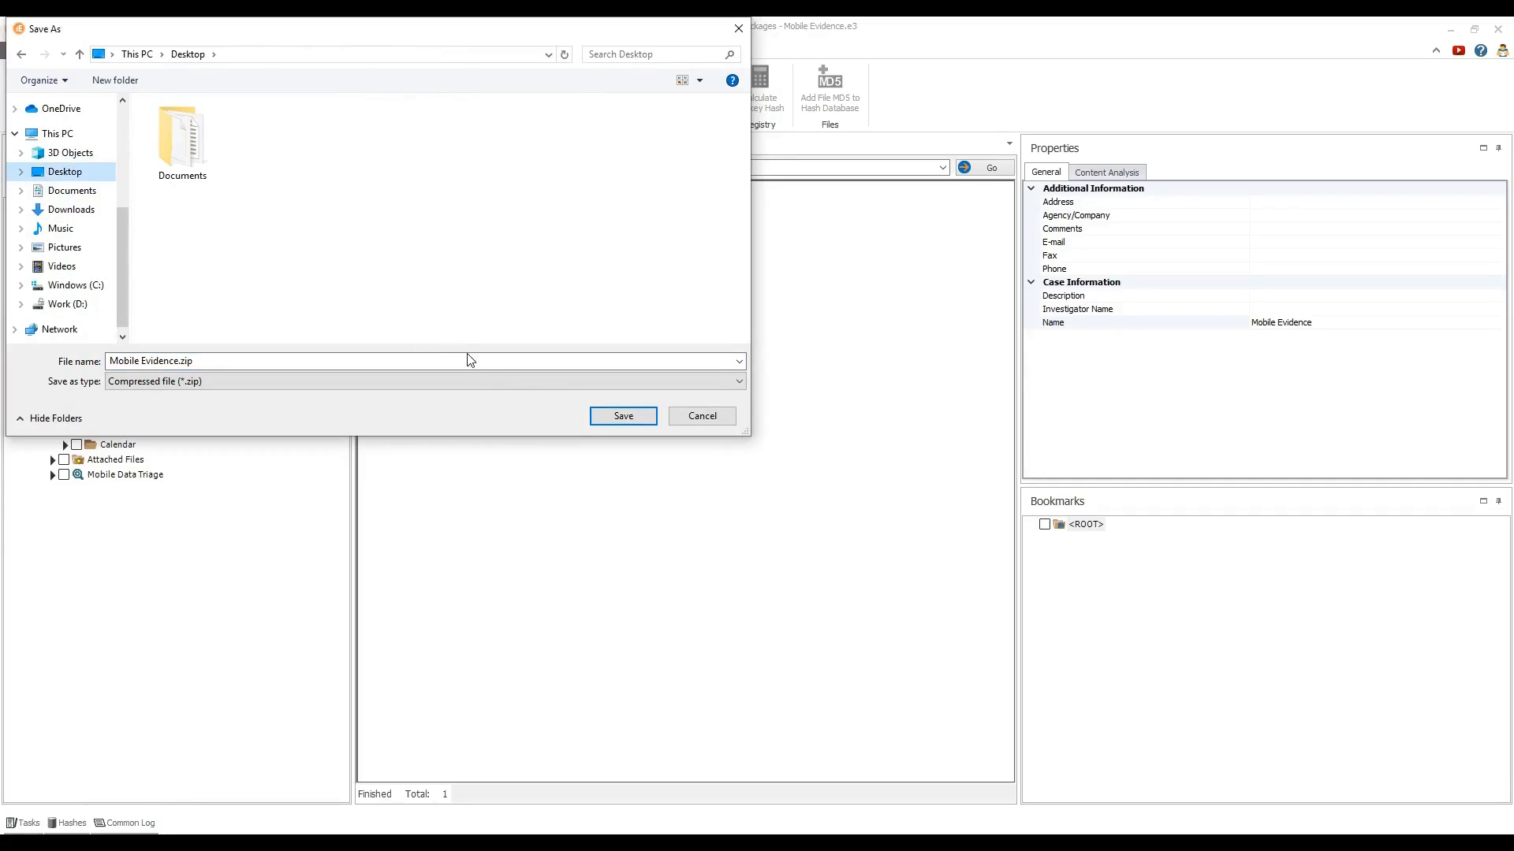
left_click(622, 416)
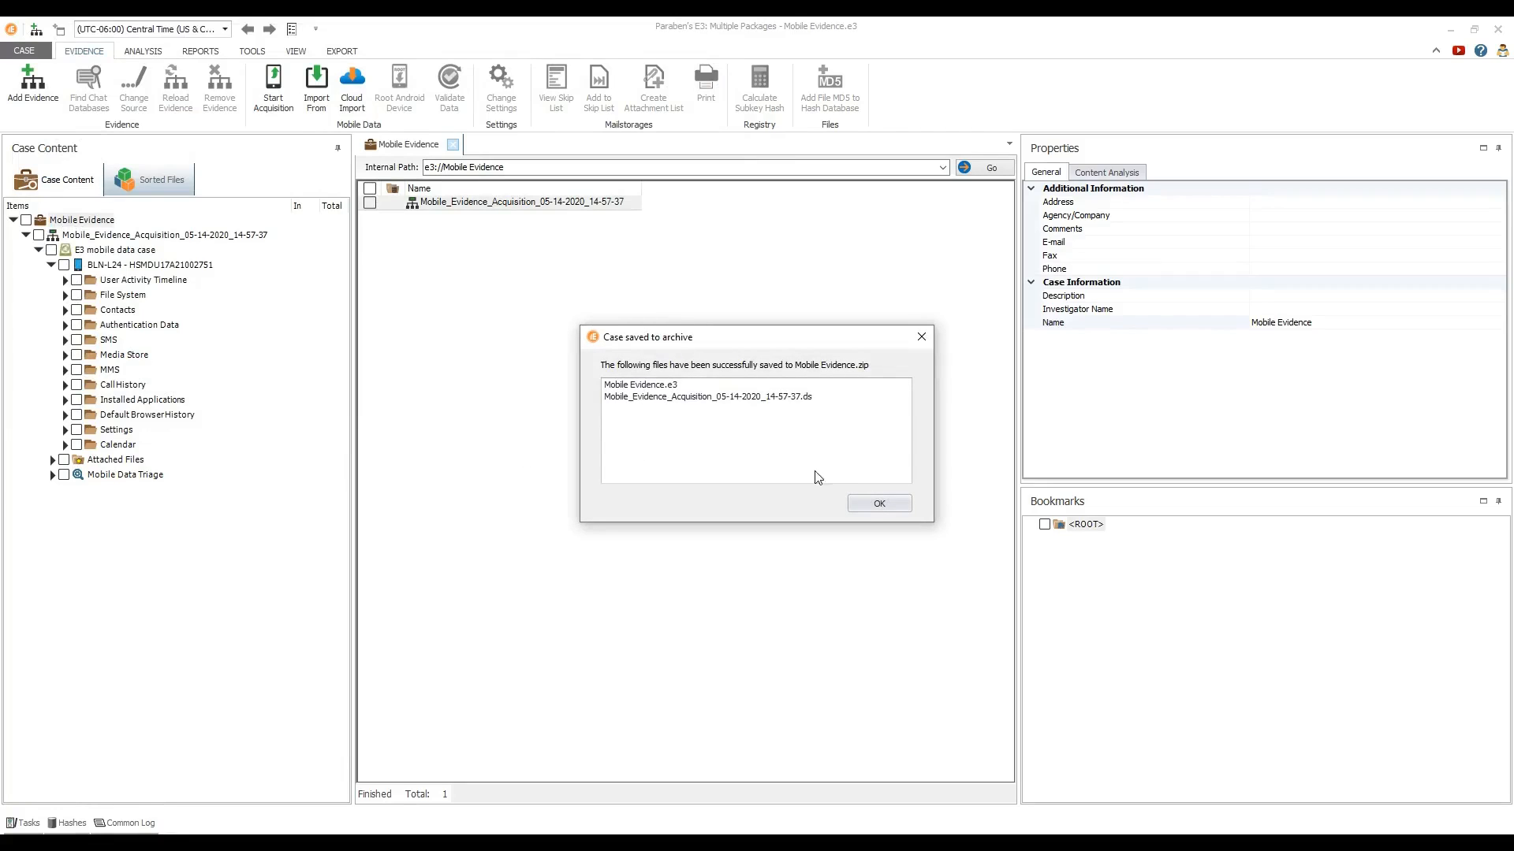
left_click(880, 503)
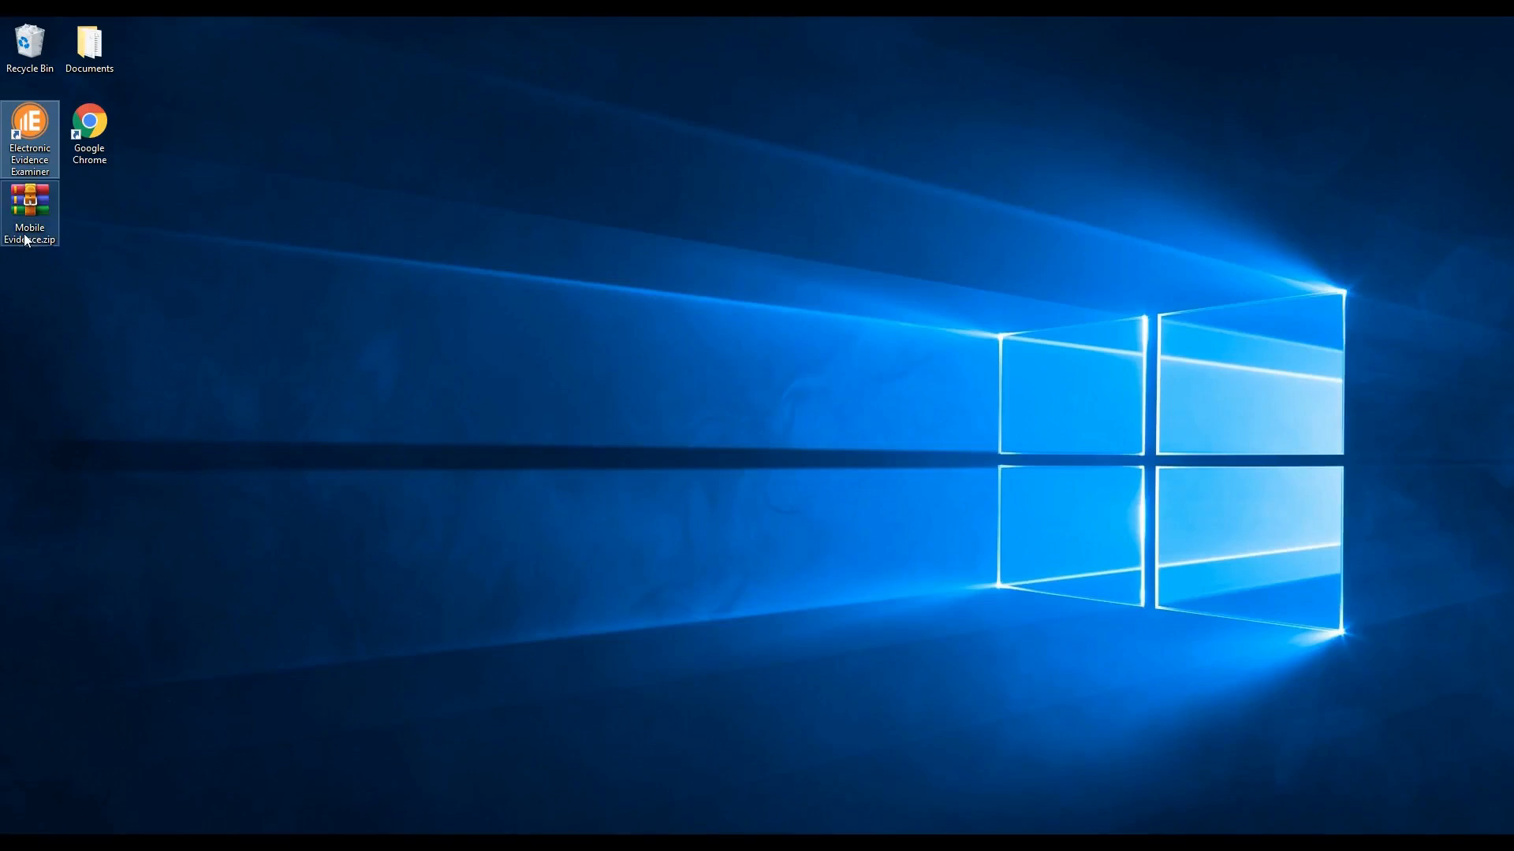
Extract Mobile Evidence.zip on the desktop and reopen the extracted case in E3
double_click(28, 202)
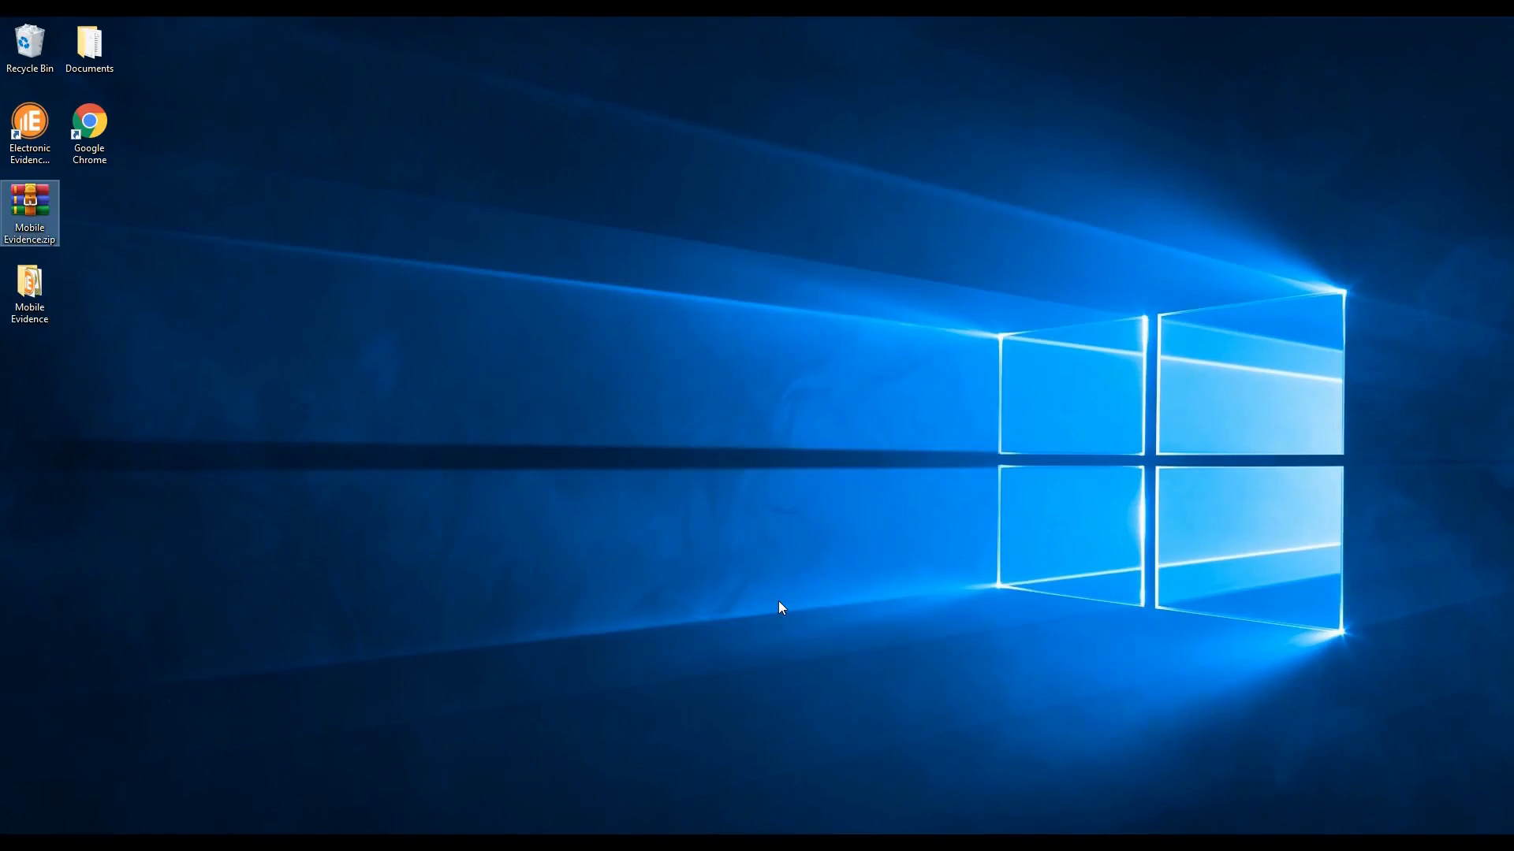
double_click(28, 286)
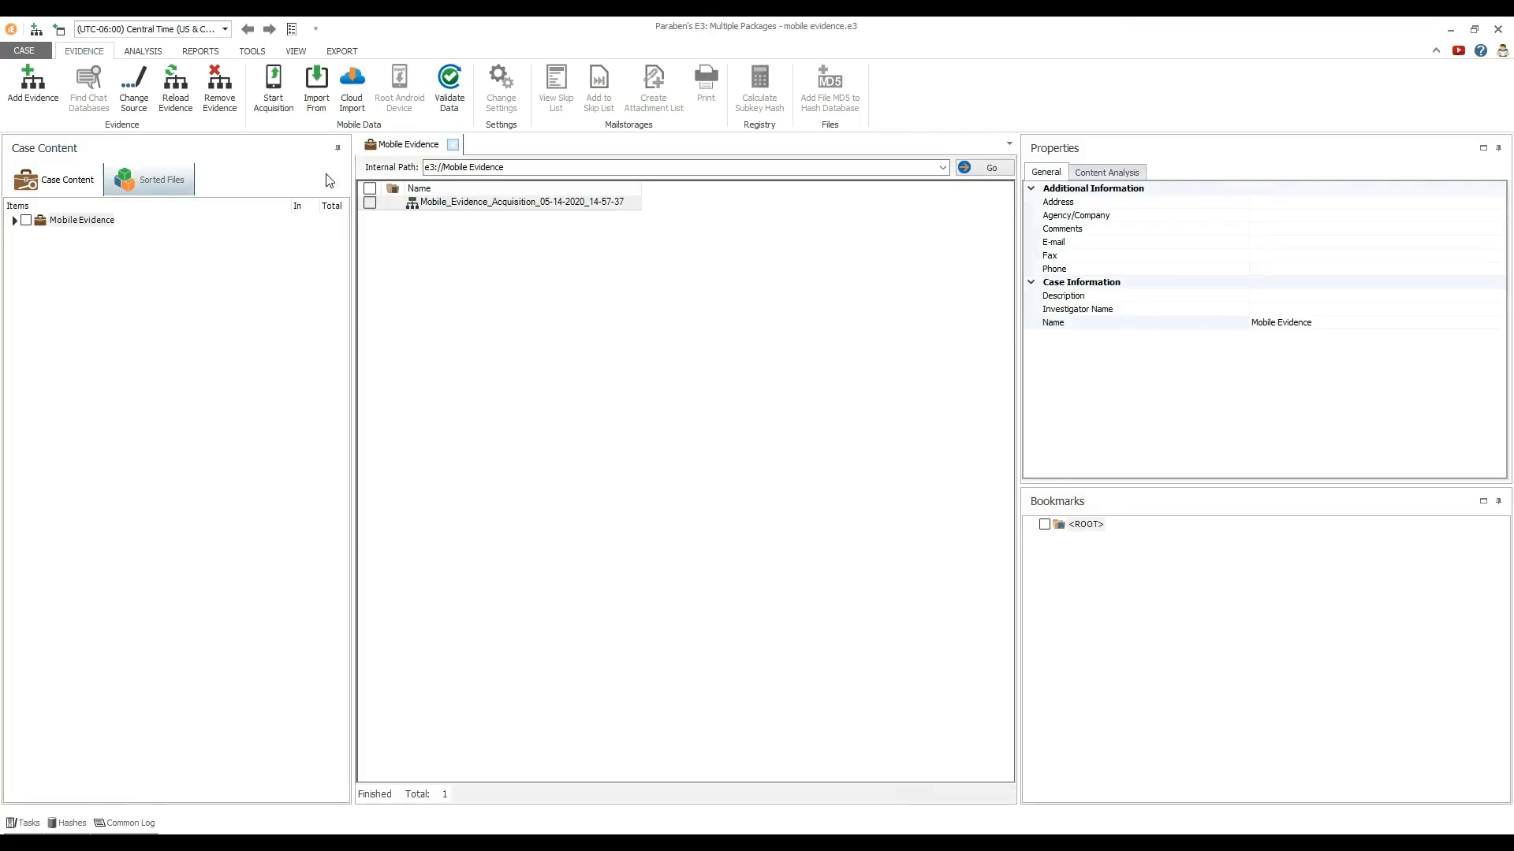
Expand the case tree to File System and list the storage folder's emulated and self contents with its actions showing
left_click(17, 219)
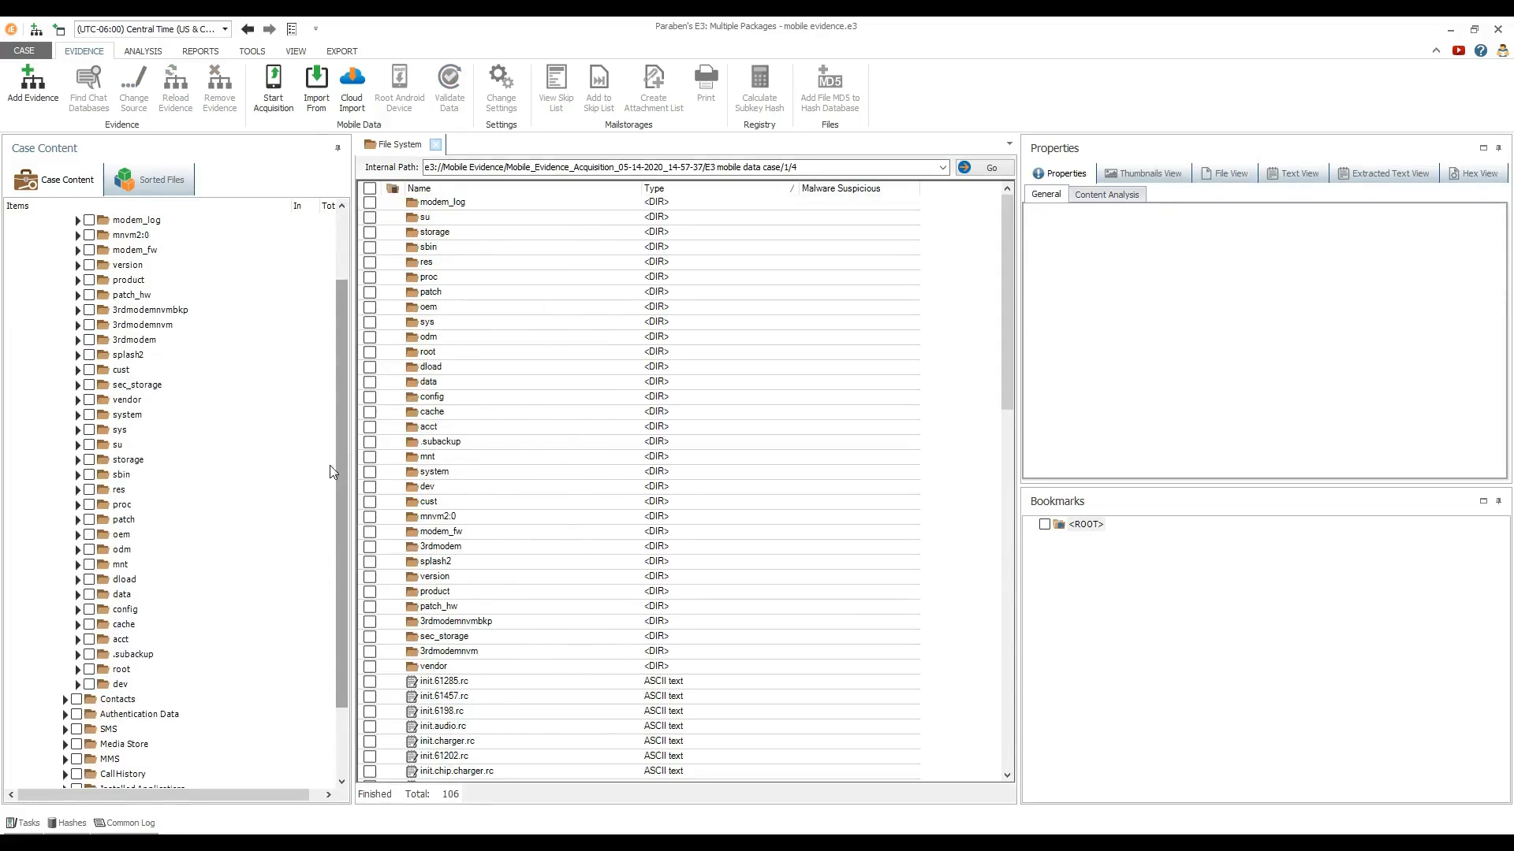
mouse_move(141, 465)
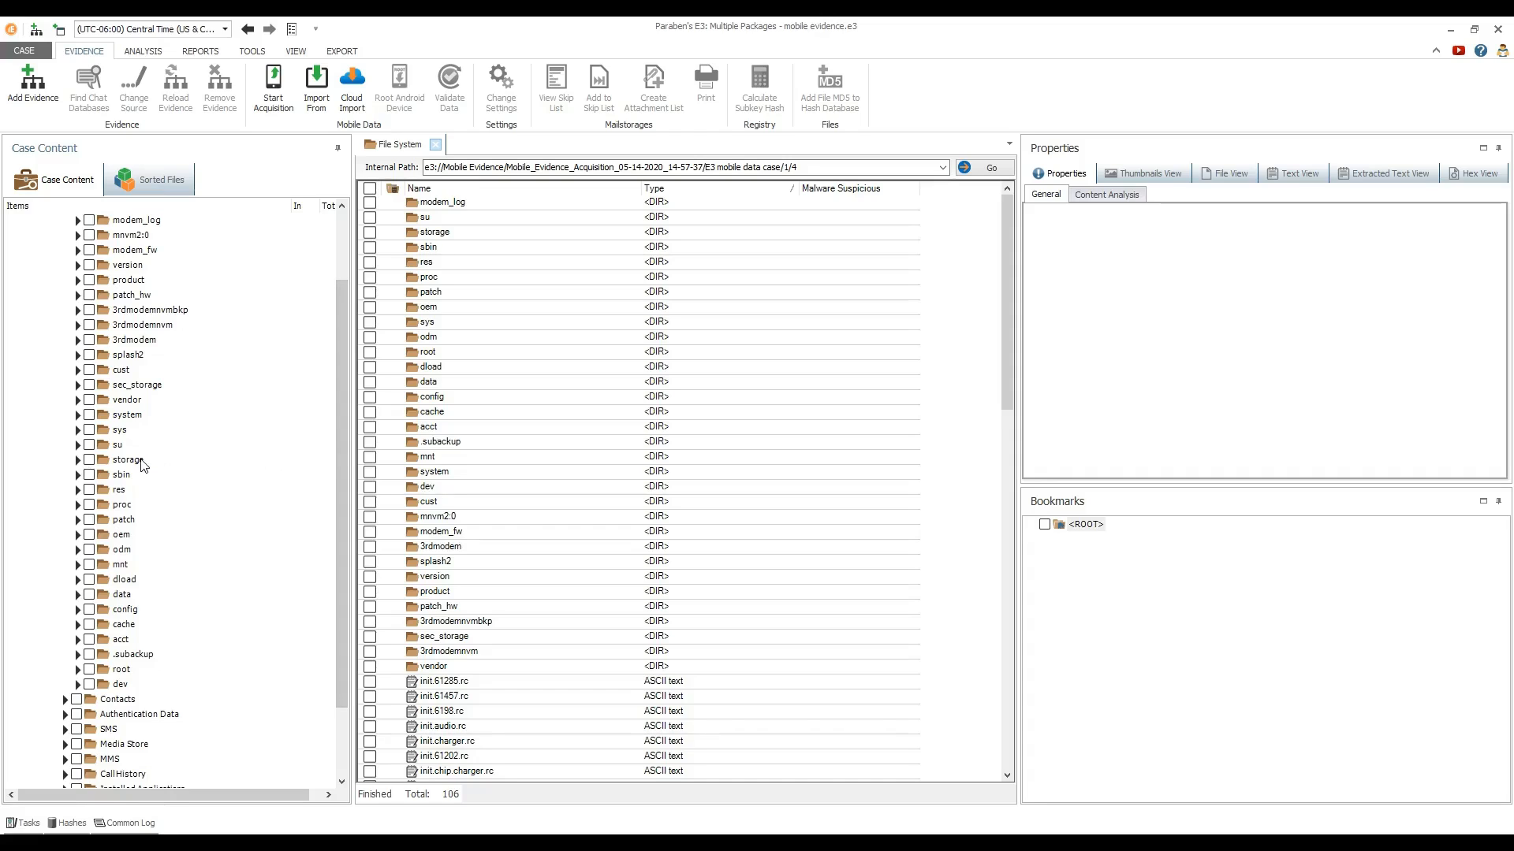
left_click(126, 460)
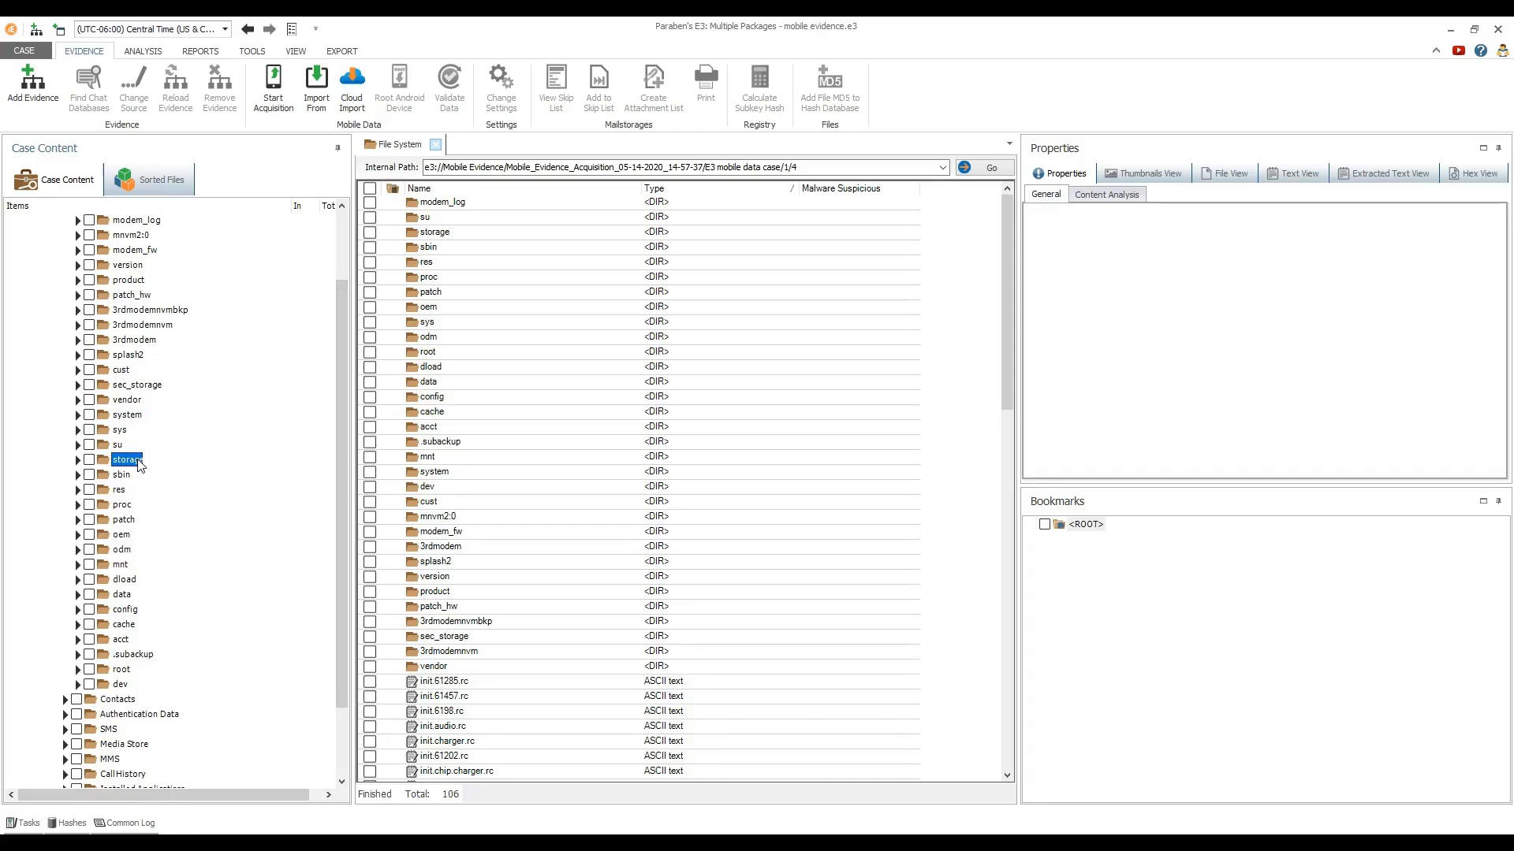
right_click(127, 460)
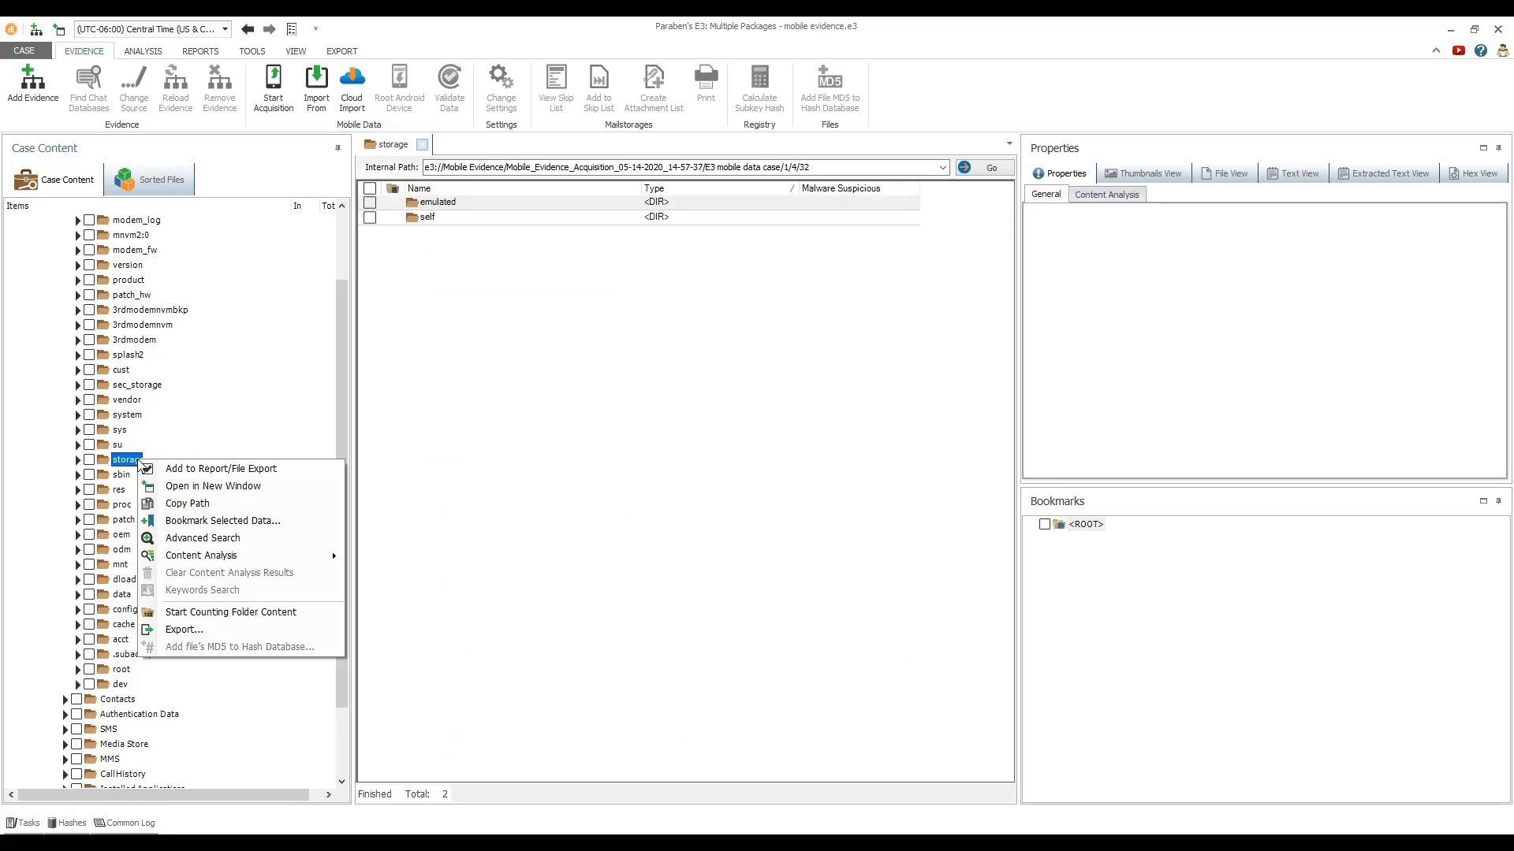
mouse_move(221, 468)
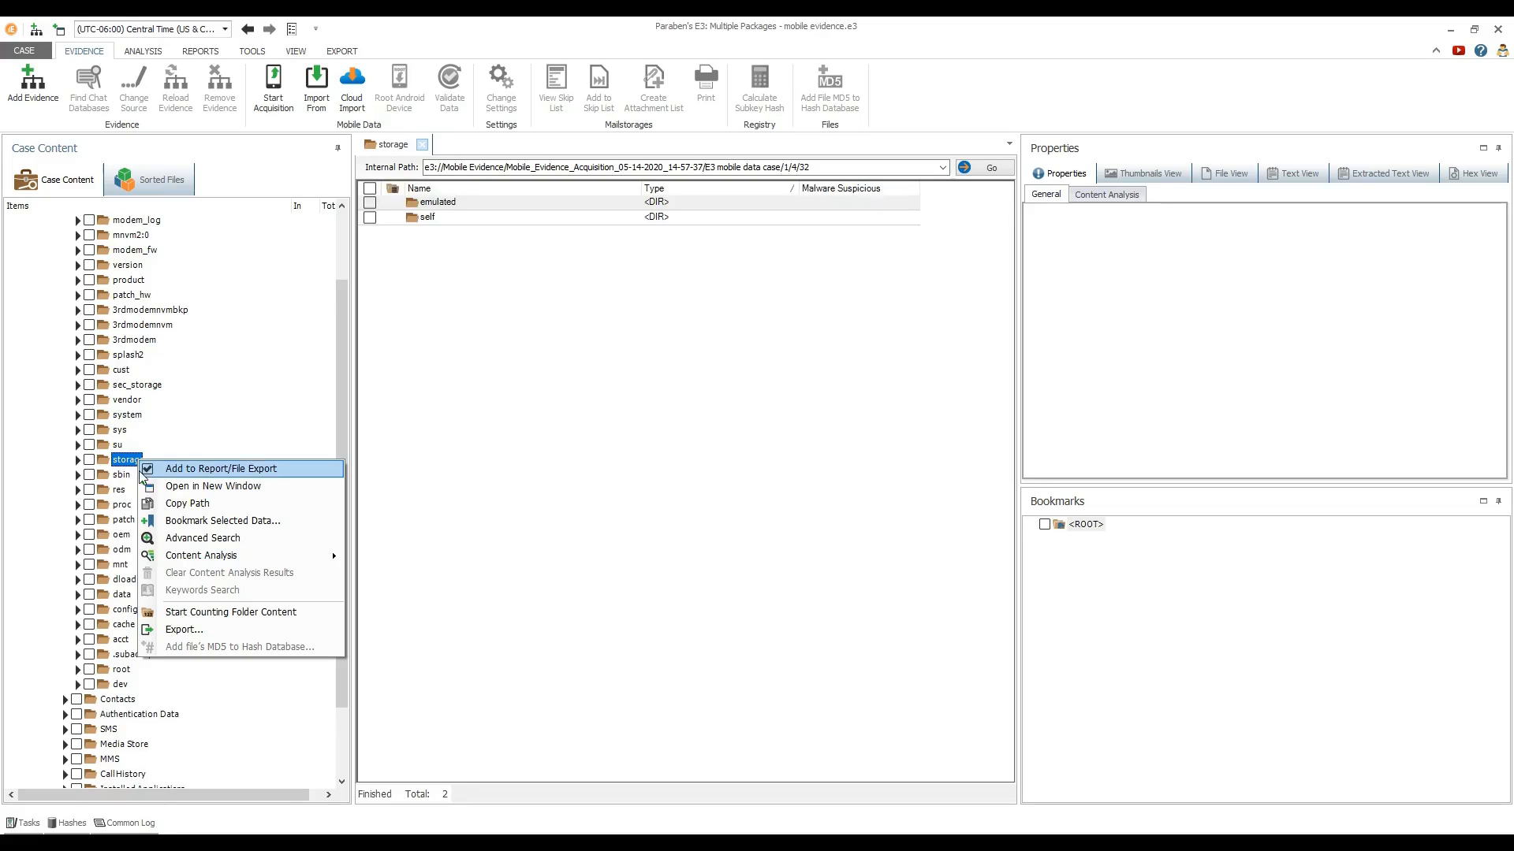
mouse_move(202, 538)
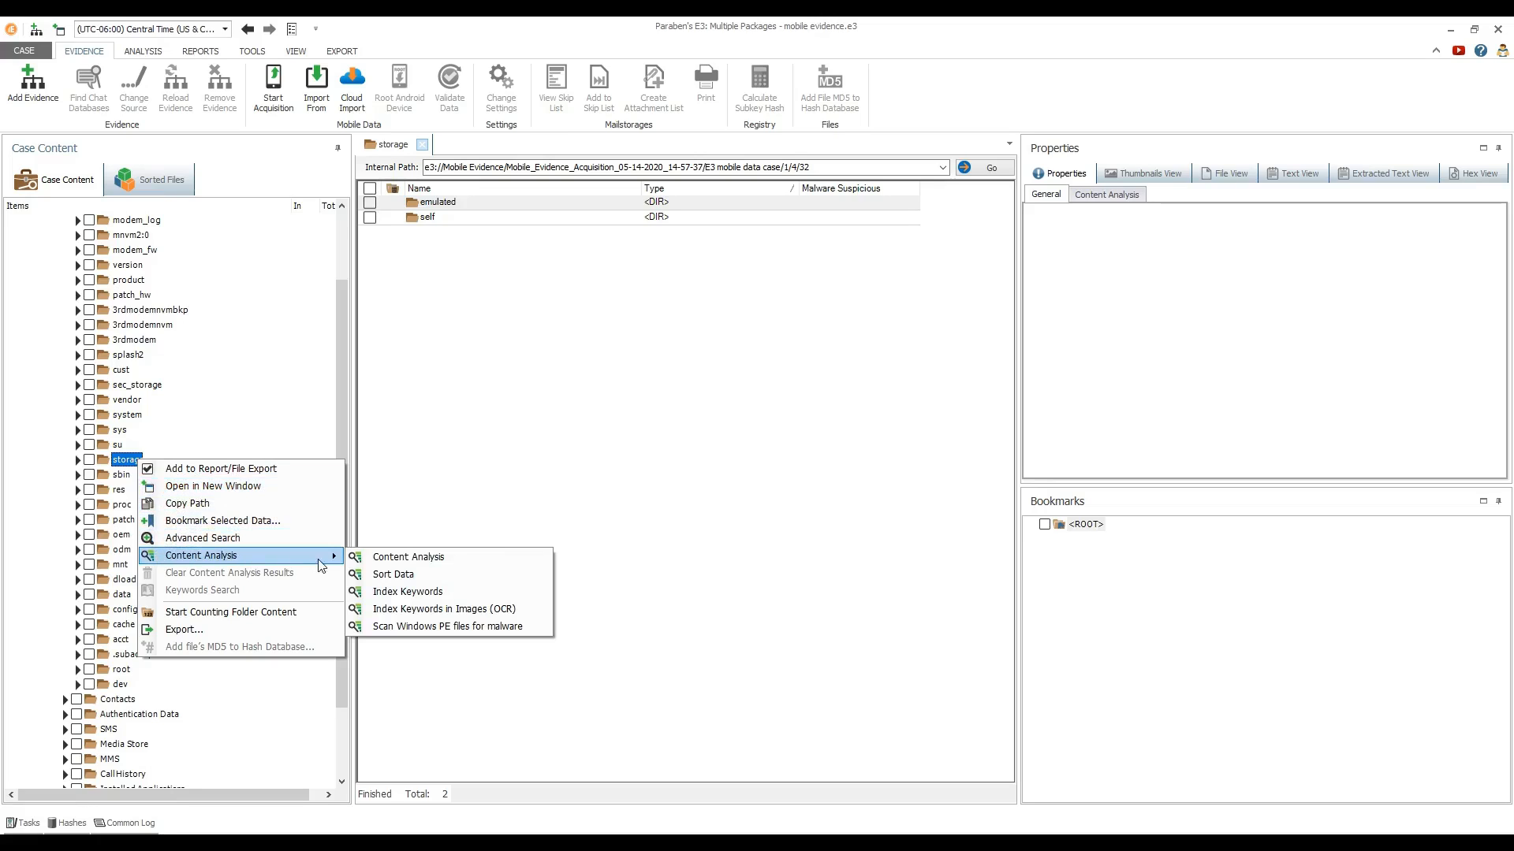
Run Content Analysis on the storage folder with Use Image Analyzer enabled, sorting 824 files
left_click(407, 556)
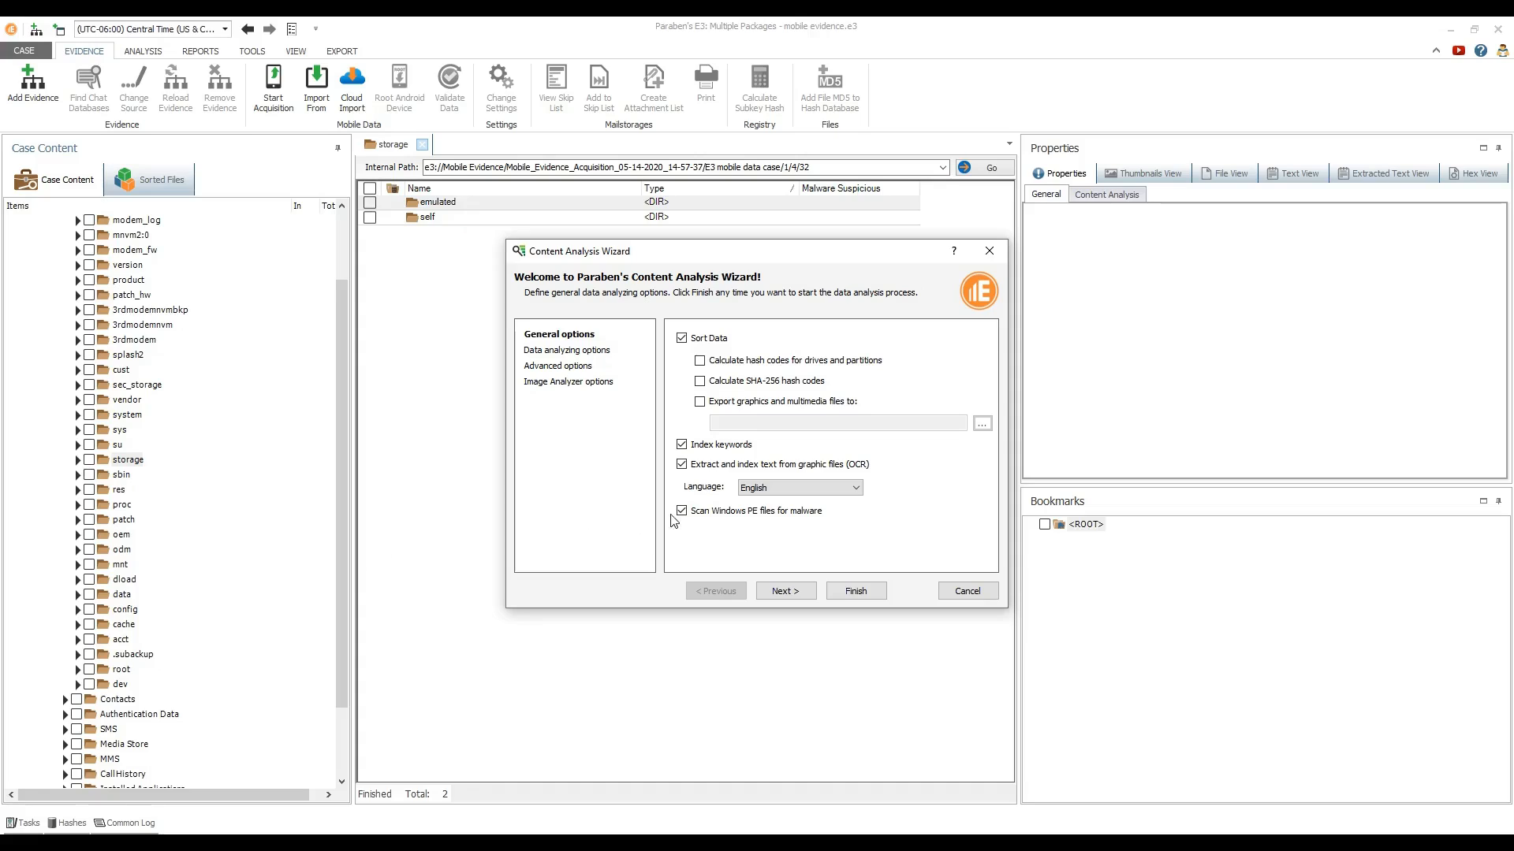
left_click(681, 511)
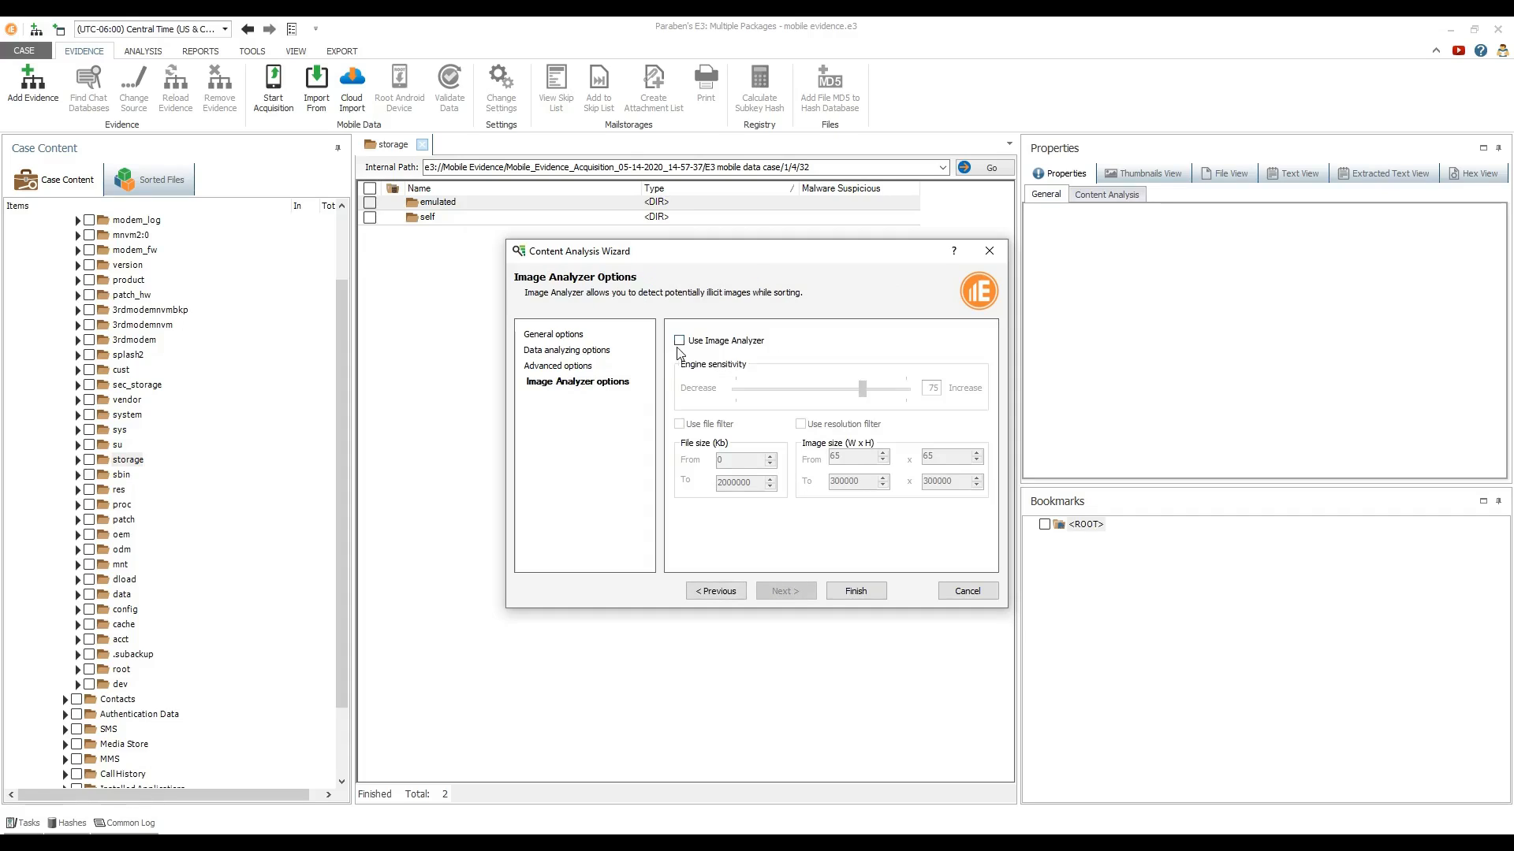
left_click(678, 341)
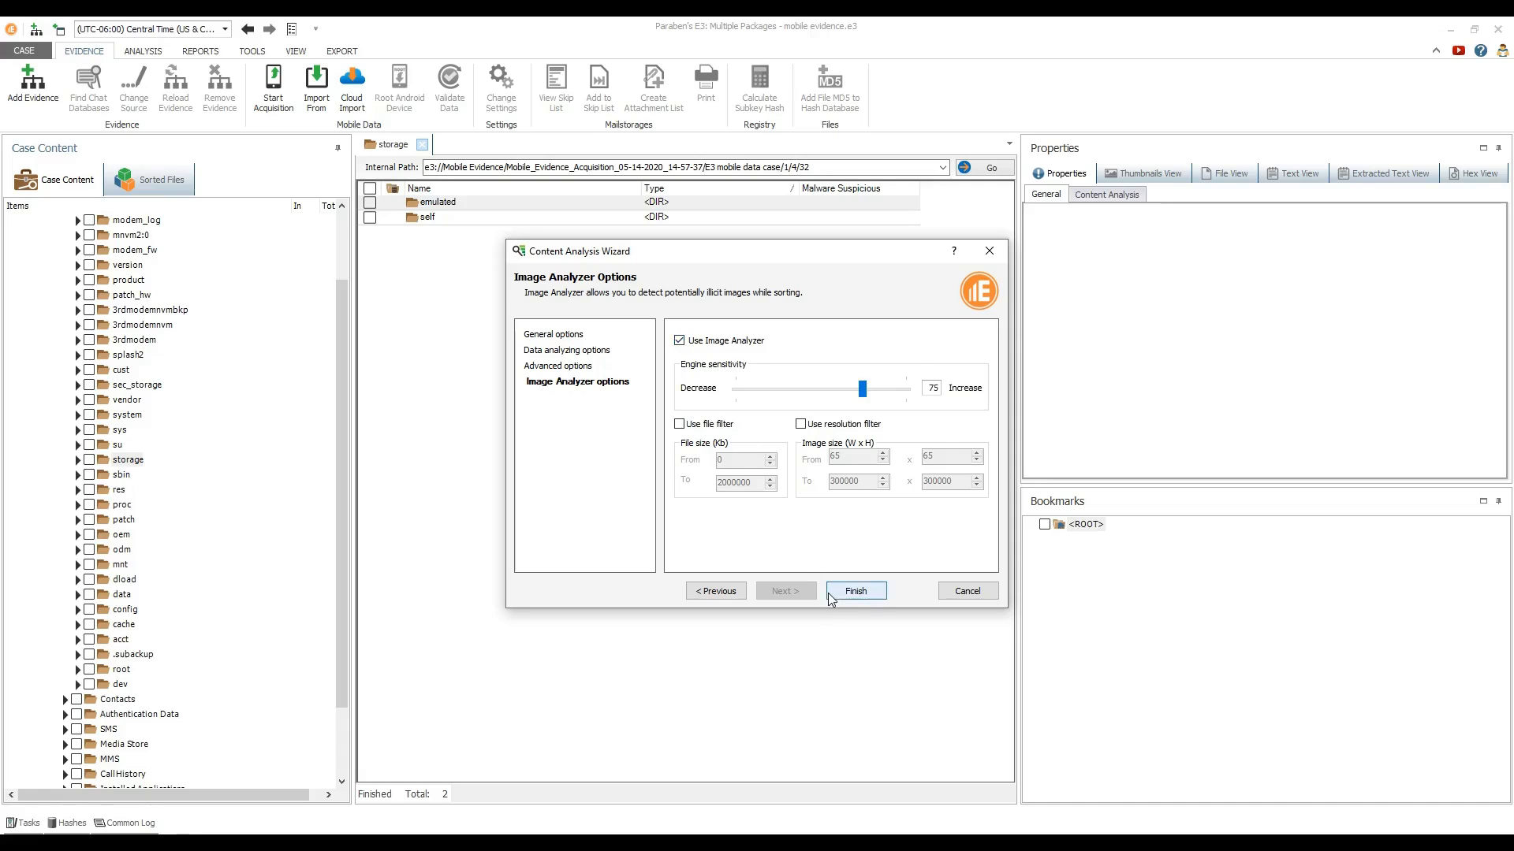
left_click(854, 590)
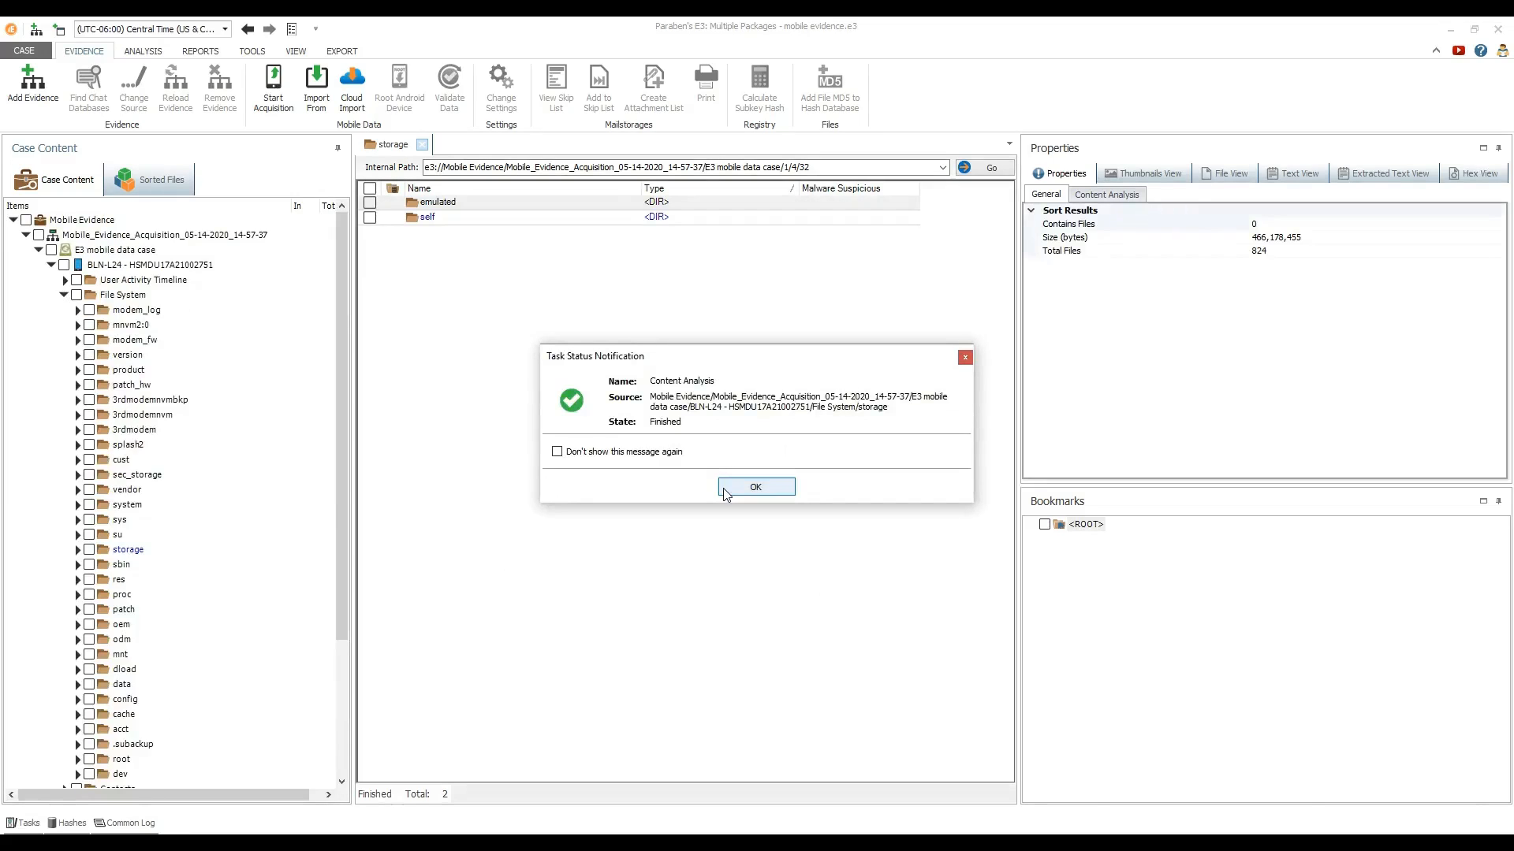
Acknowledge the analysis notice and preview a PDF document from the Sorted Files categories
left_click(757, 487)
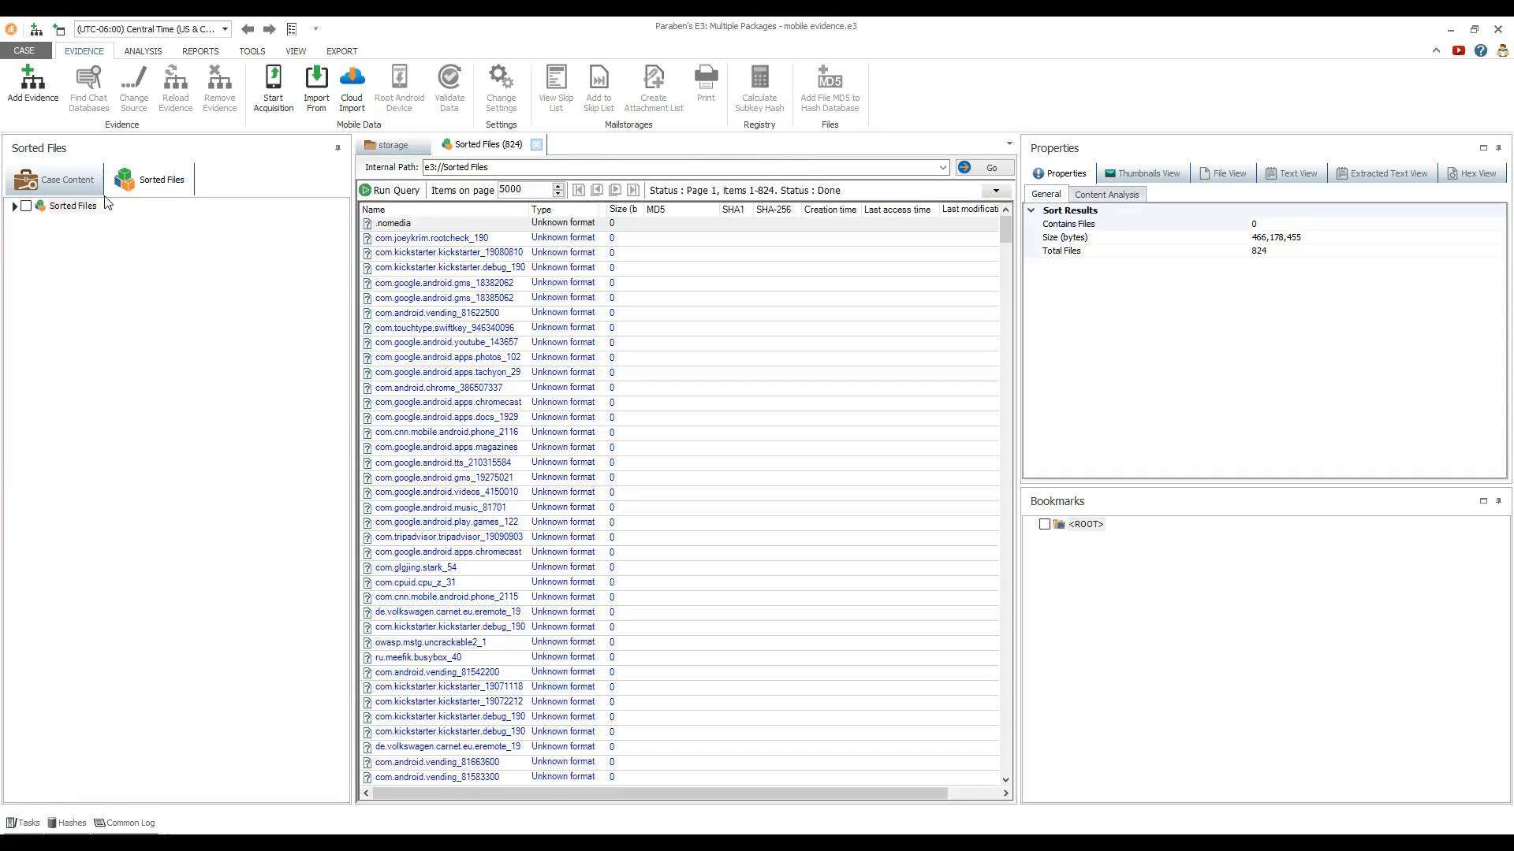
left_click(70, 221)
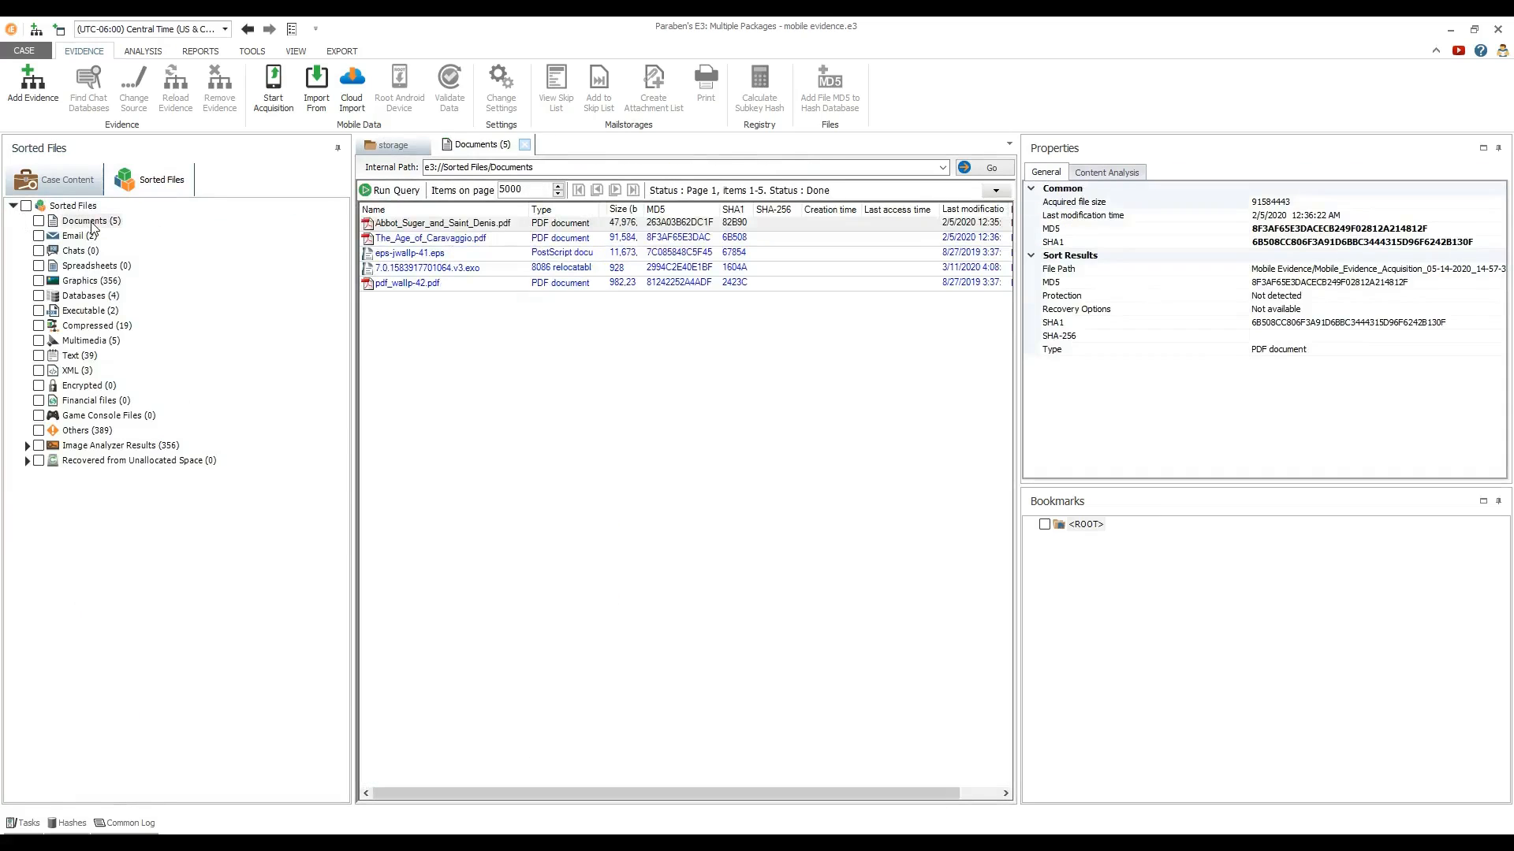
left_click(446, 237)
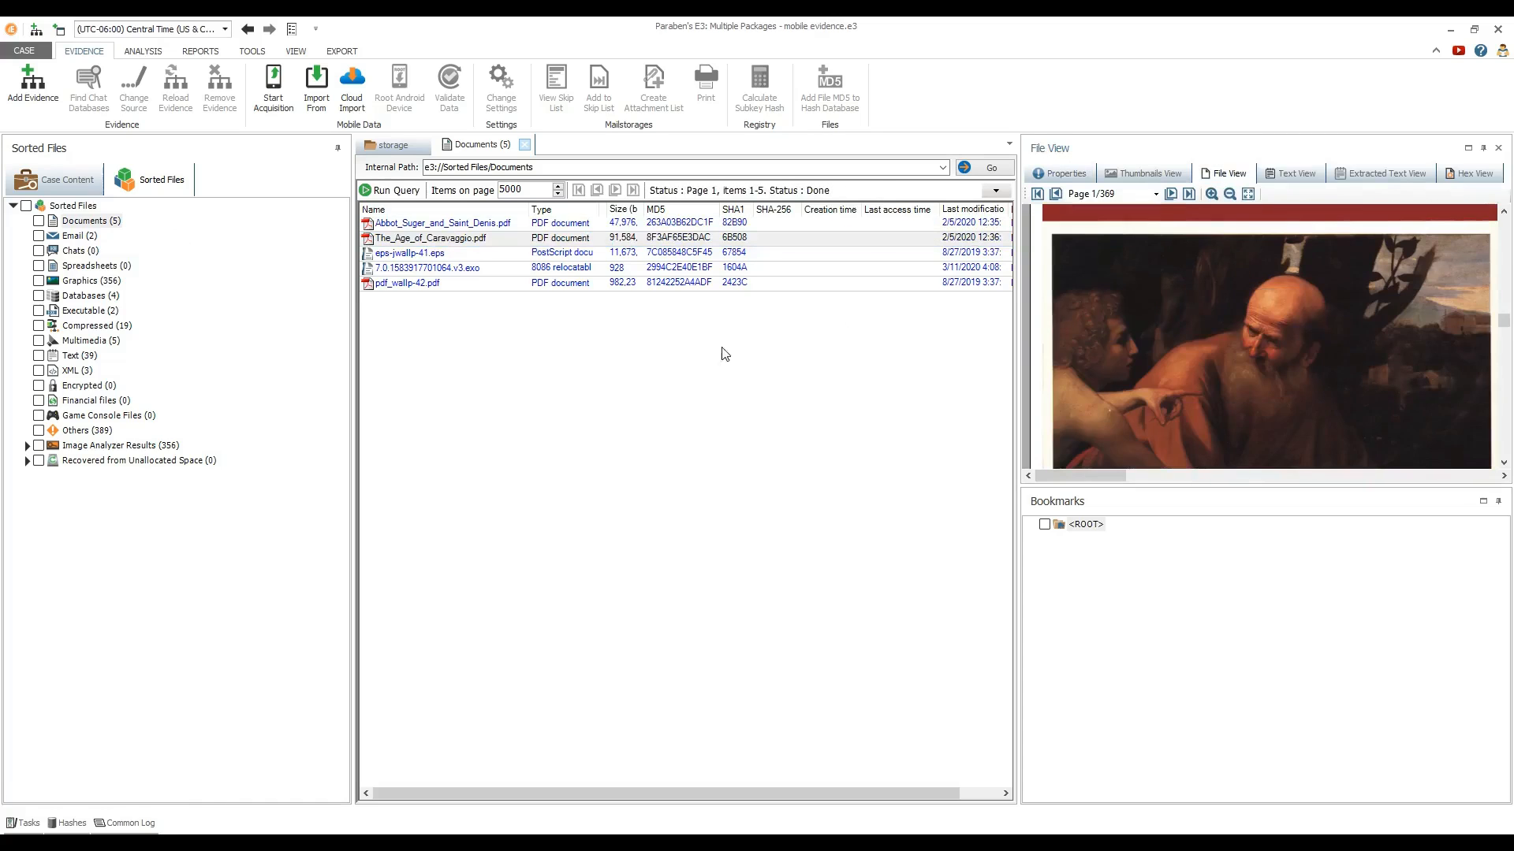
Show the five images flagged as Weapons under Image Analyzer Results as thumbnails
left_click(25, 445)
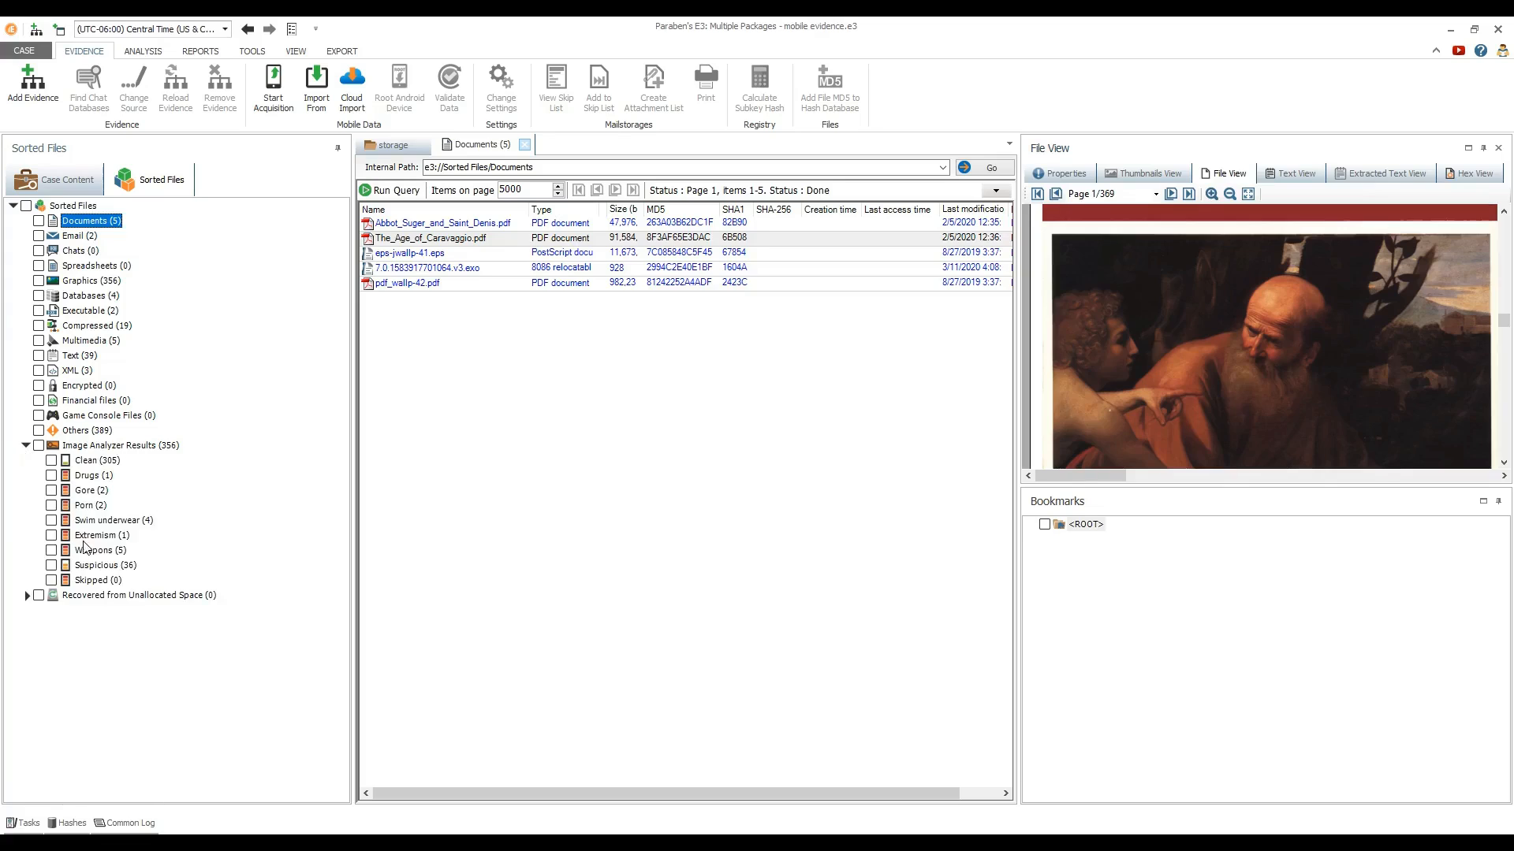
left_click(94, 549)
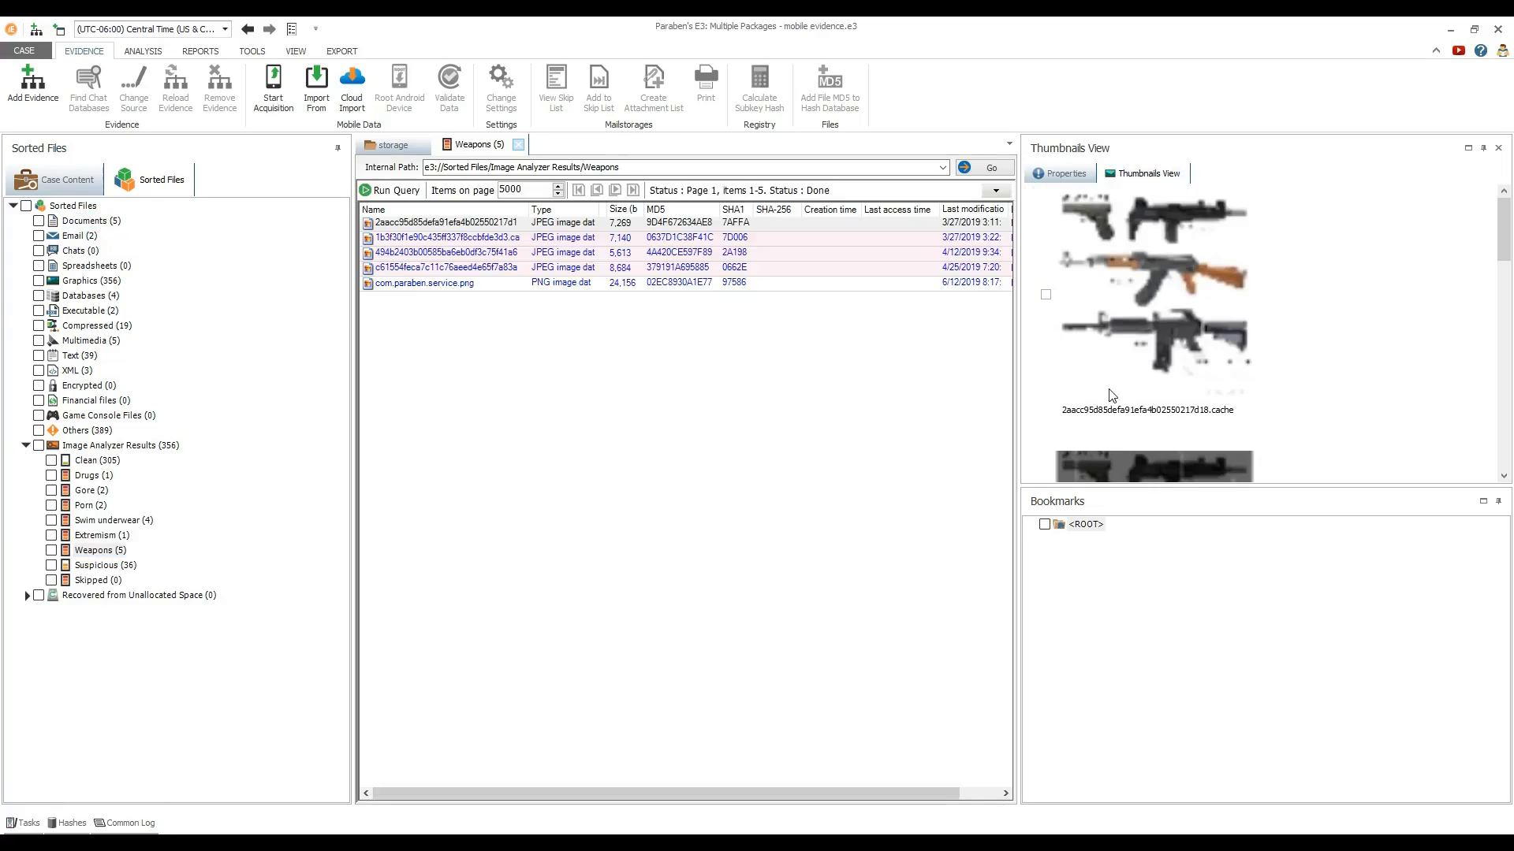
scroll("down", 3)
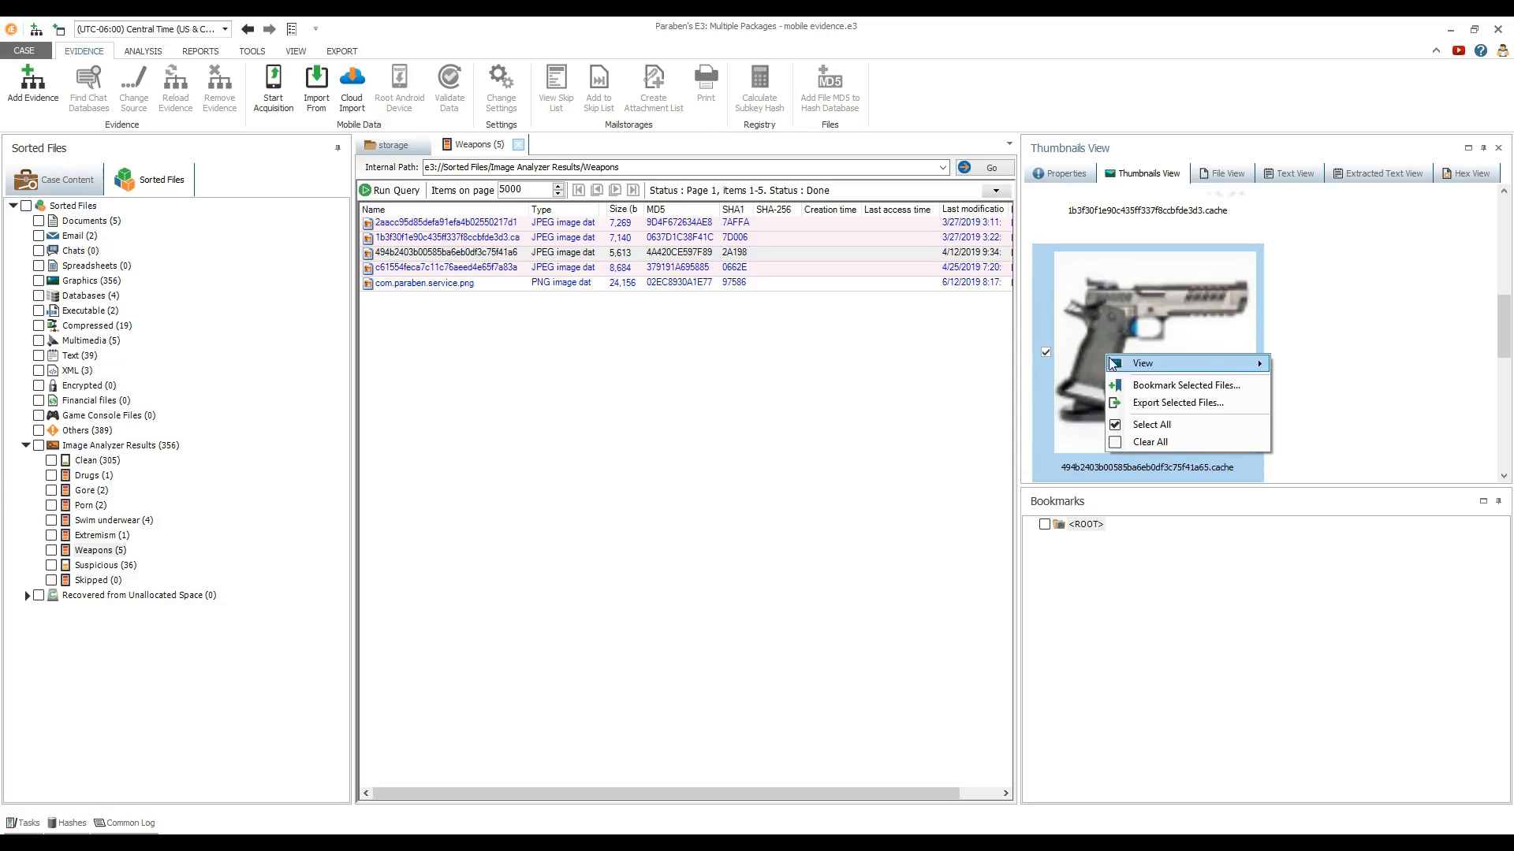
Bookmark the pistol image as 'Weapons' under <ROOT> and return to the case content tree
left_click(1186, 385)
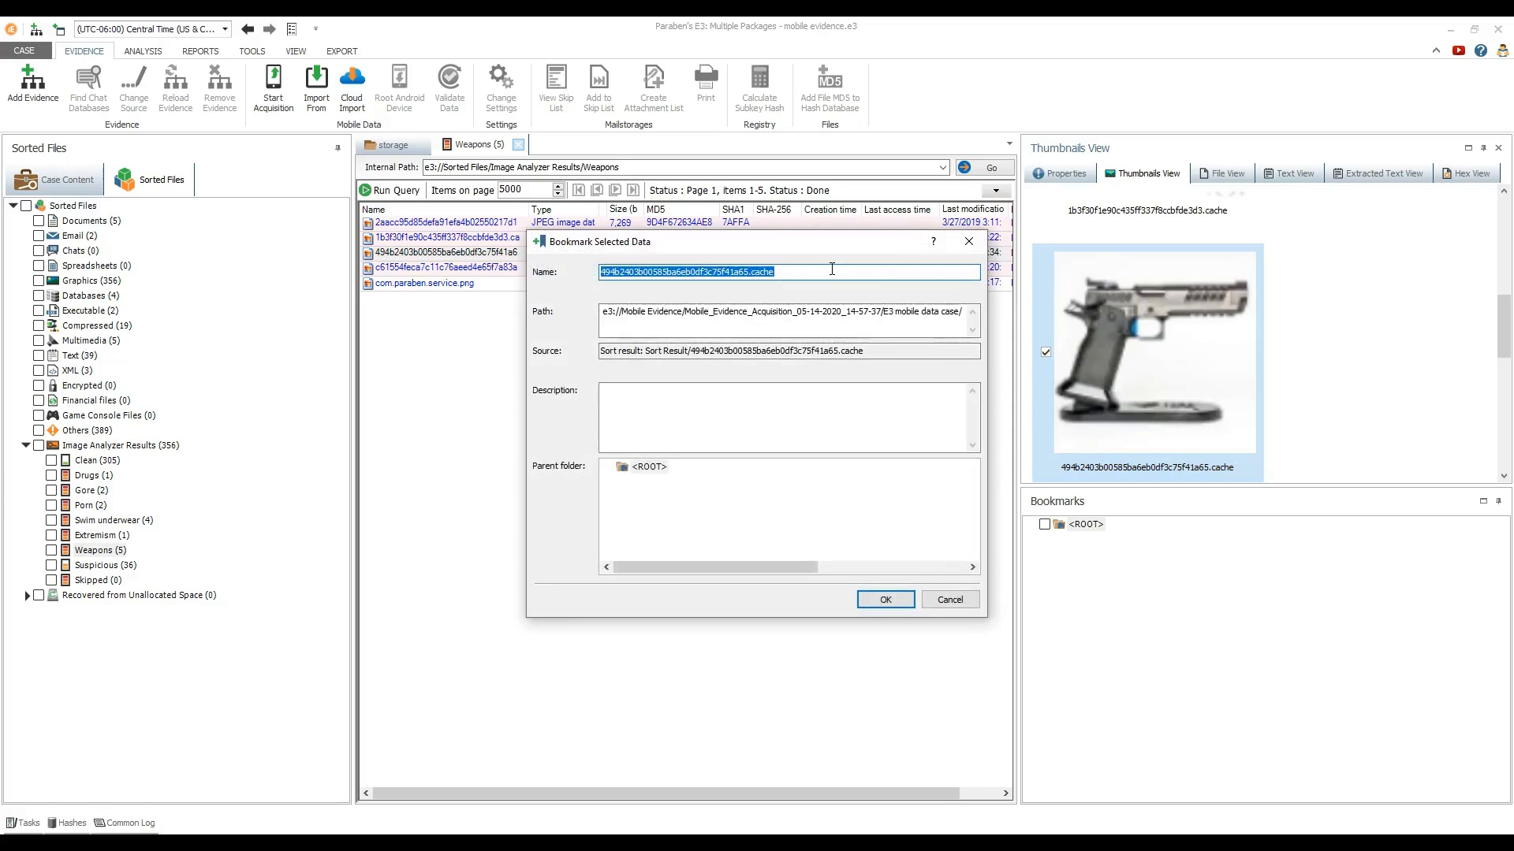
type("Weapons")
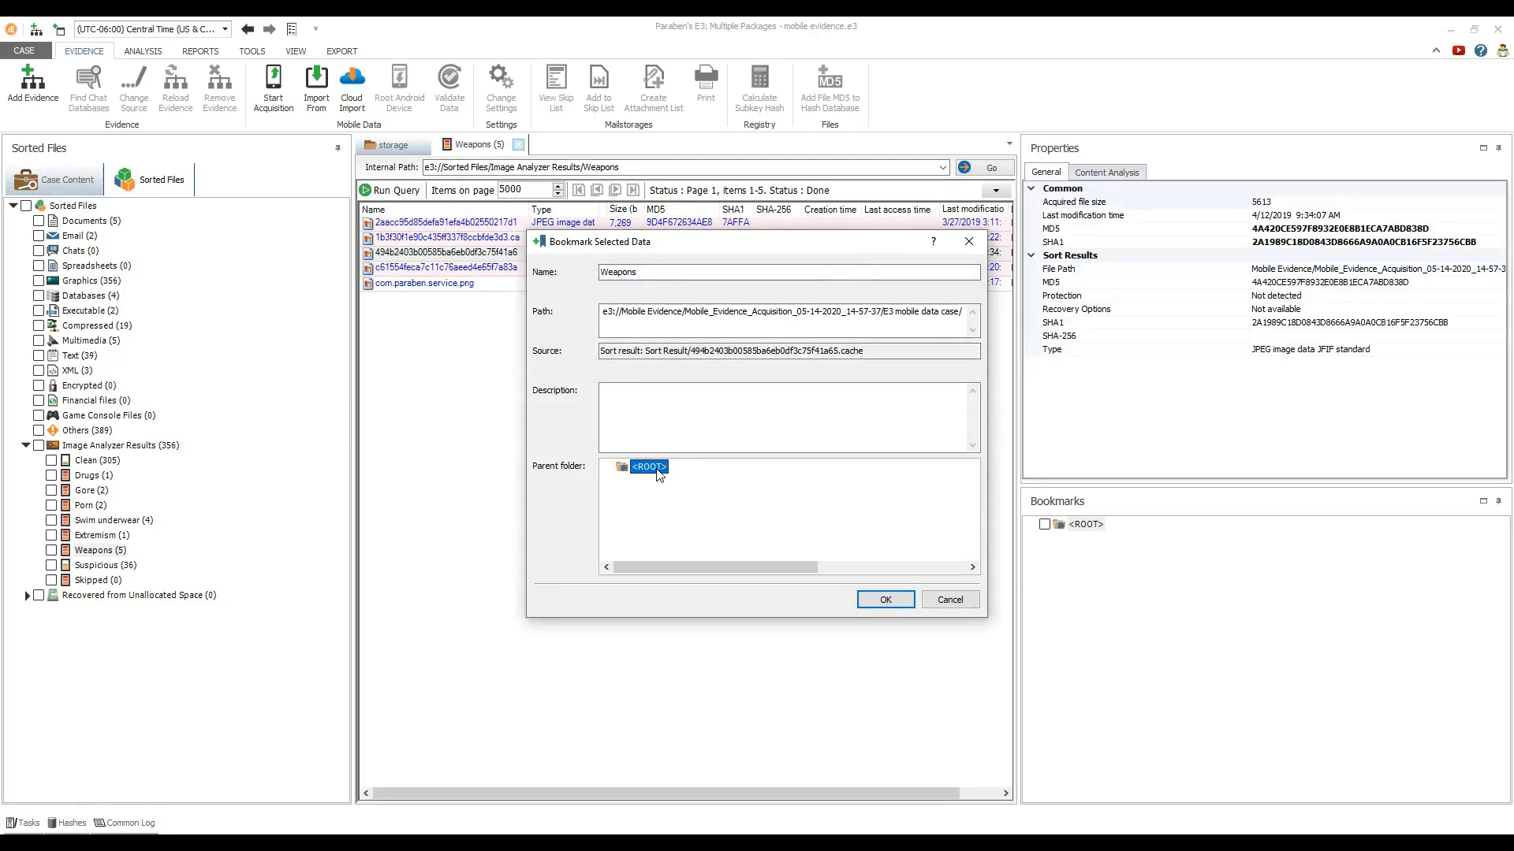
left_click(886, 600)
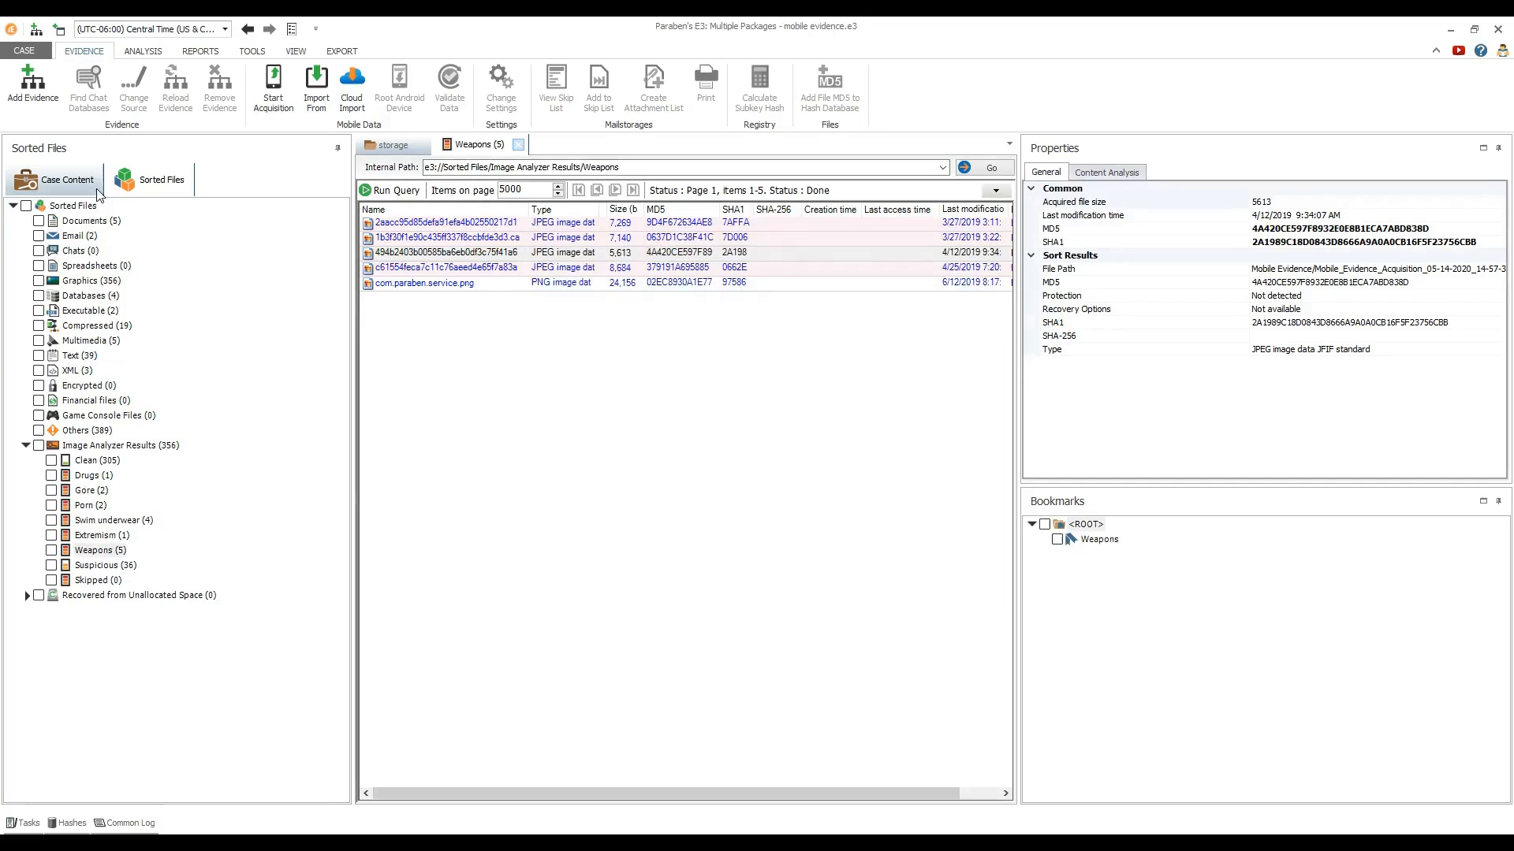
left_click(66, 178)
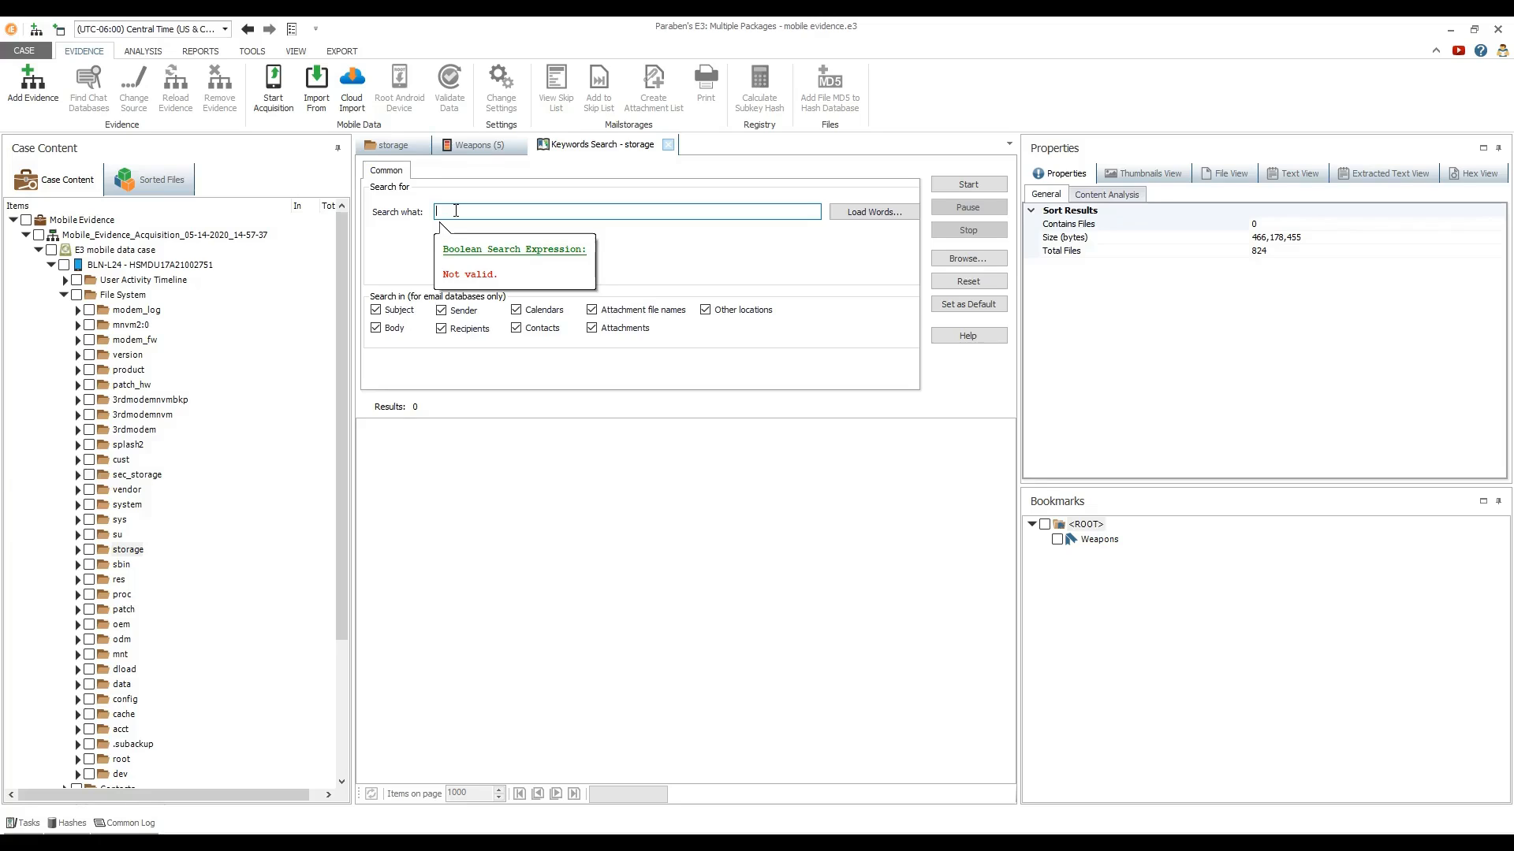
Keyword-search the storage folder for 'puppy eyes' and select the converted text of the myticket.jpg hit
type("puppy eyes")
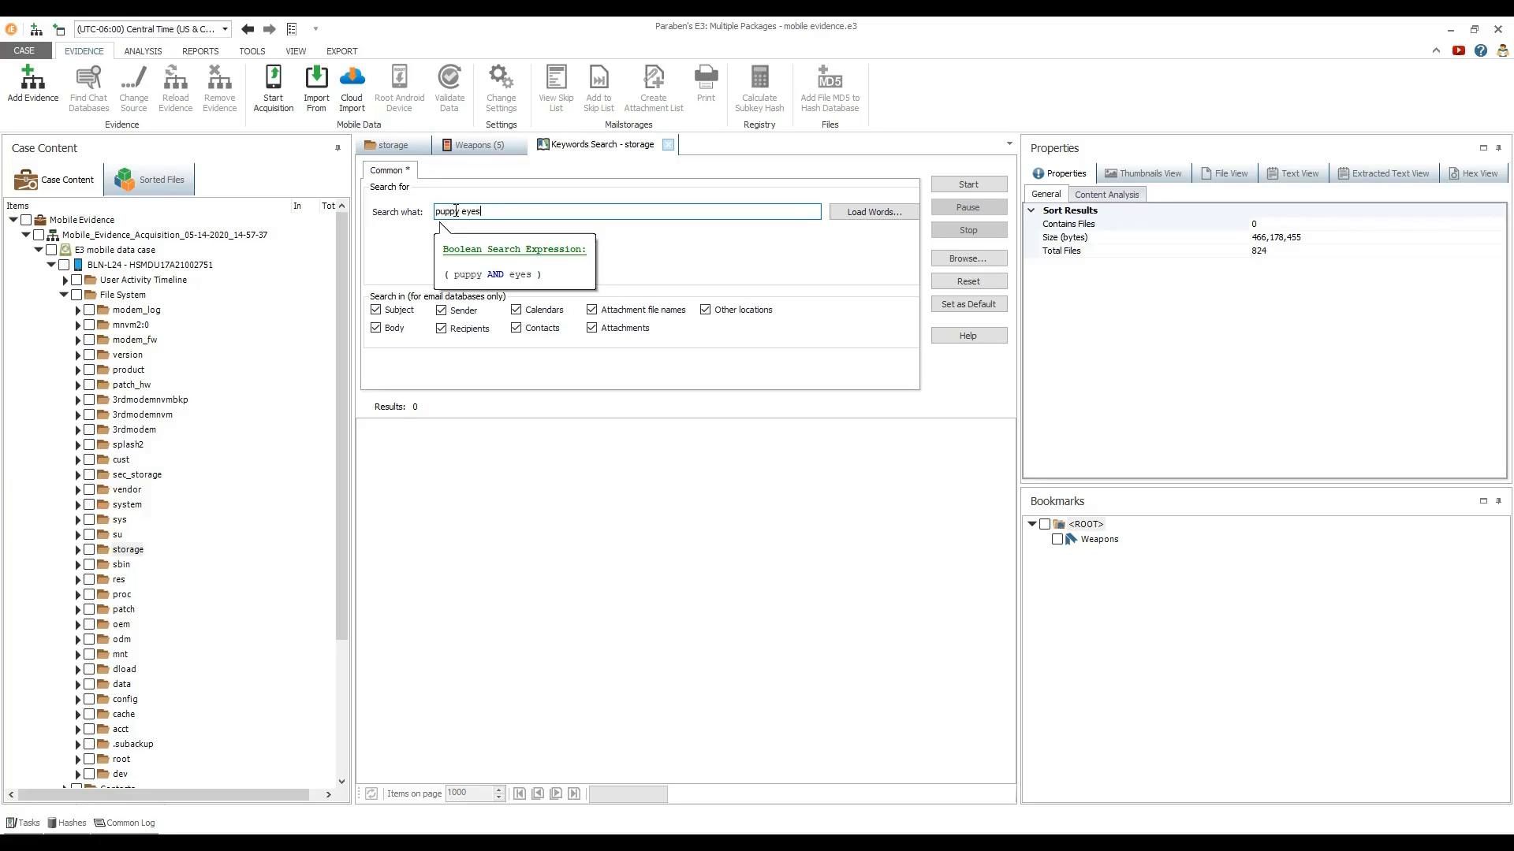
left_click(968, 183)
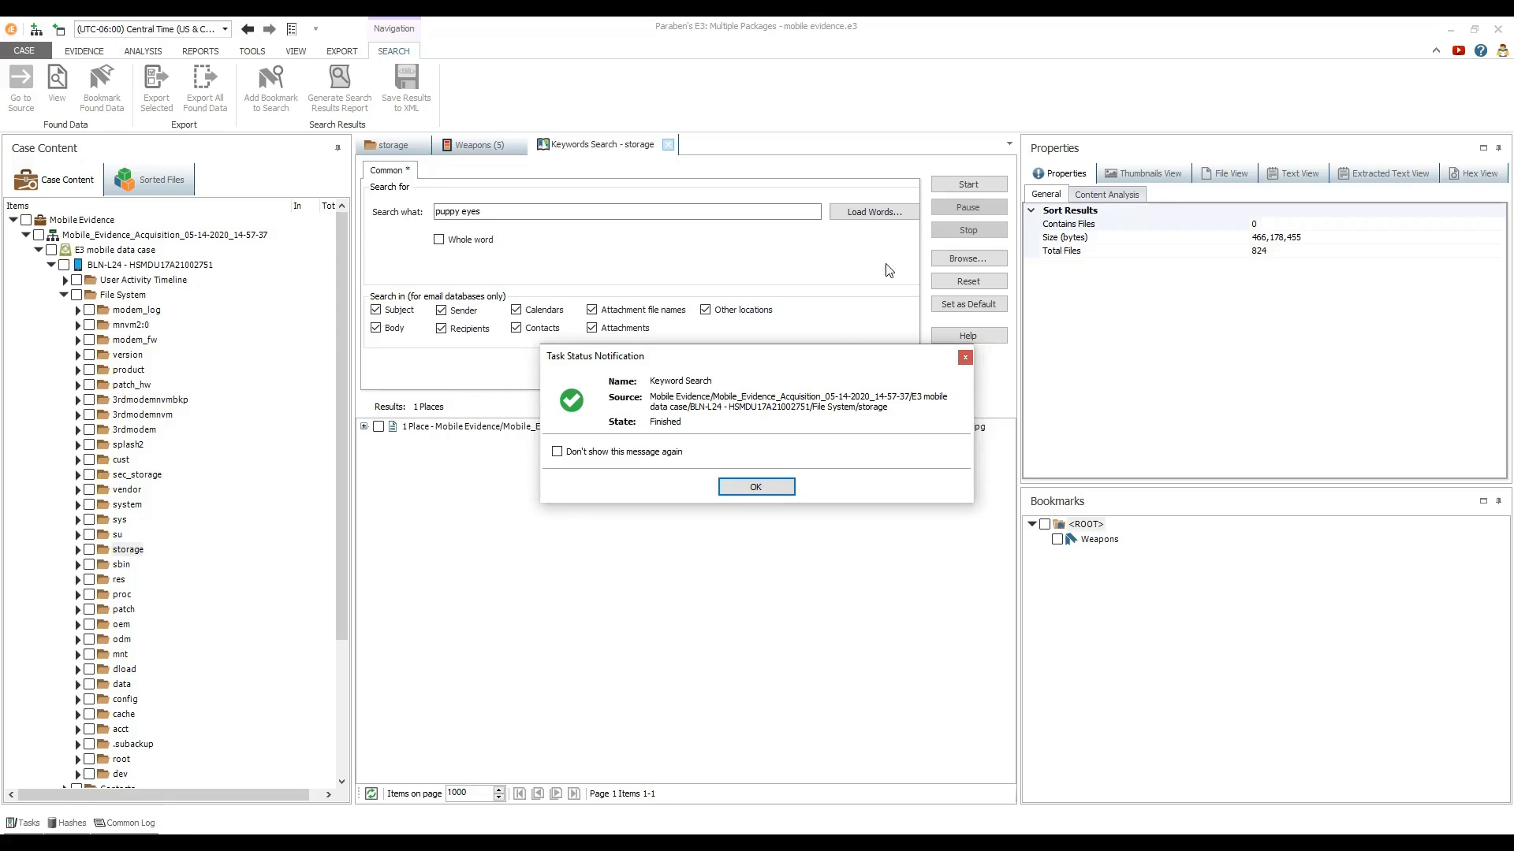
left_click(755, 486)
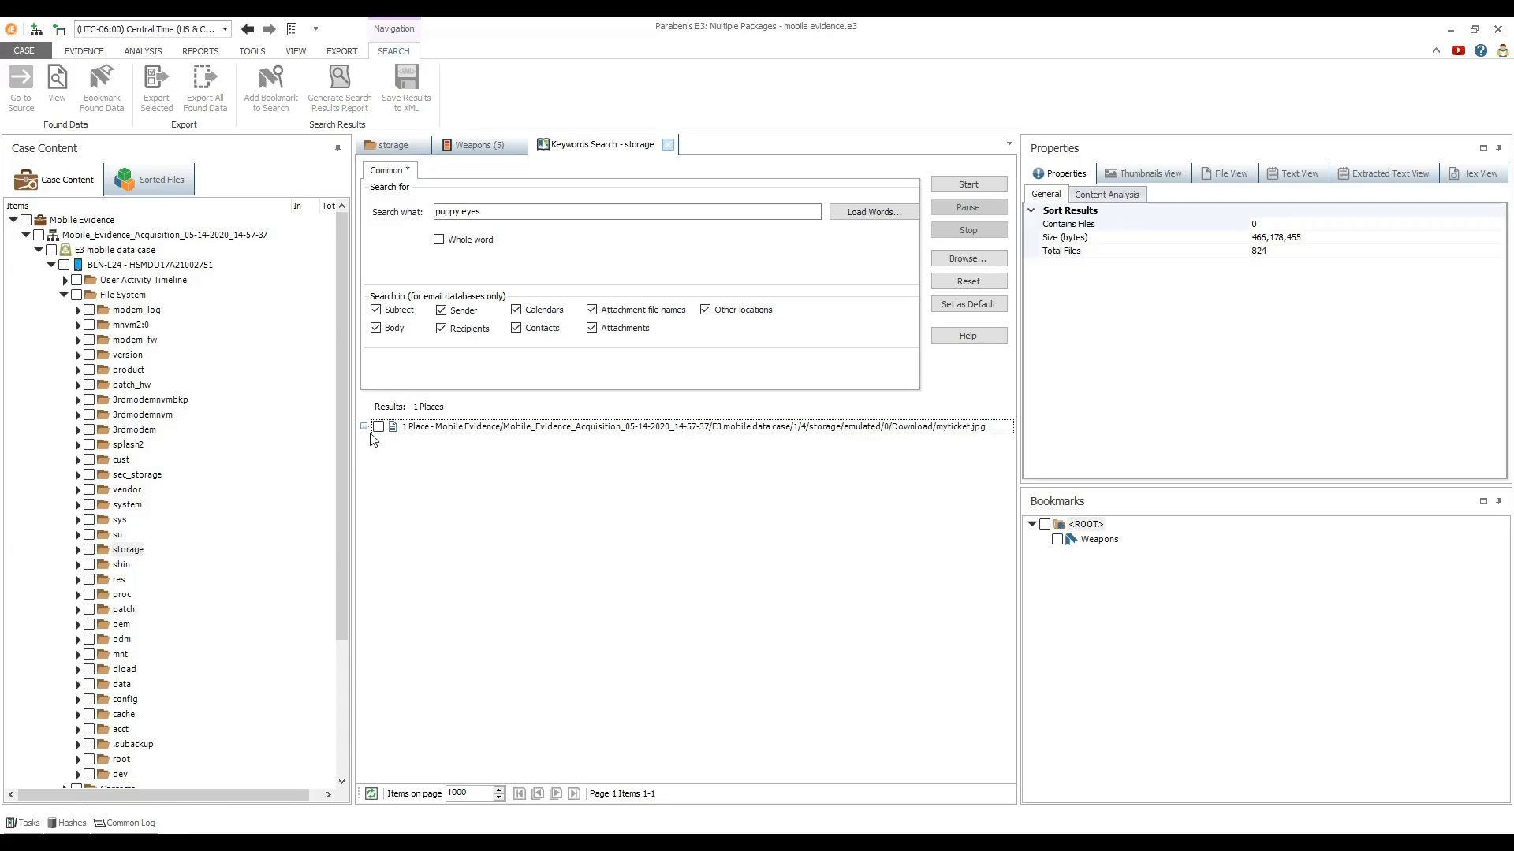
left_click(364, 426)
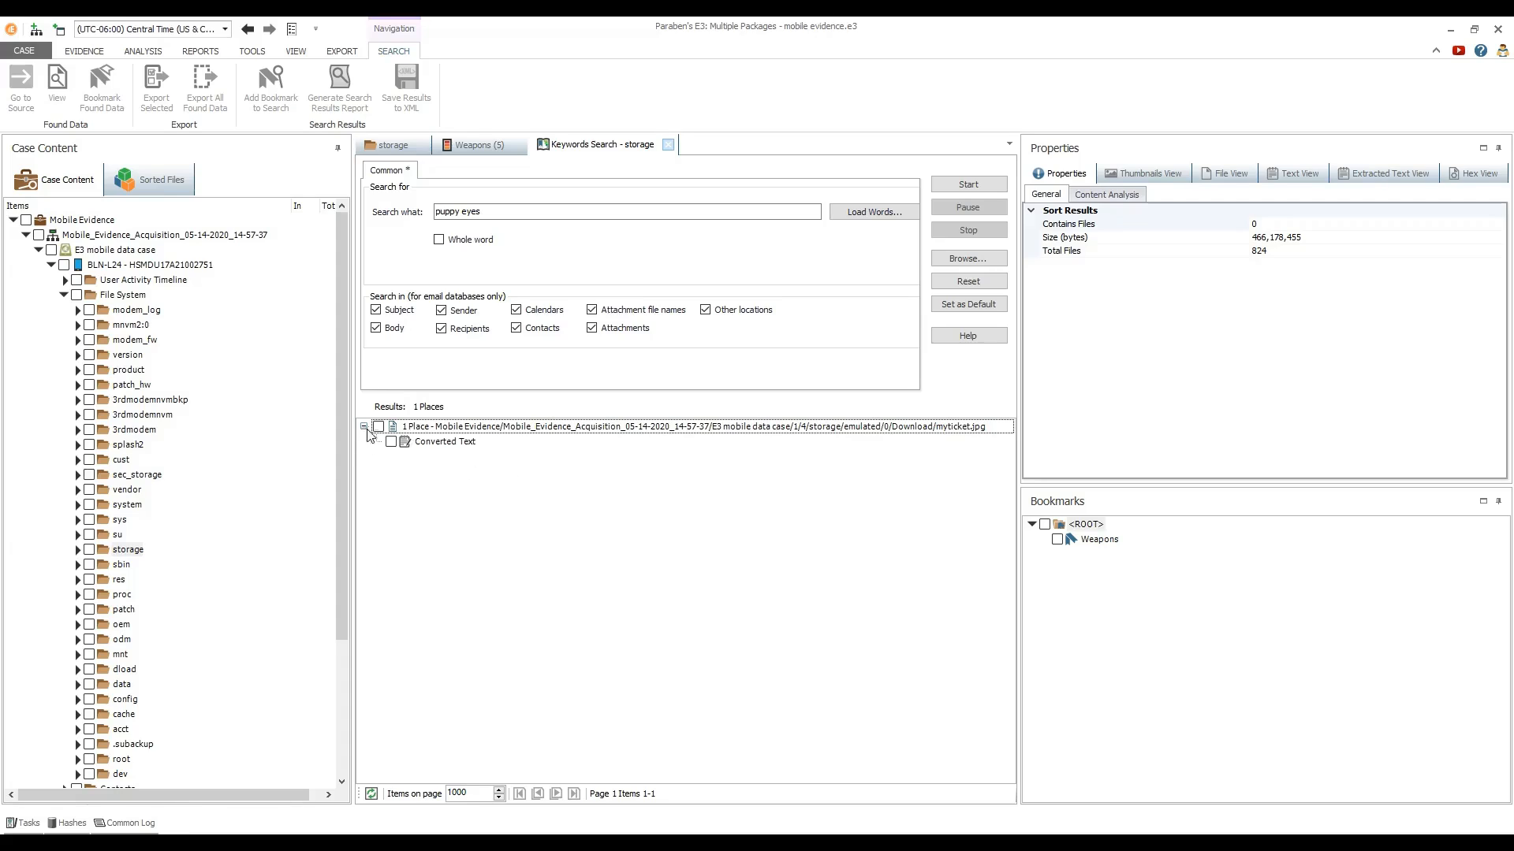
left_click(445, 442)
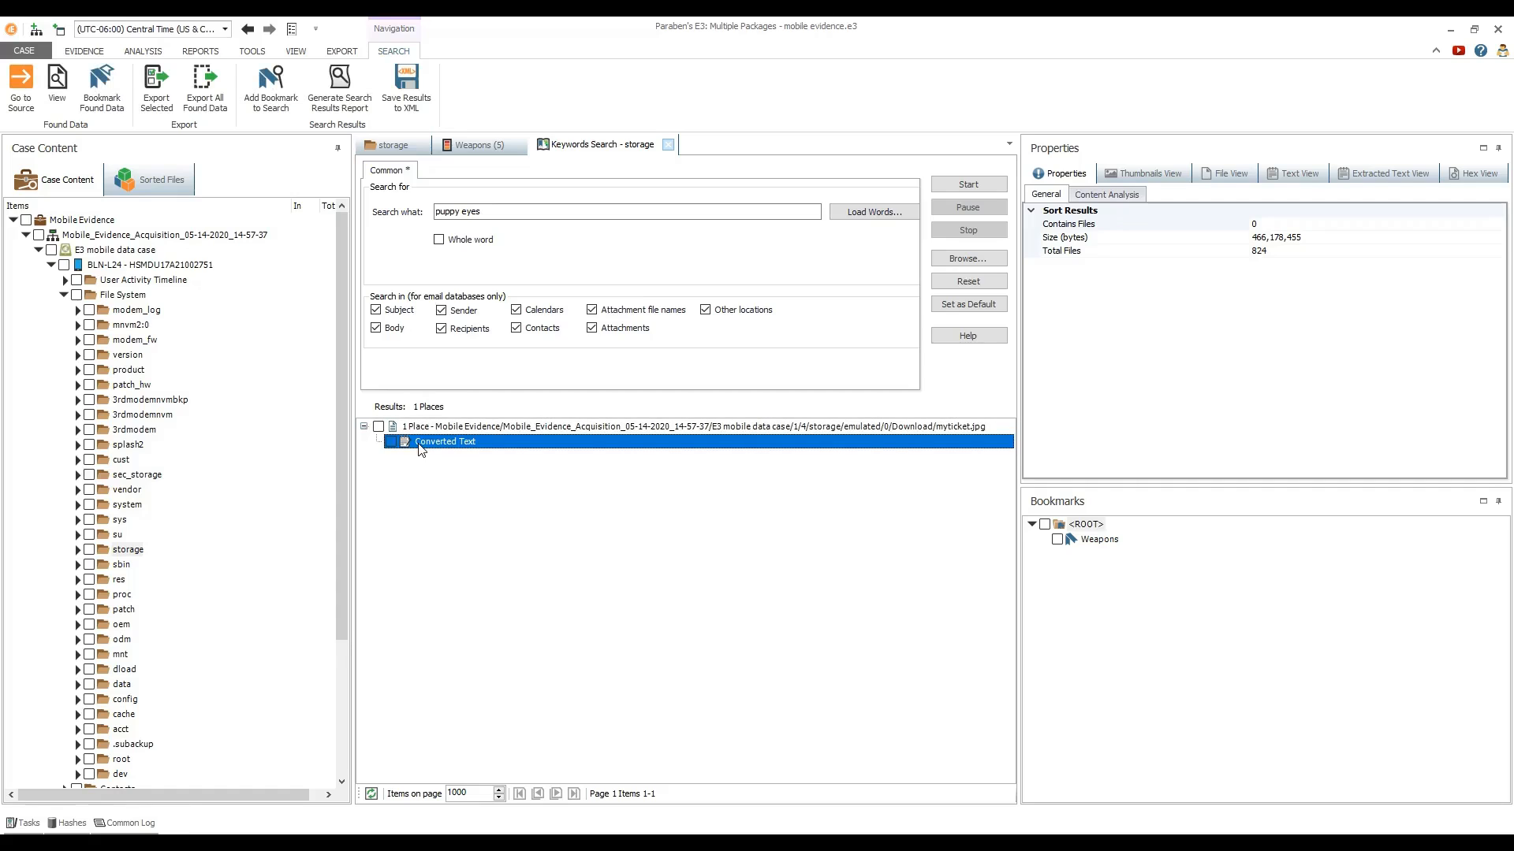
View the ticket hit as thumbnail, full image and its extracted text beside the results
left_click(1148, 173)
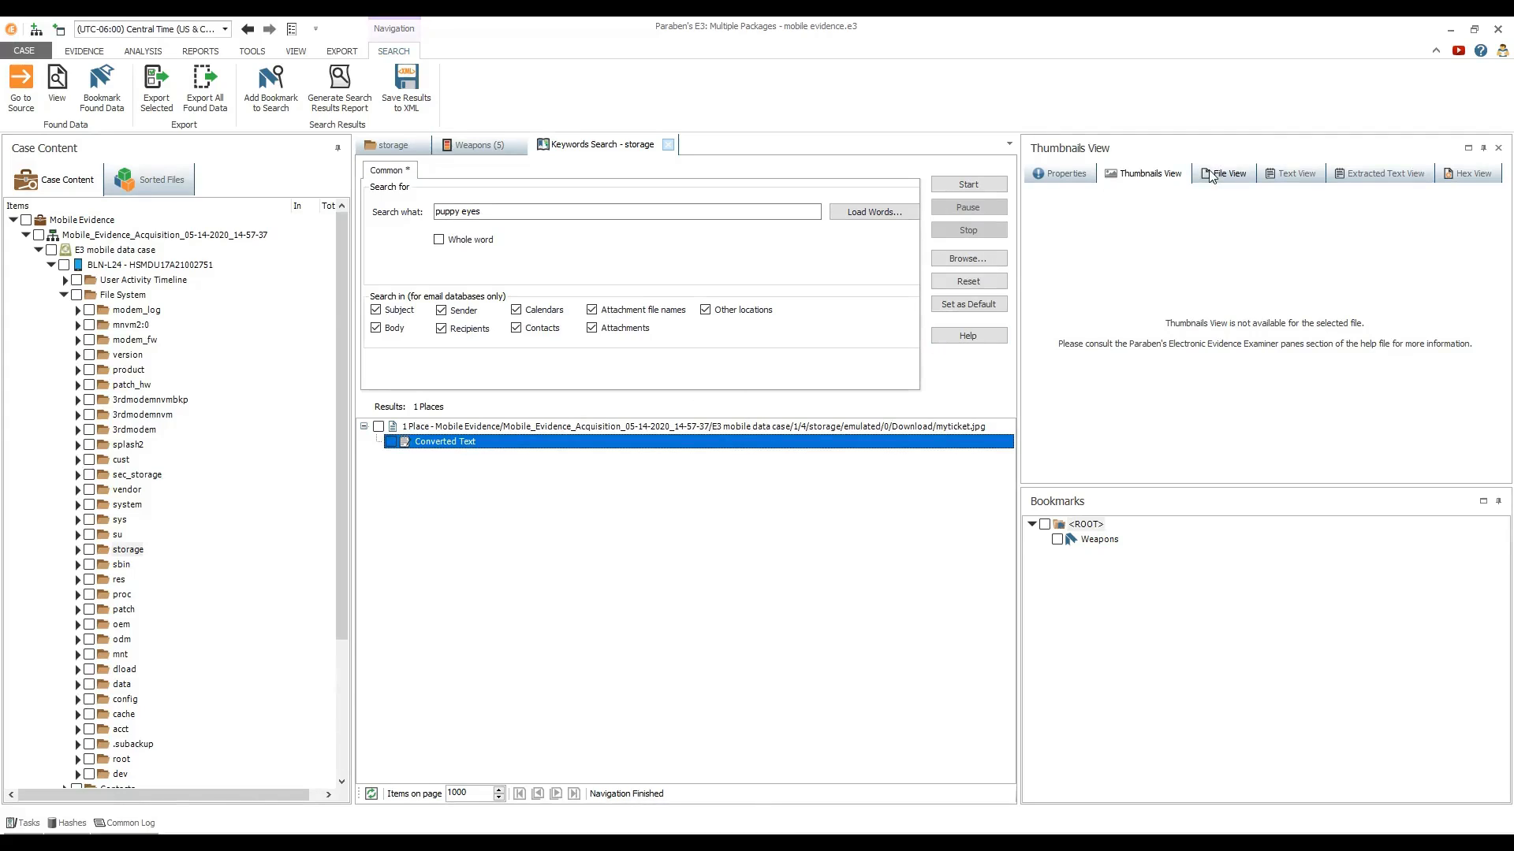
left_click(1228, 173)
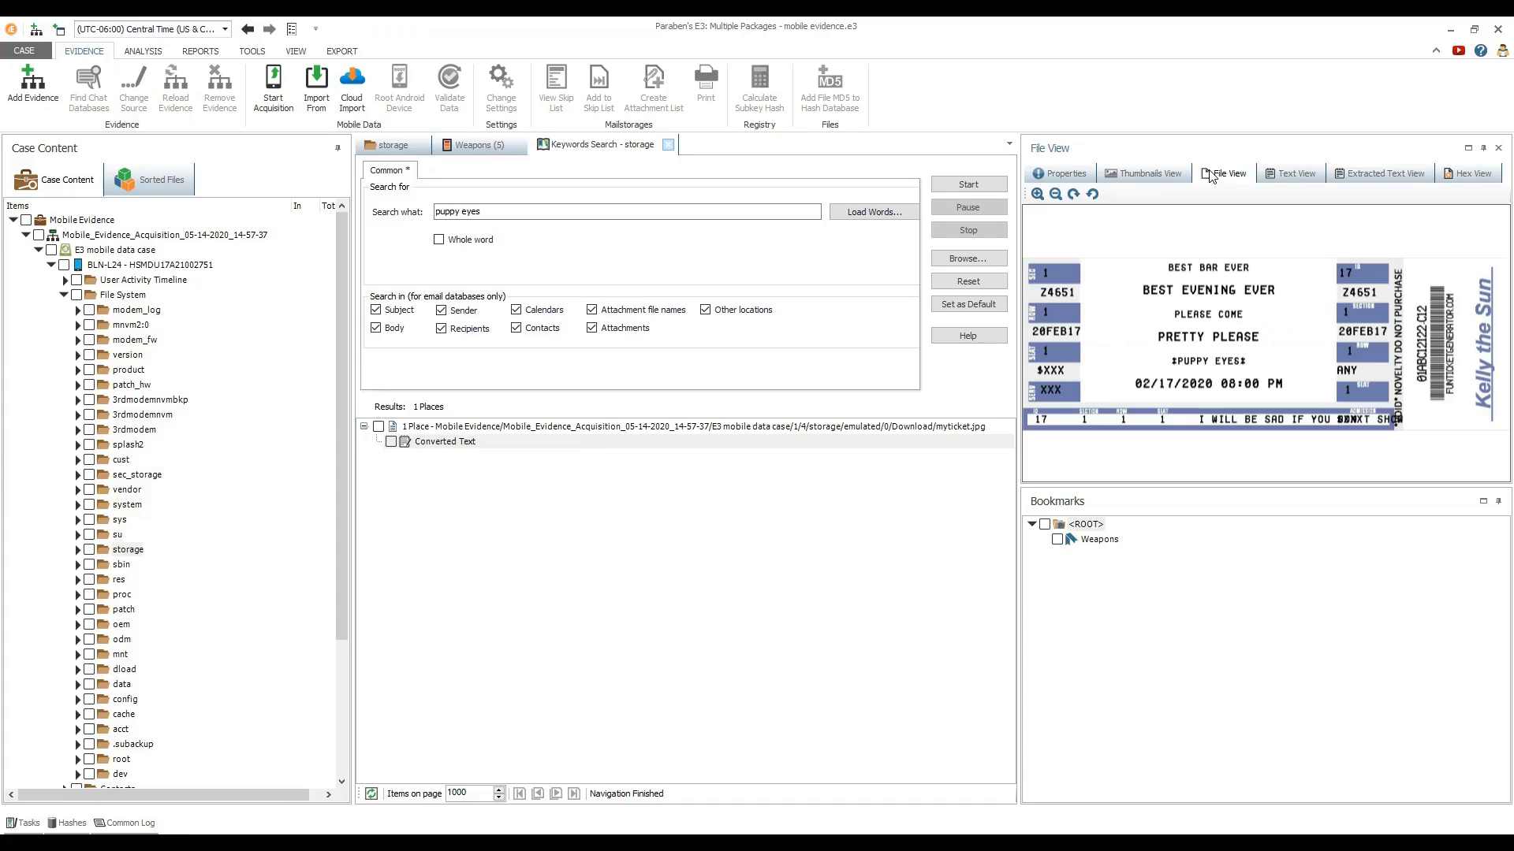
mouse_move(1254, 175)
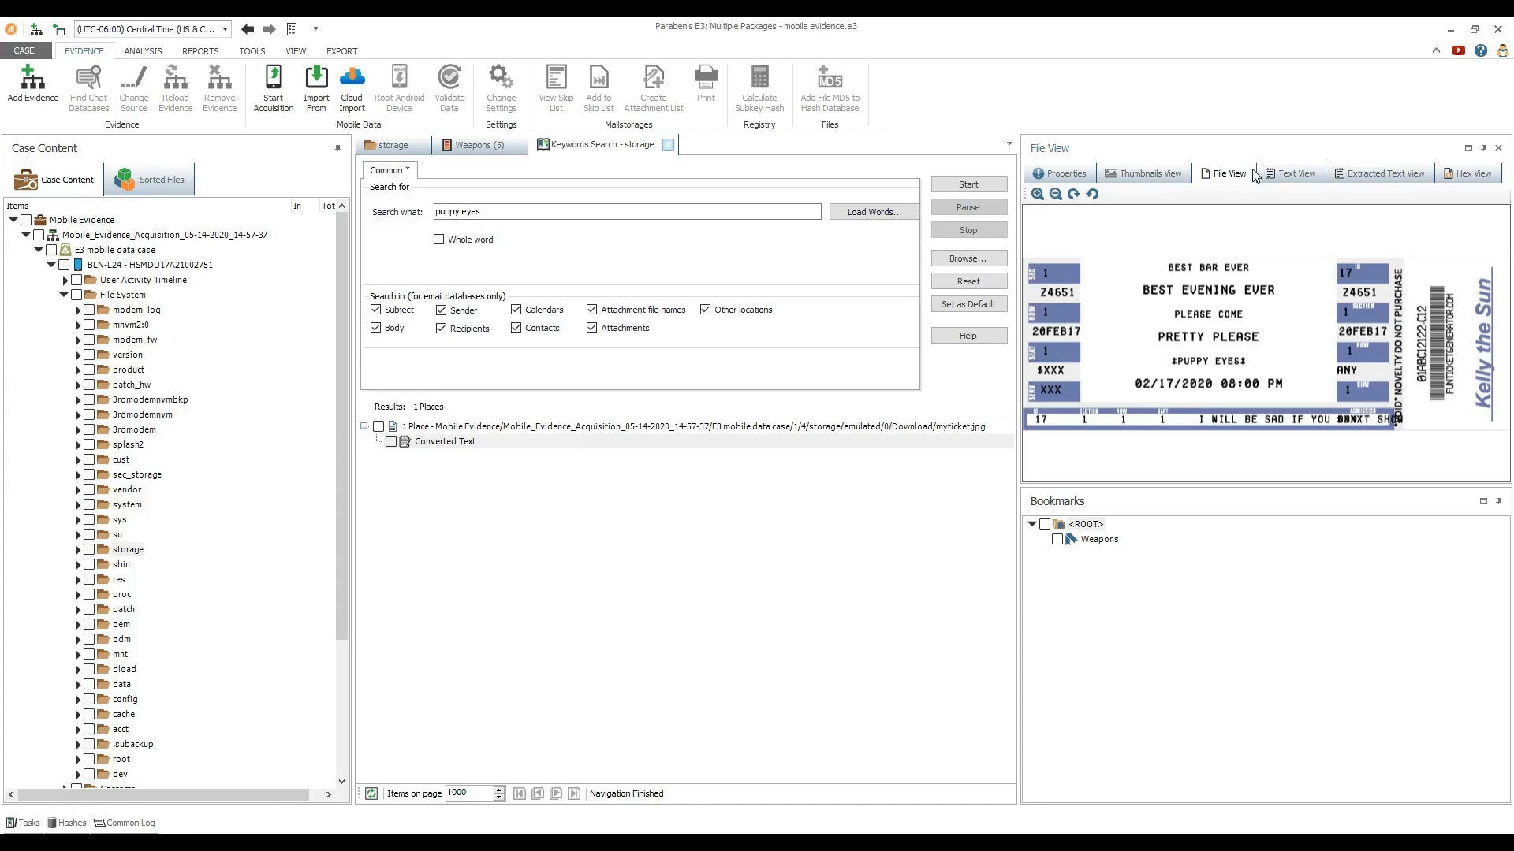
left_click(1384, 174)
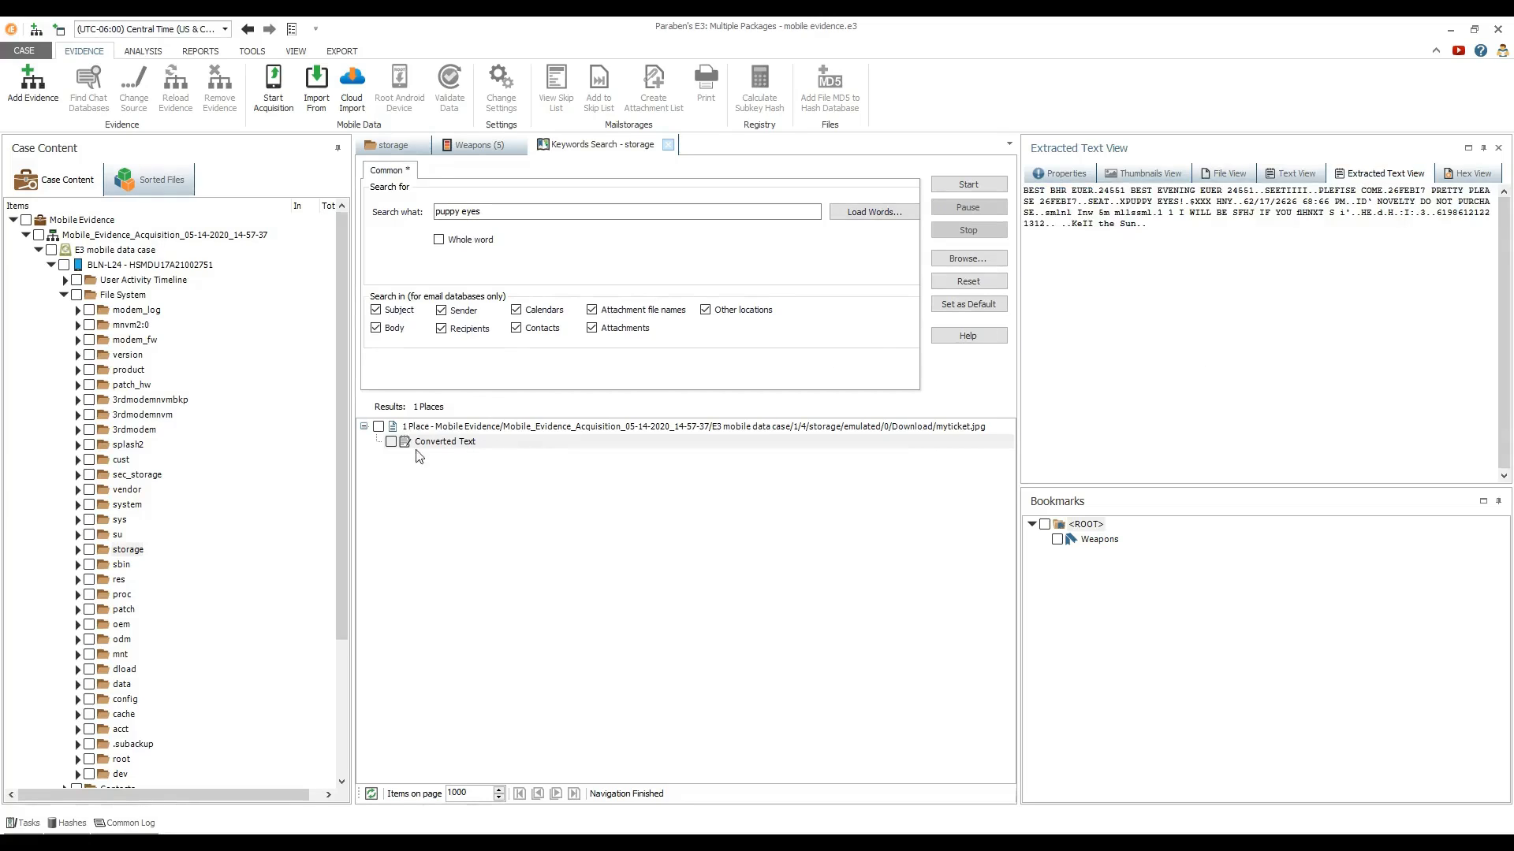
scroll("down", 3)
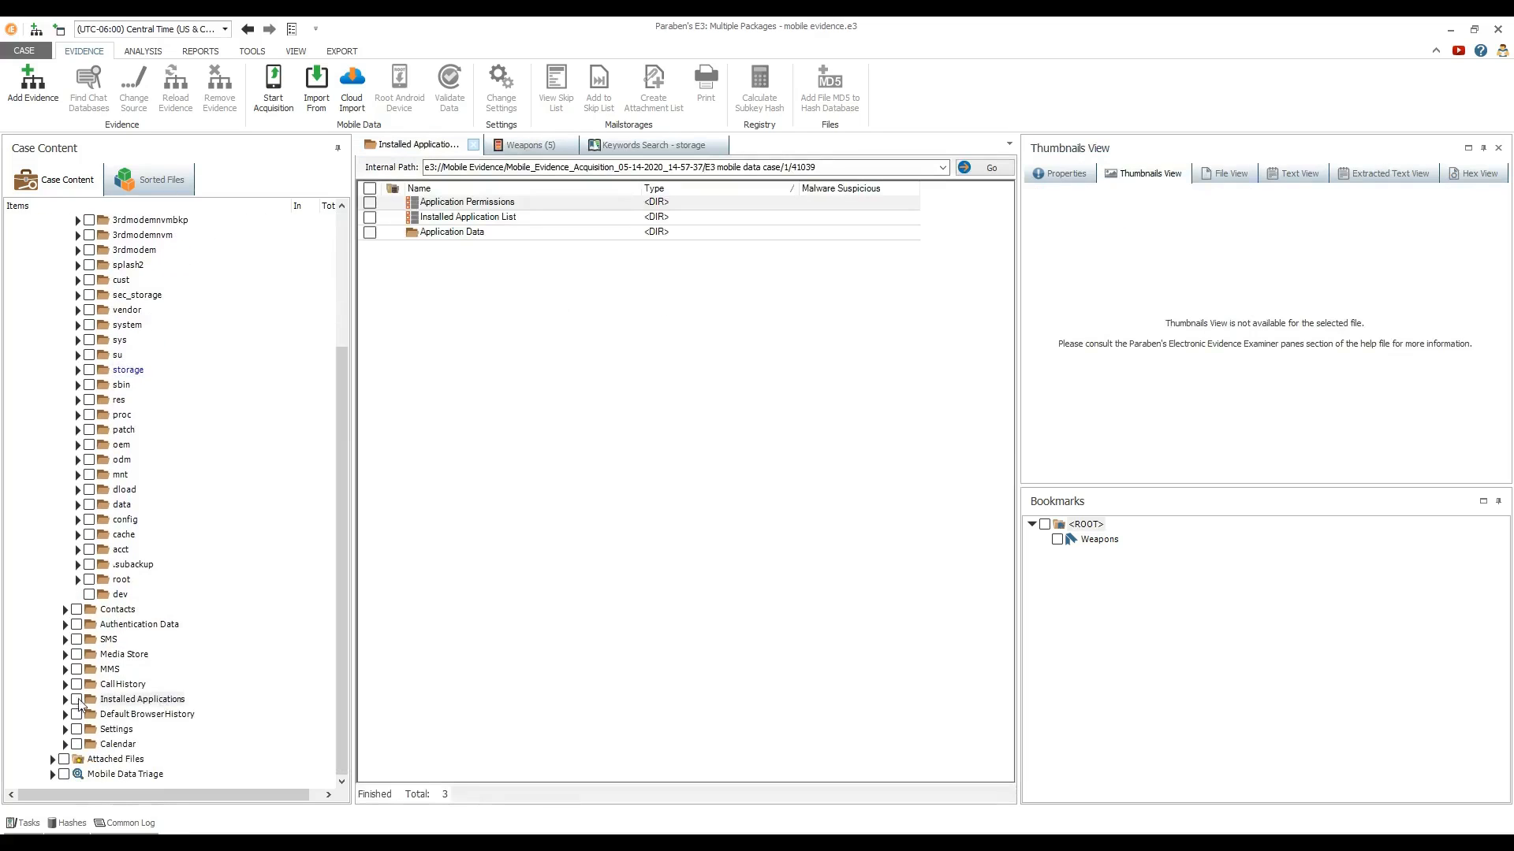
Run an advanced search of Application Data for 'matisse', finding 6 hits across three Chrome items
right_click(129, 700)
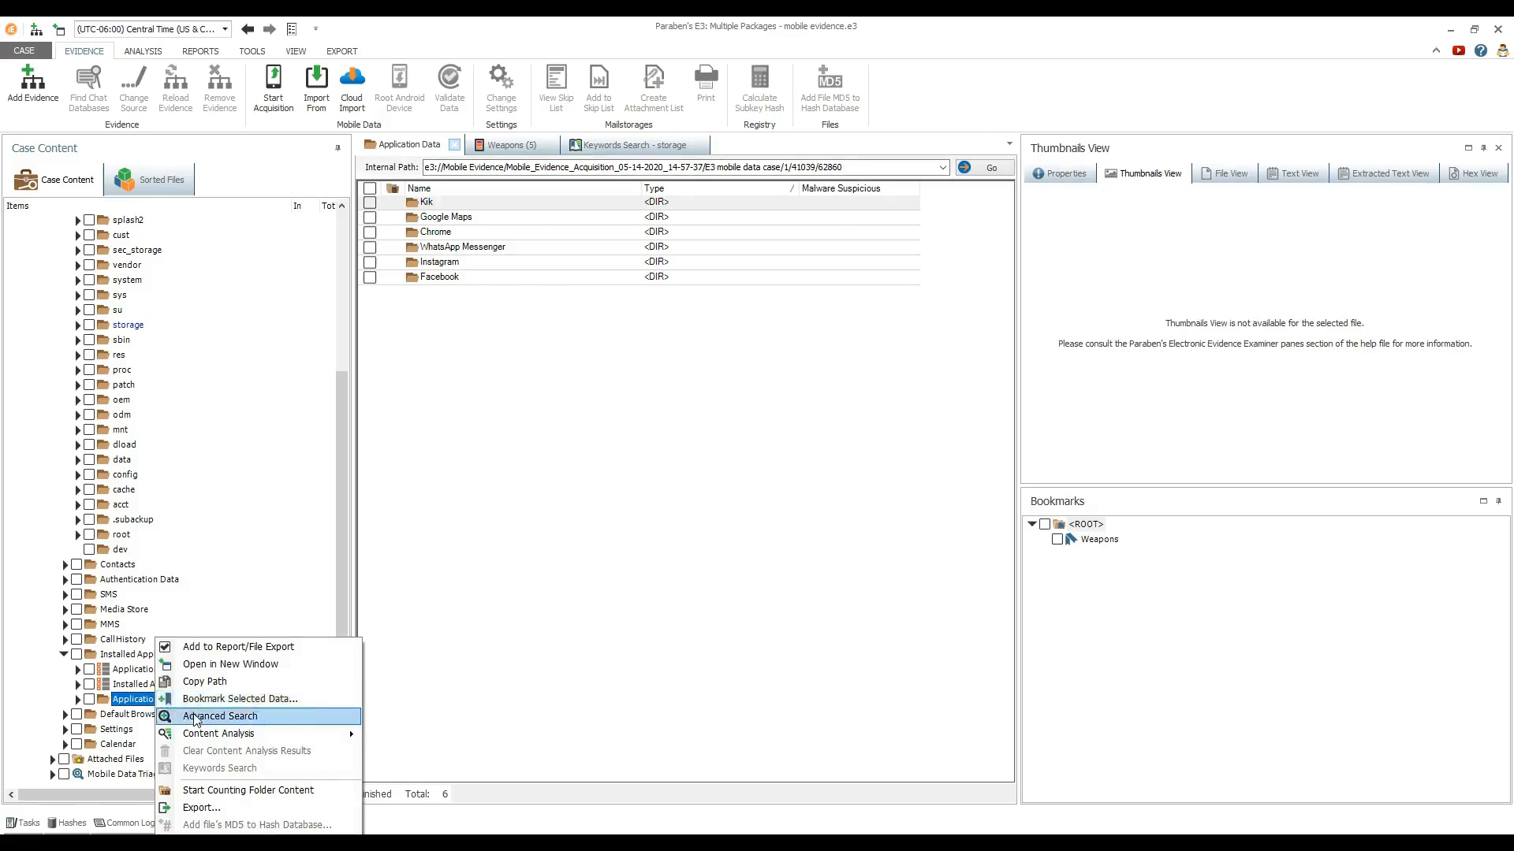
left_click(220, 716)
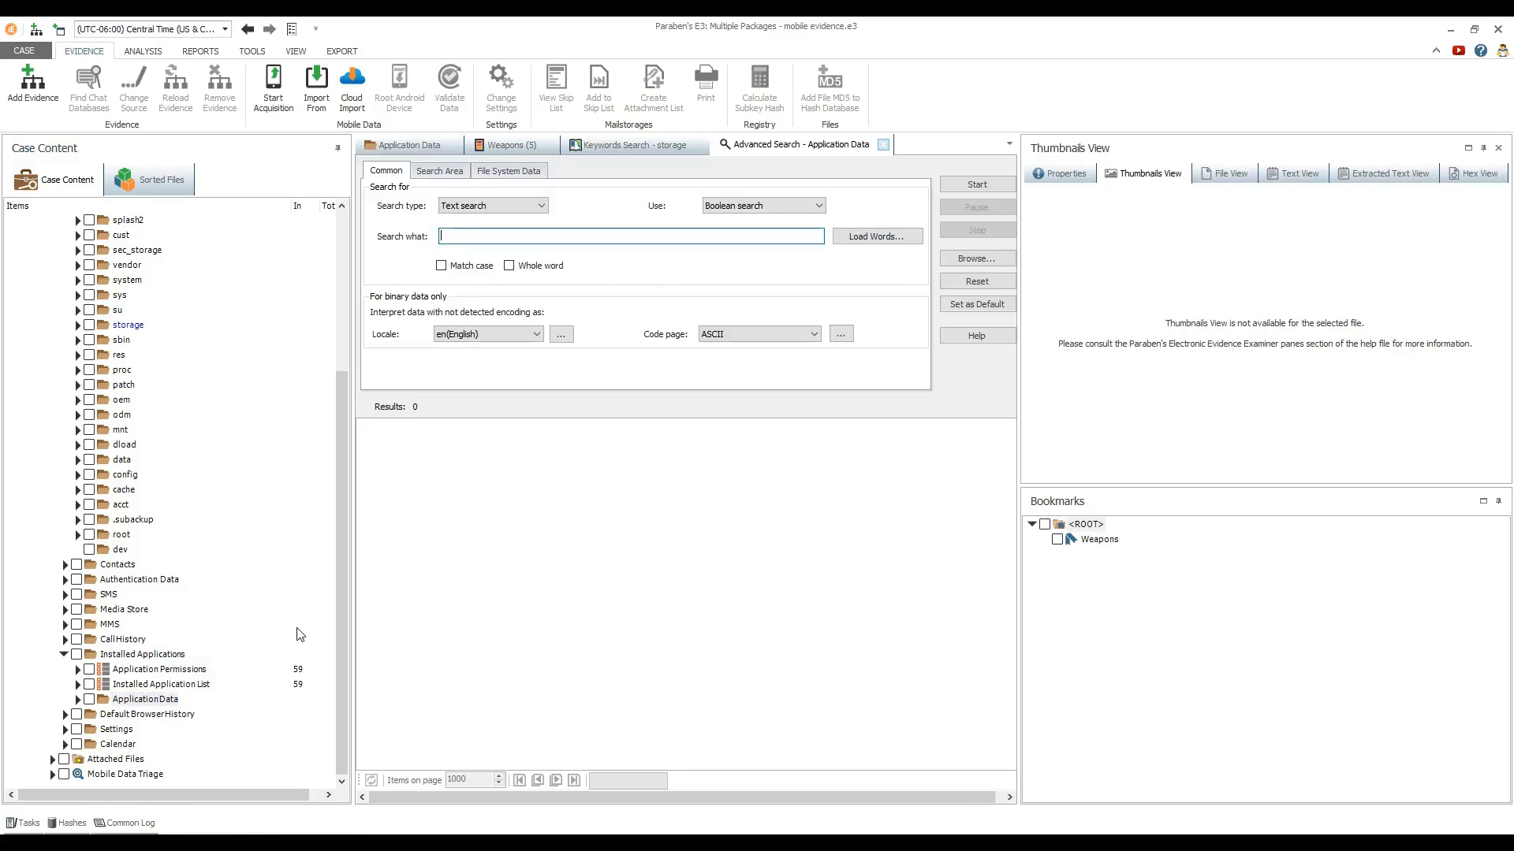
type("matisse")
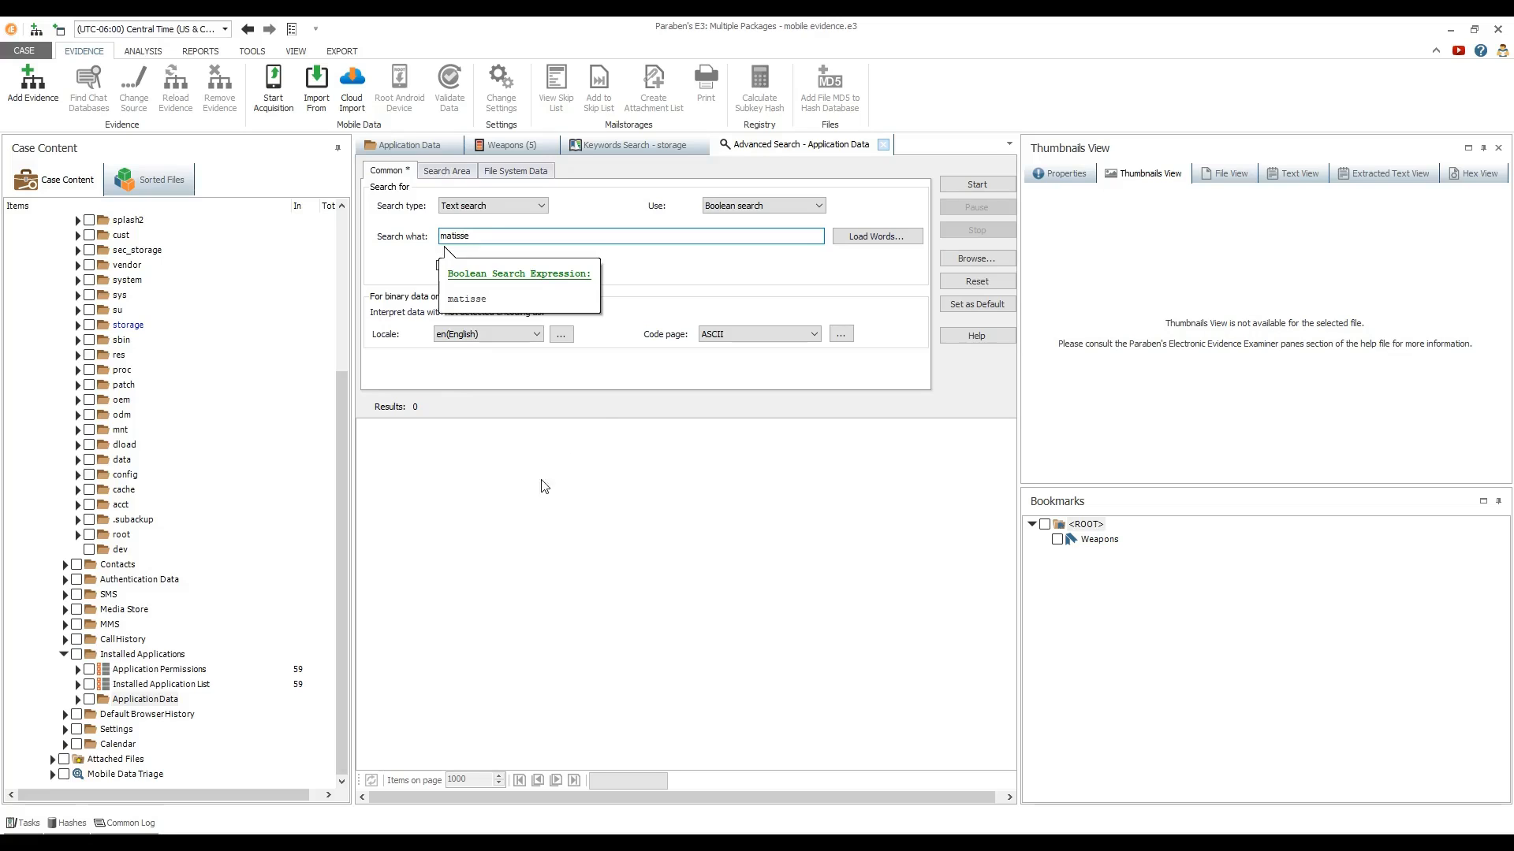
left_click(978, 184)
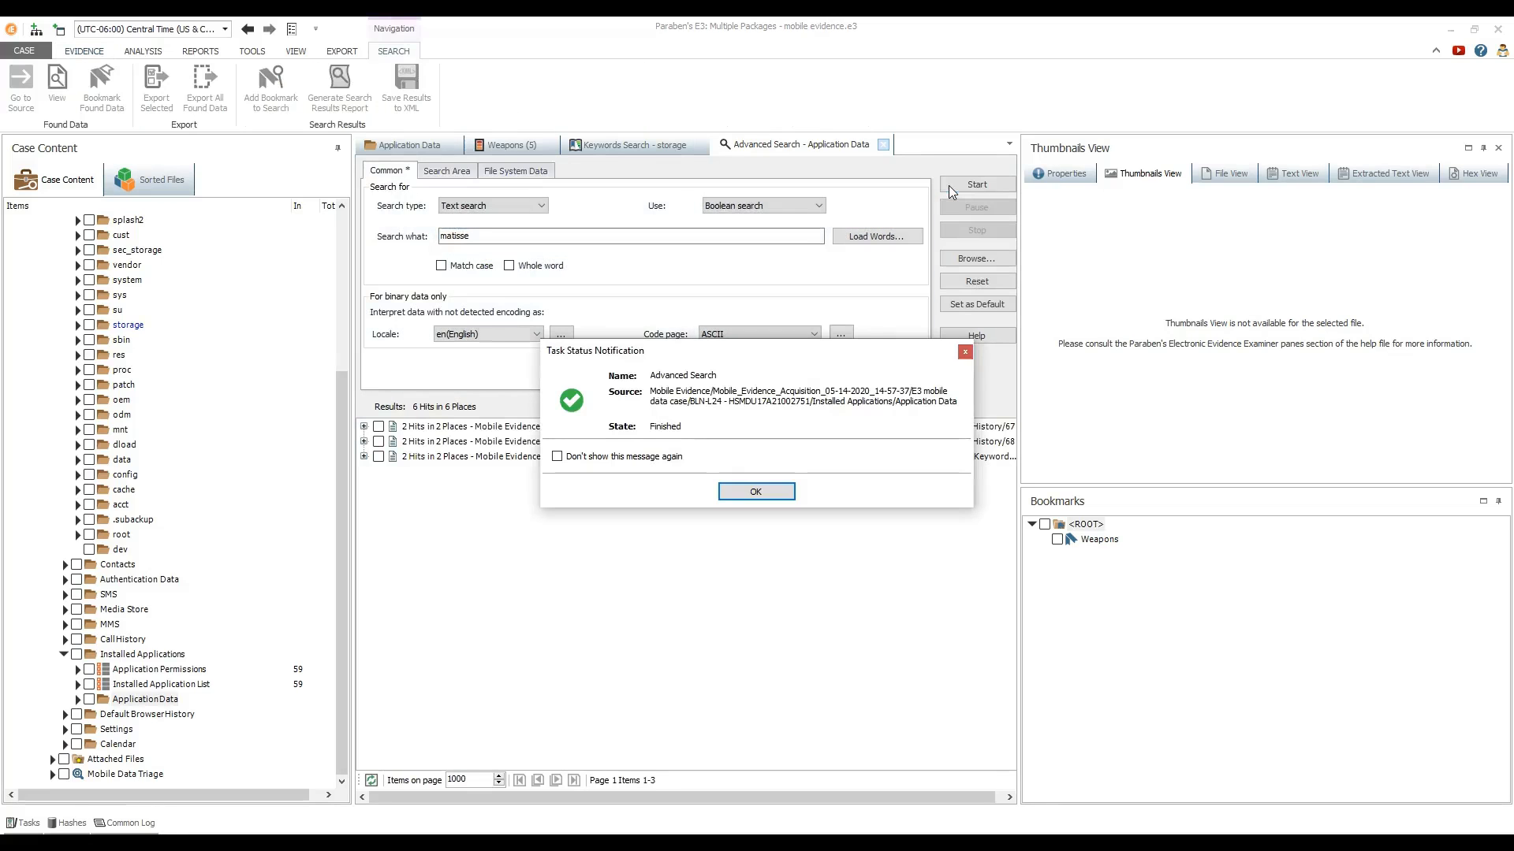
left_click(755, 492)
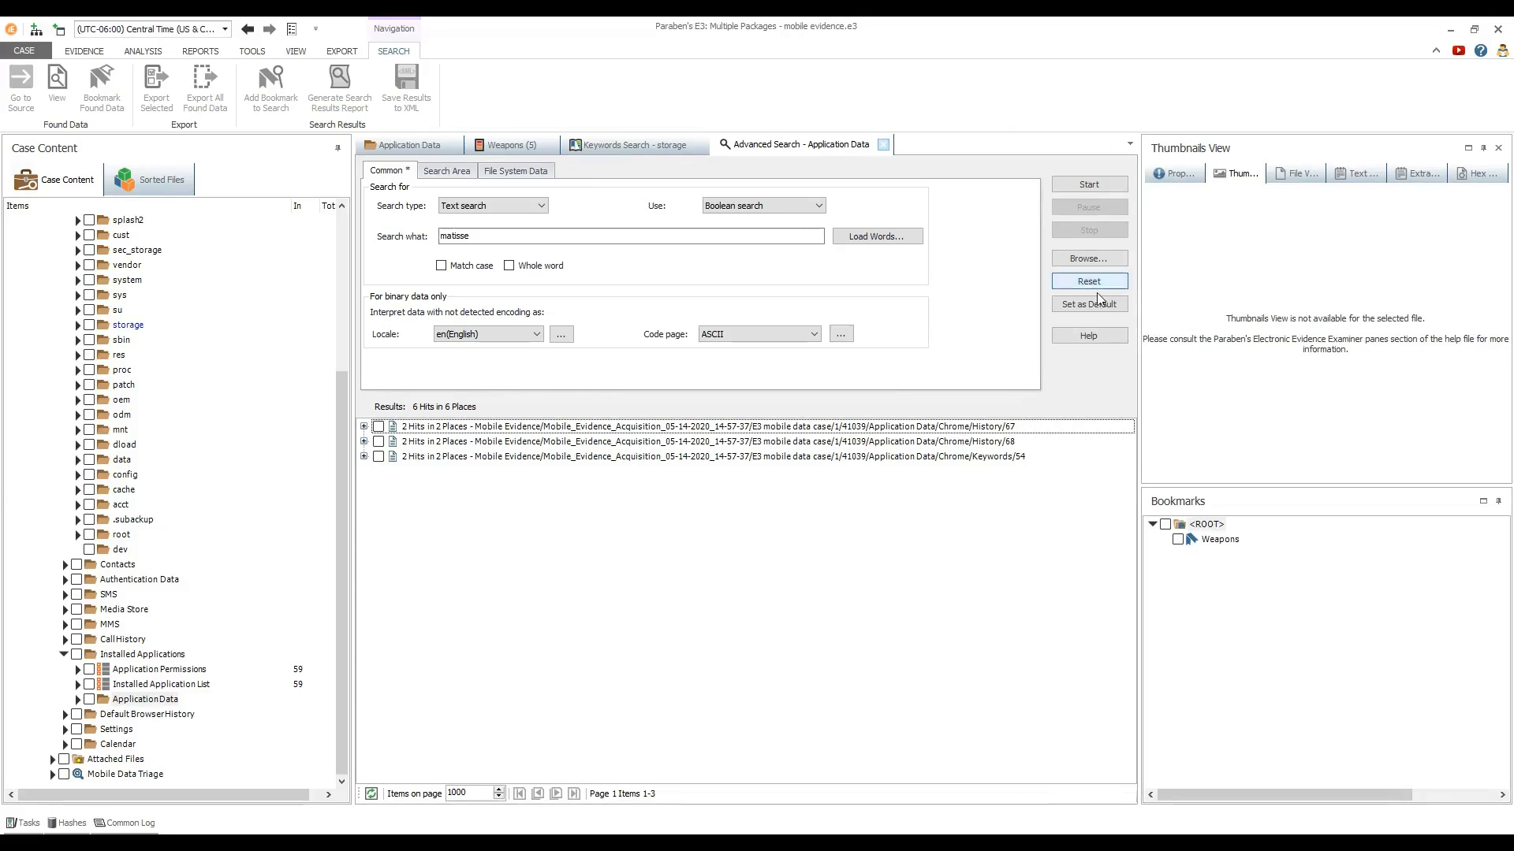
left_click(363, 457)
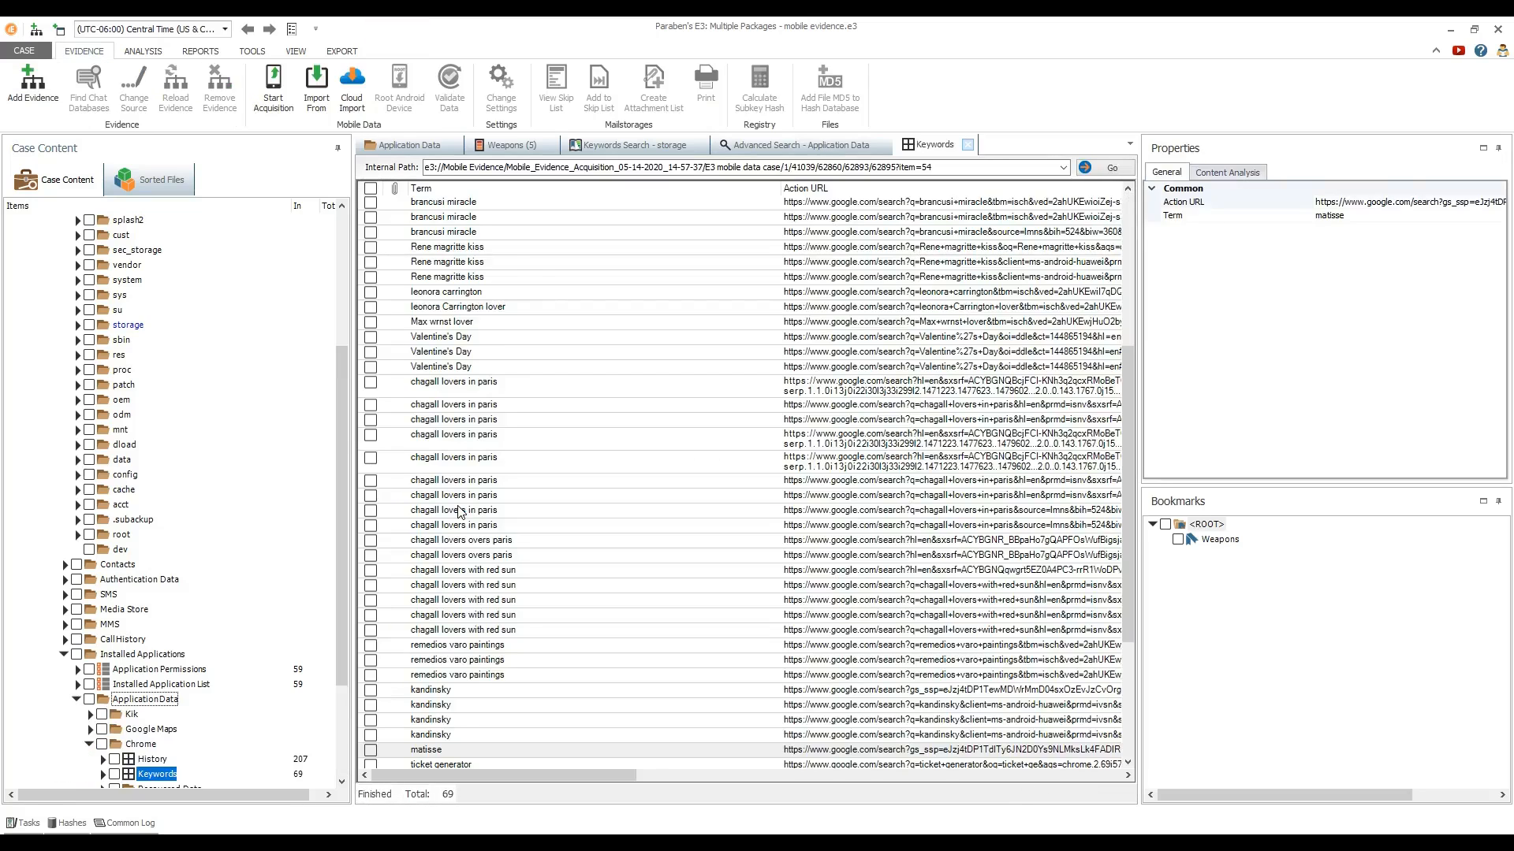
Review Chrome's Keywords table including matisse and show the reporting commands for the checked Mobile Evidence case
scroll("down", 3)
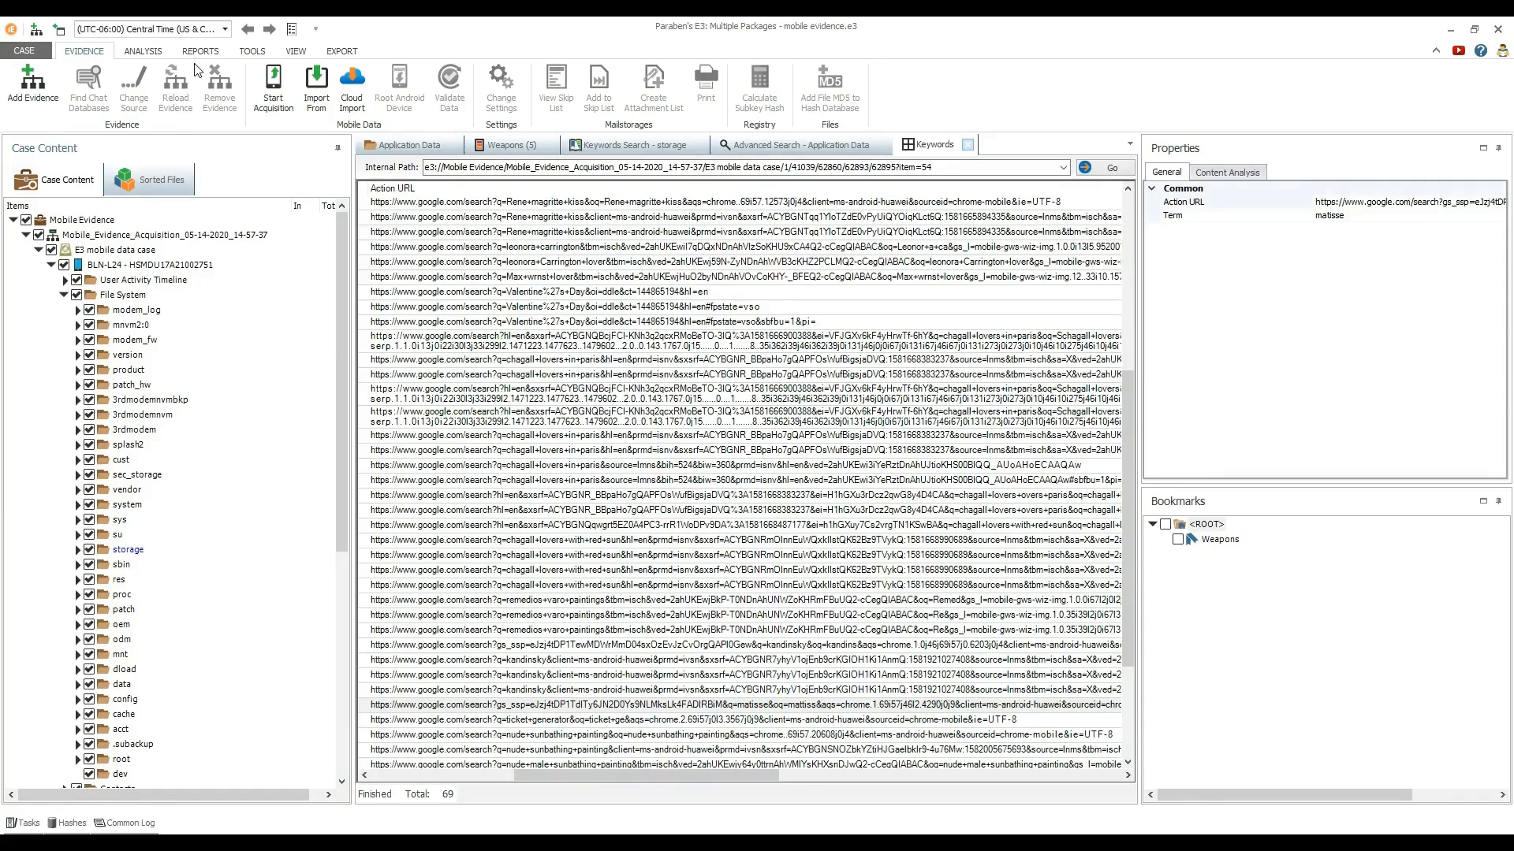
left_click(199, 50)
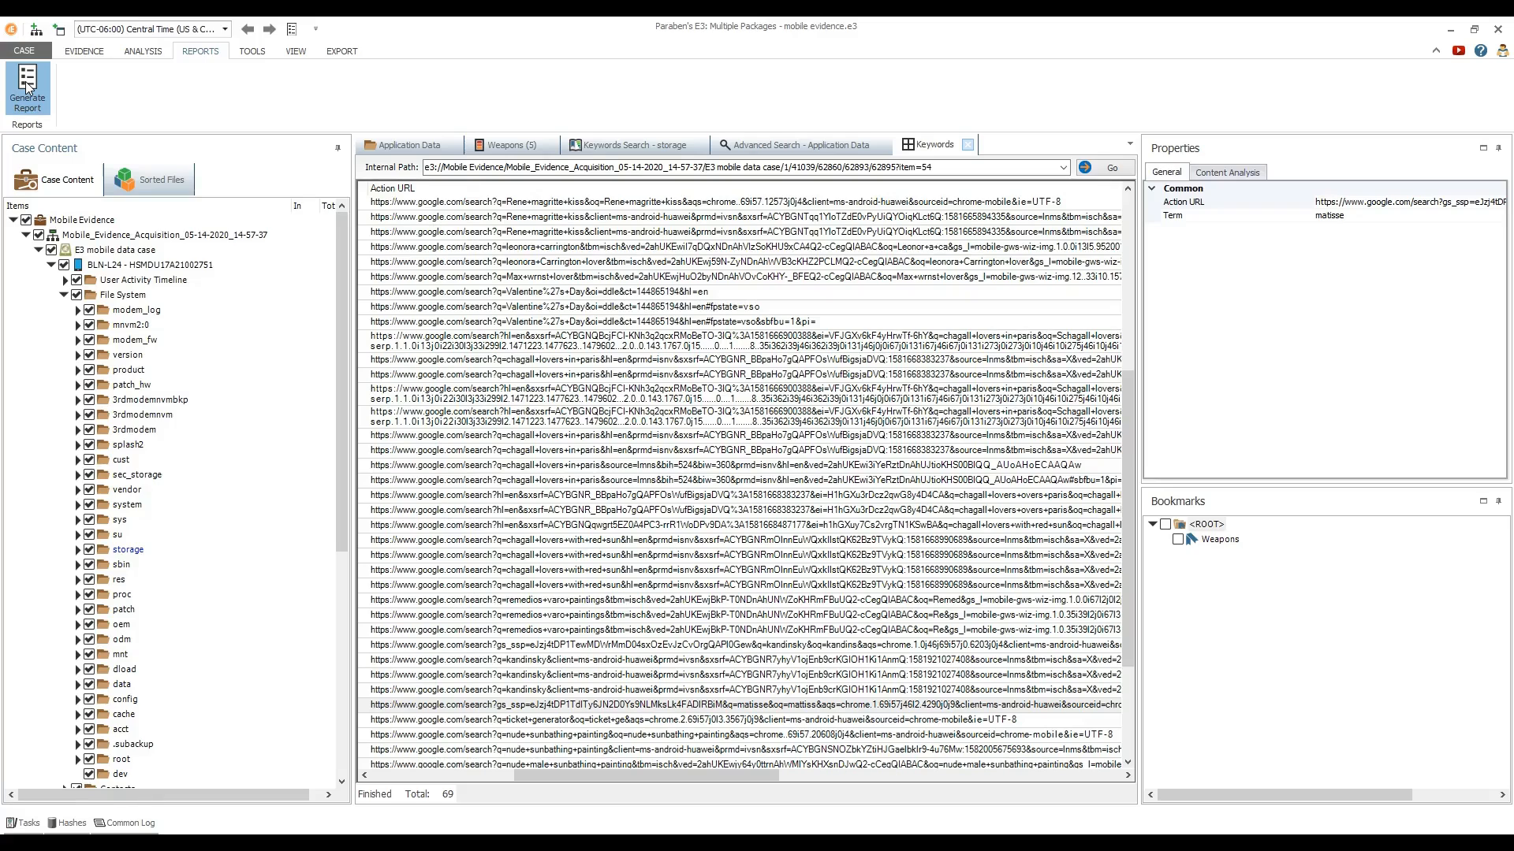
Start the report wizard with the Mobile Data Review Report type selected
left_click(25, 82)
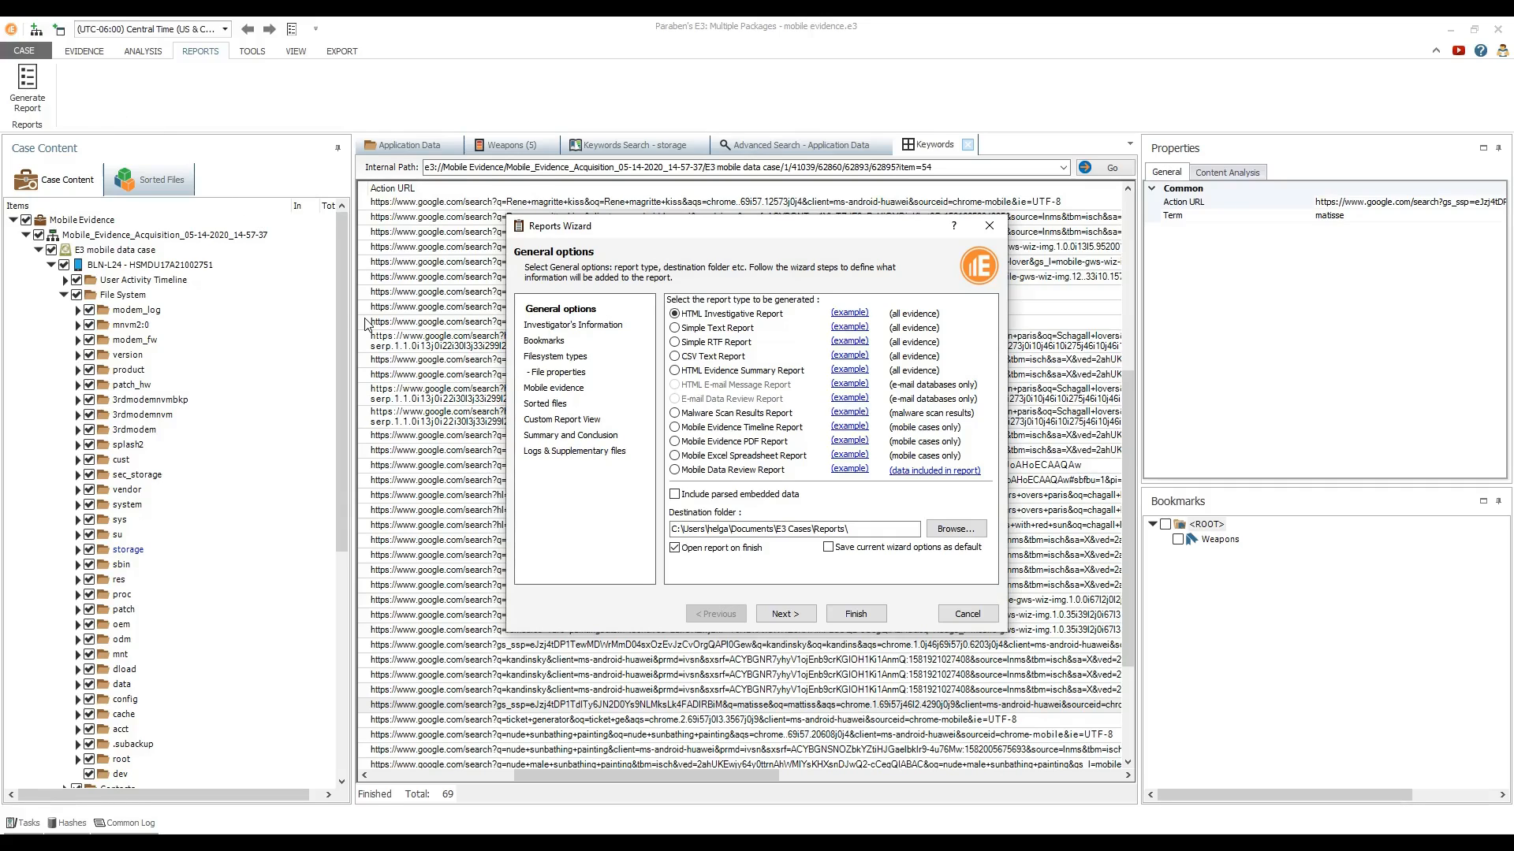
mouse_move(627, 473)
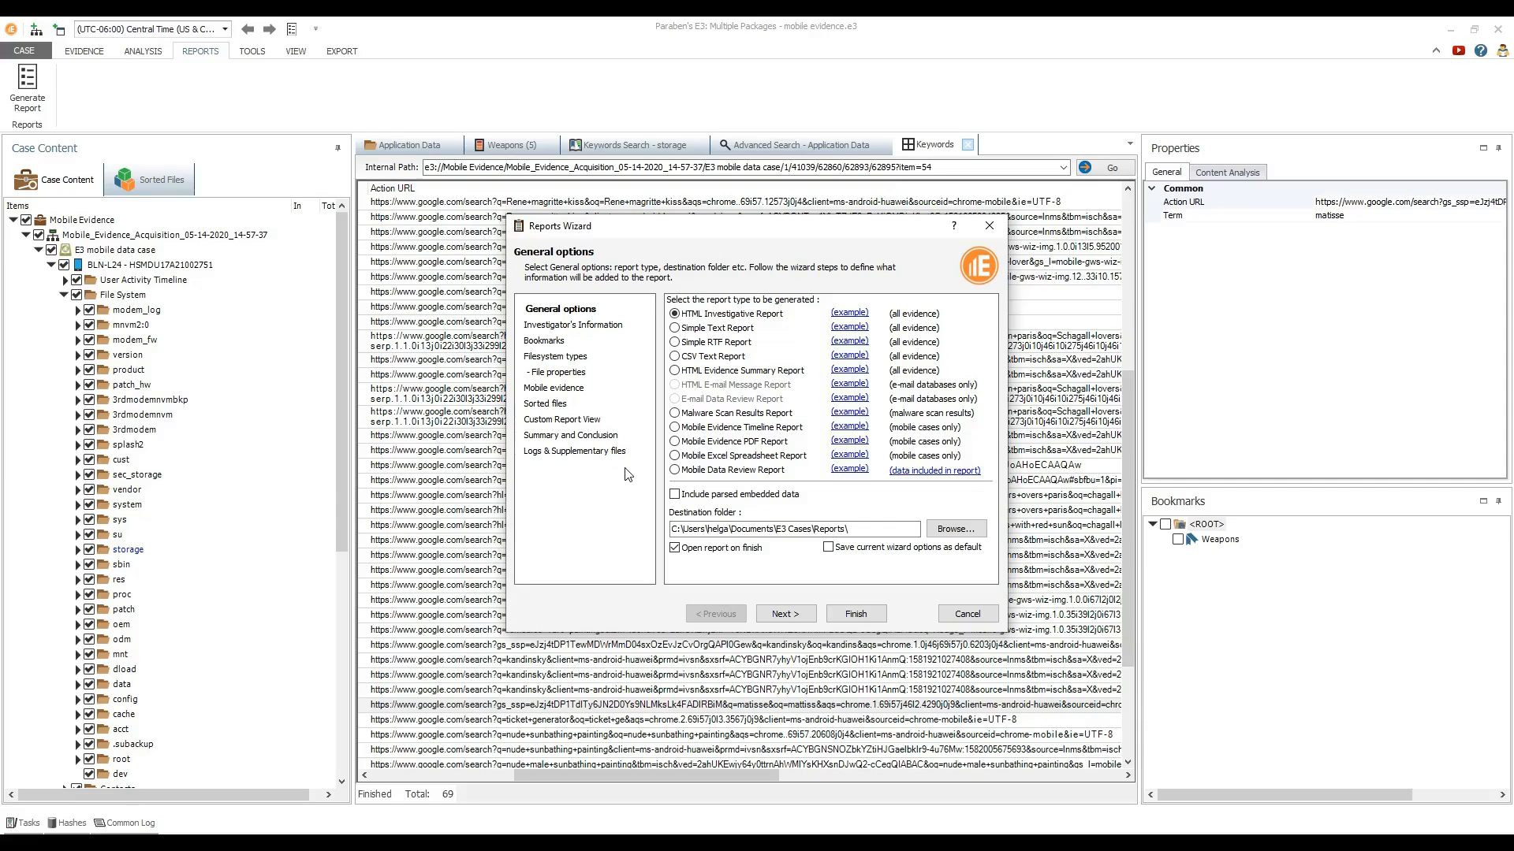
mouse_move(675, 476)
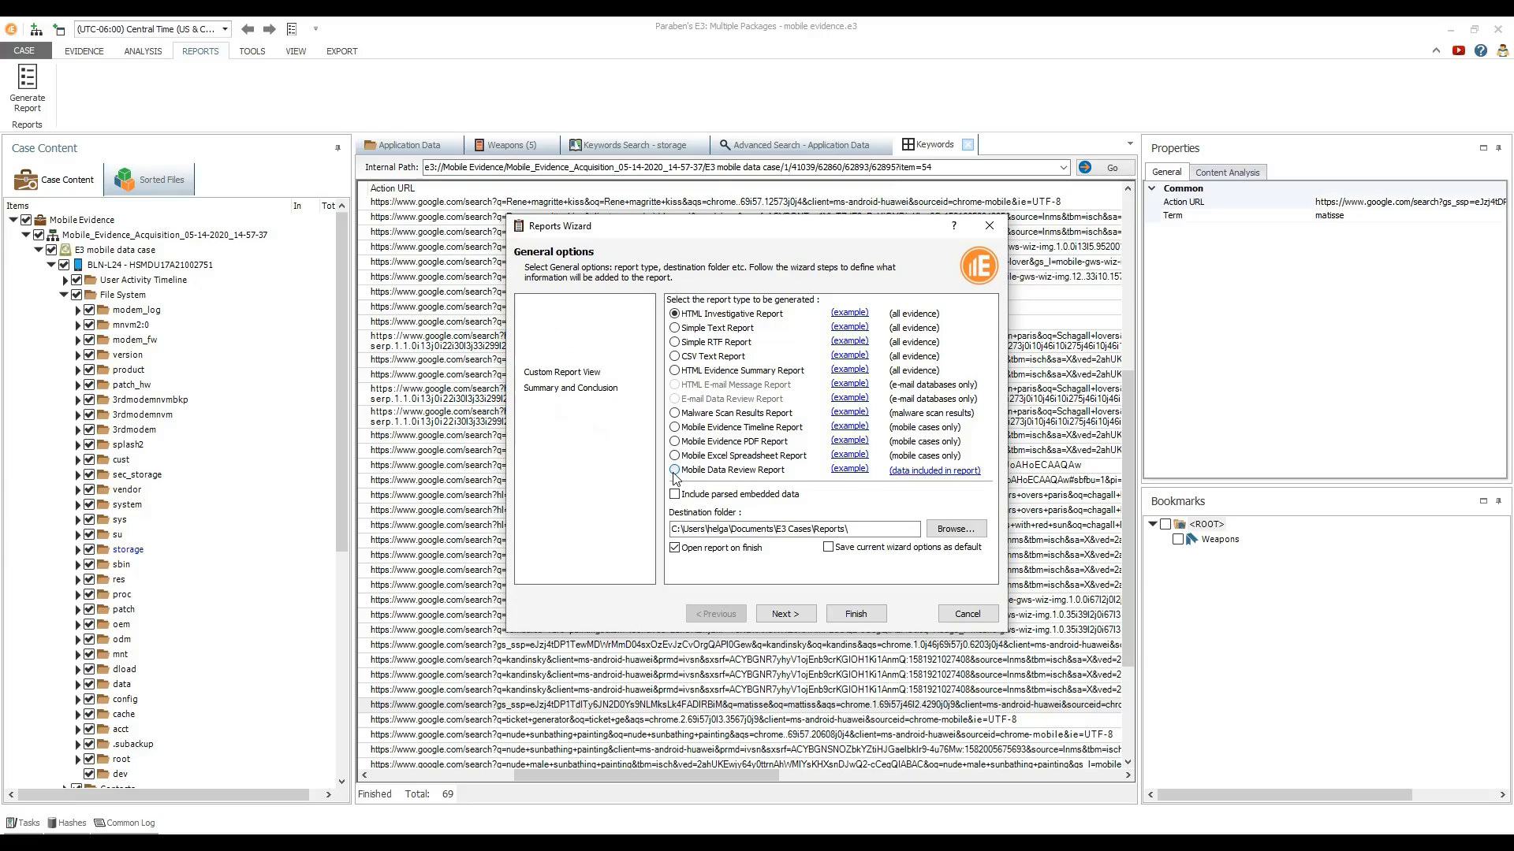
left_click(672, 469)
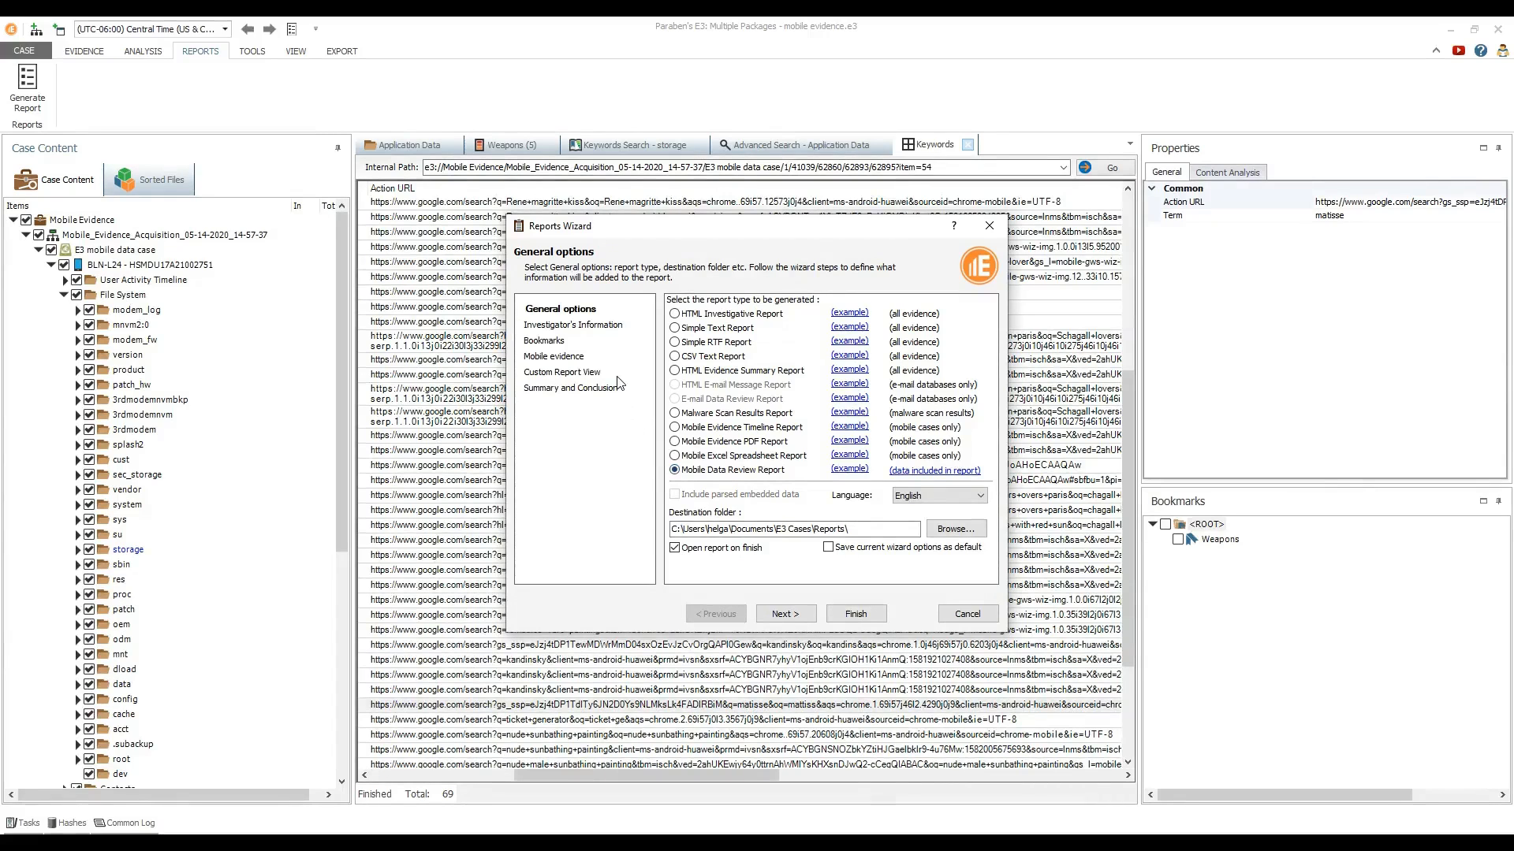
left_click(785, 614)
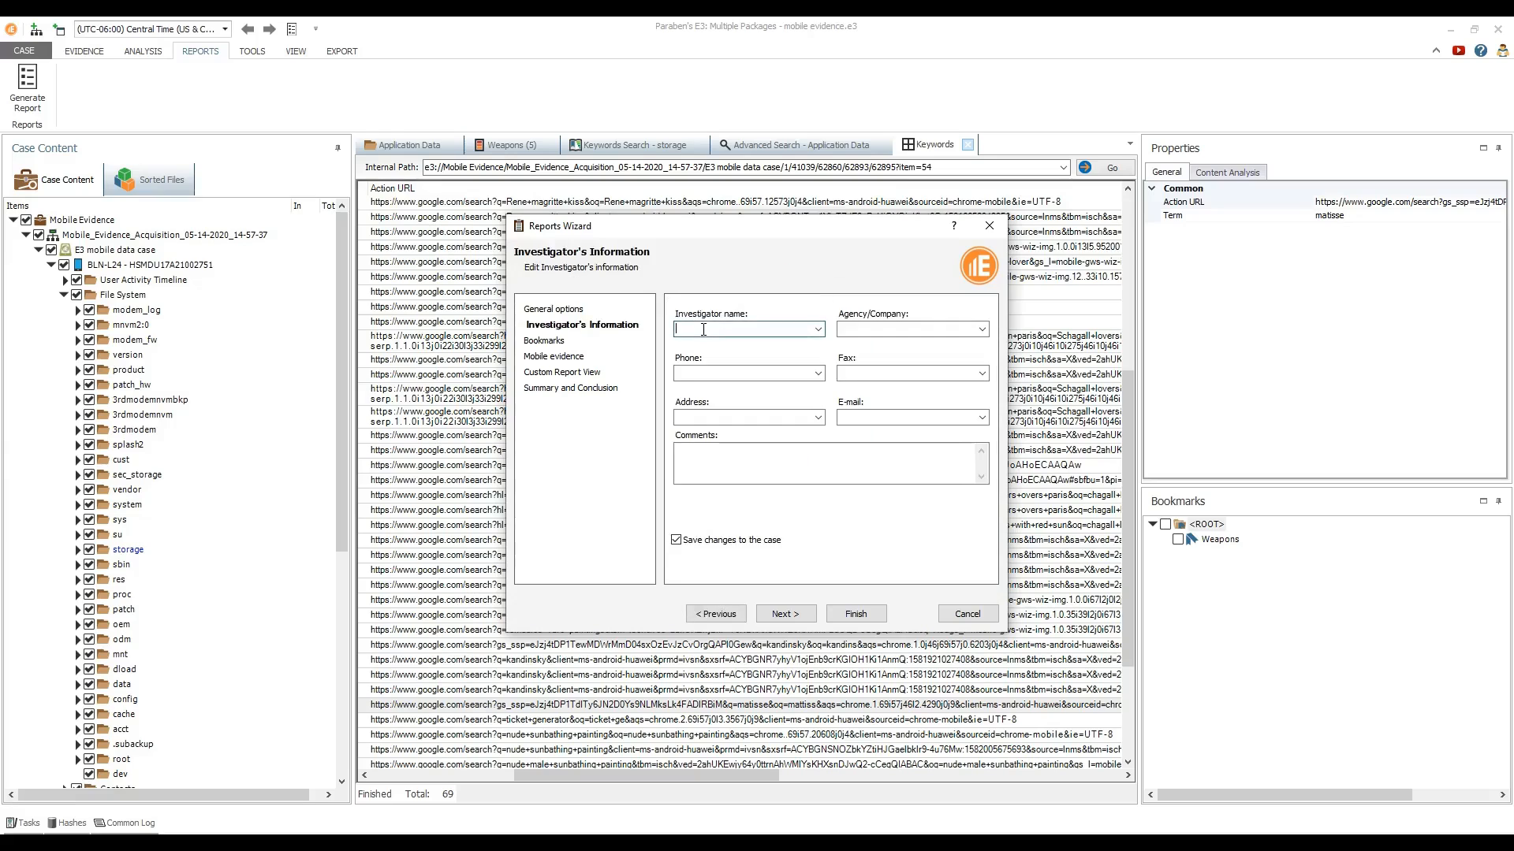
Enter investigator name 'Hel', skip bookmarks options, and include all E3 mobile case evidence
type("Hel")
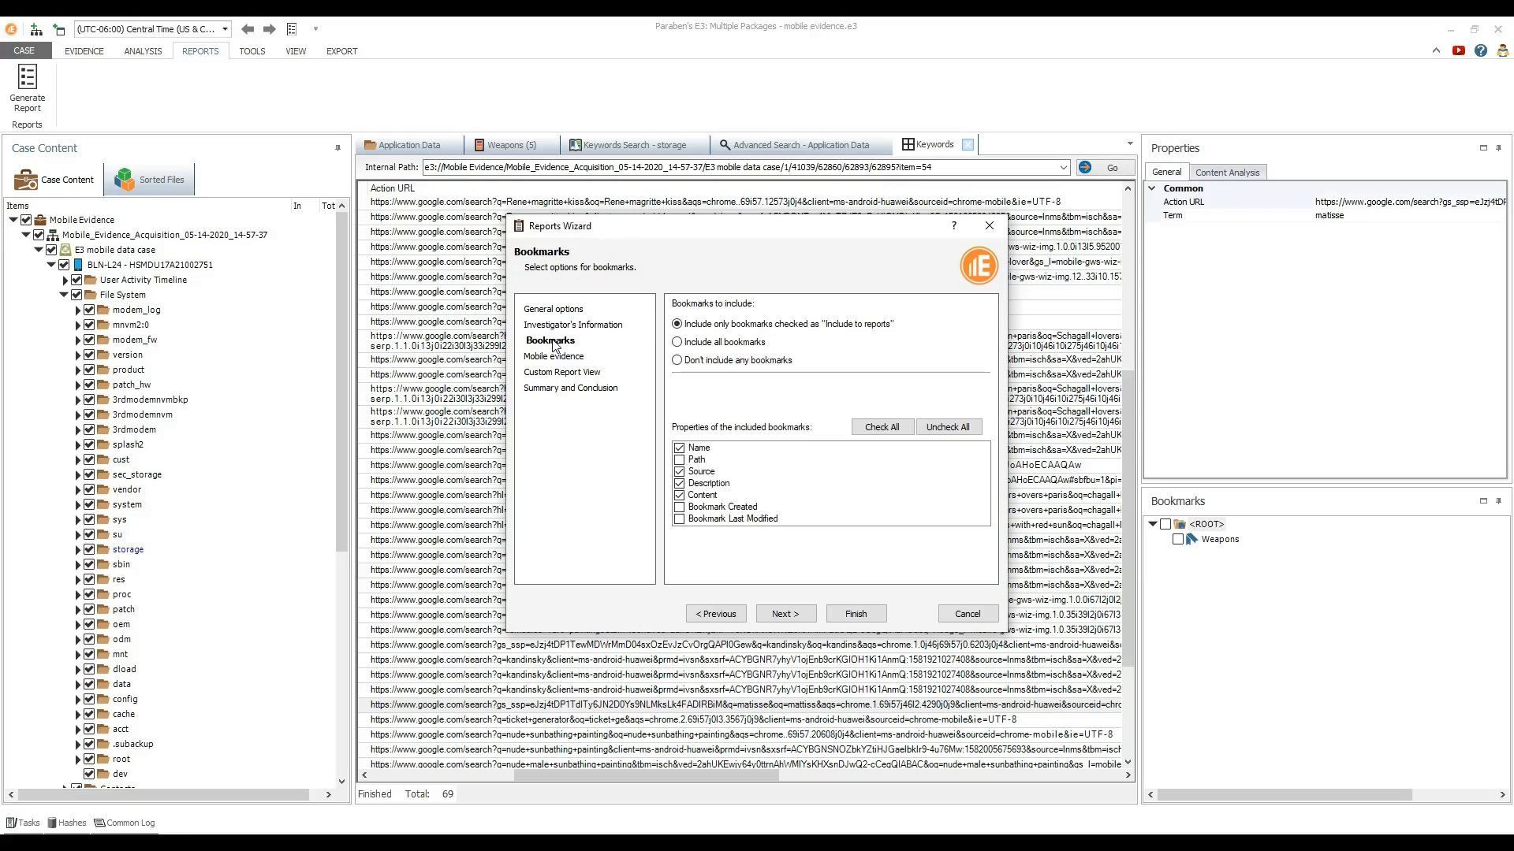
left_click(675, 342)
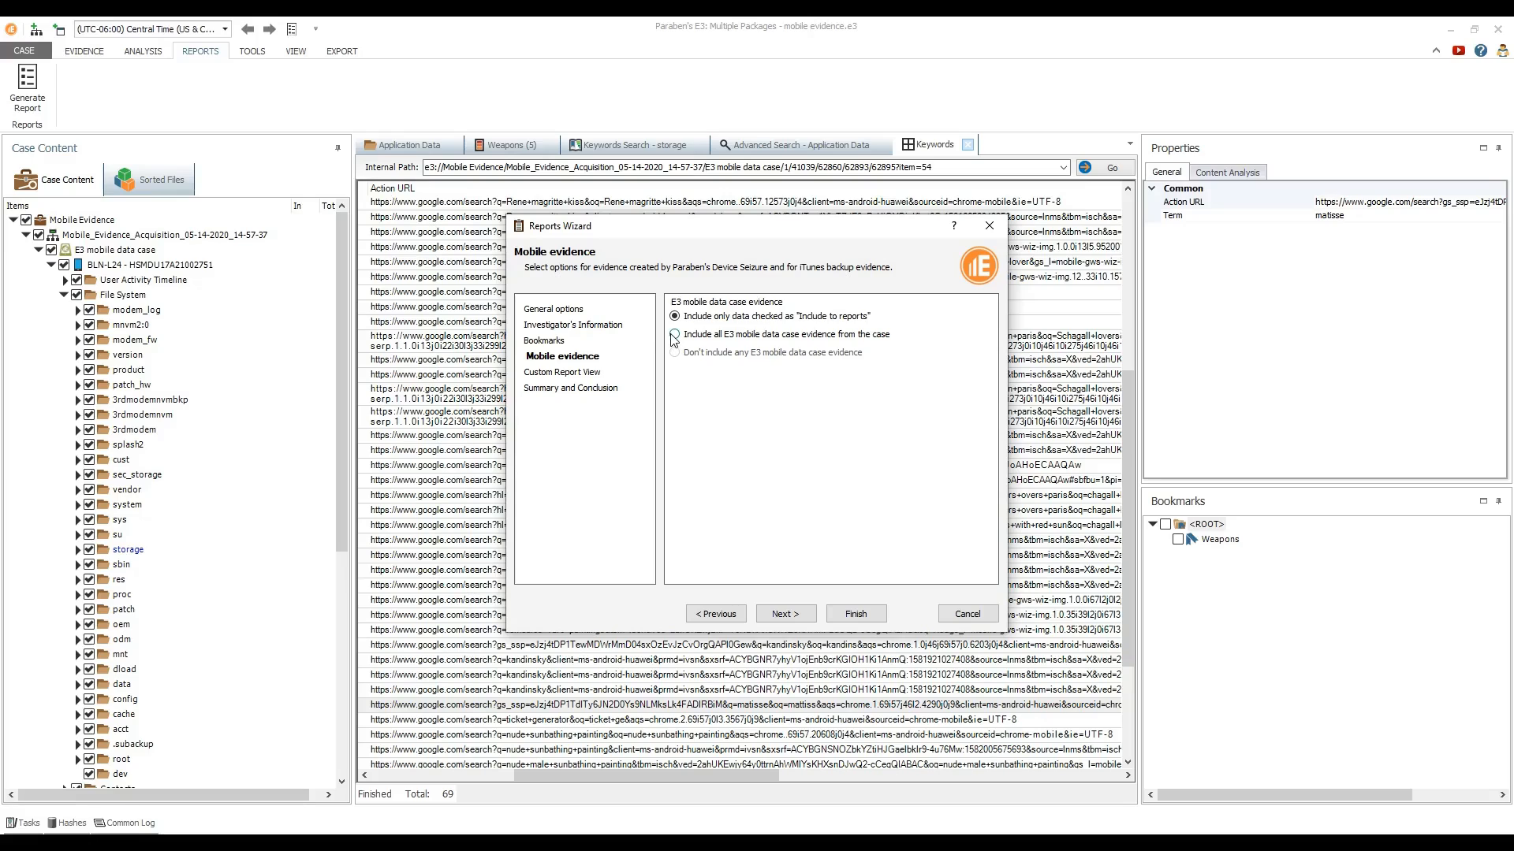
left_click(675, 335)
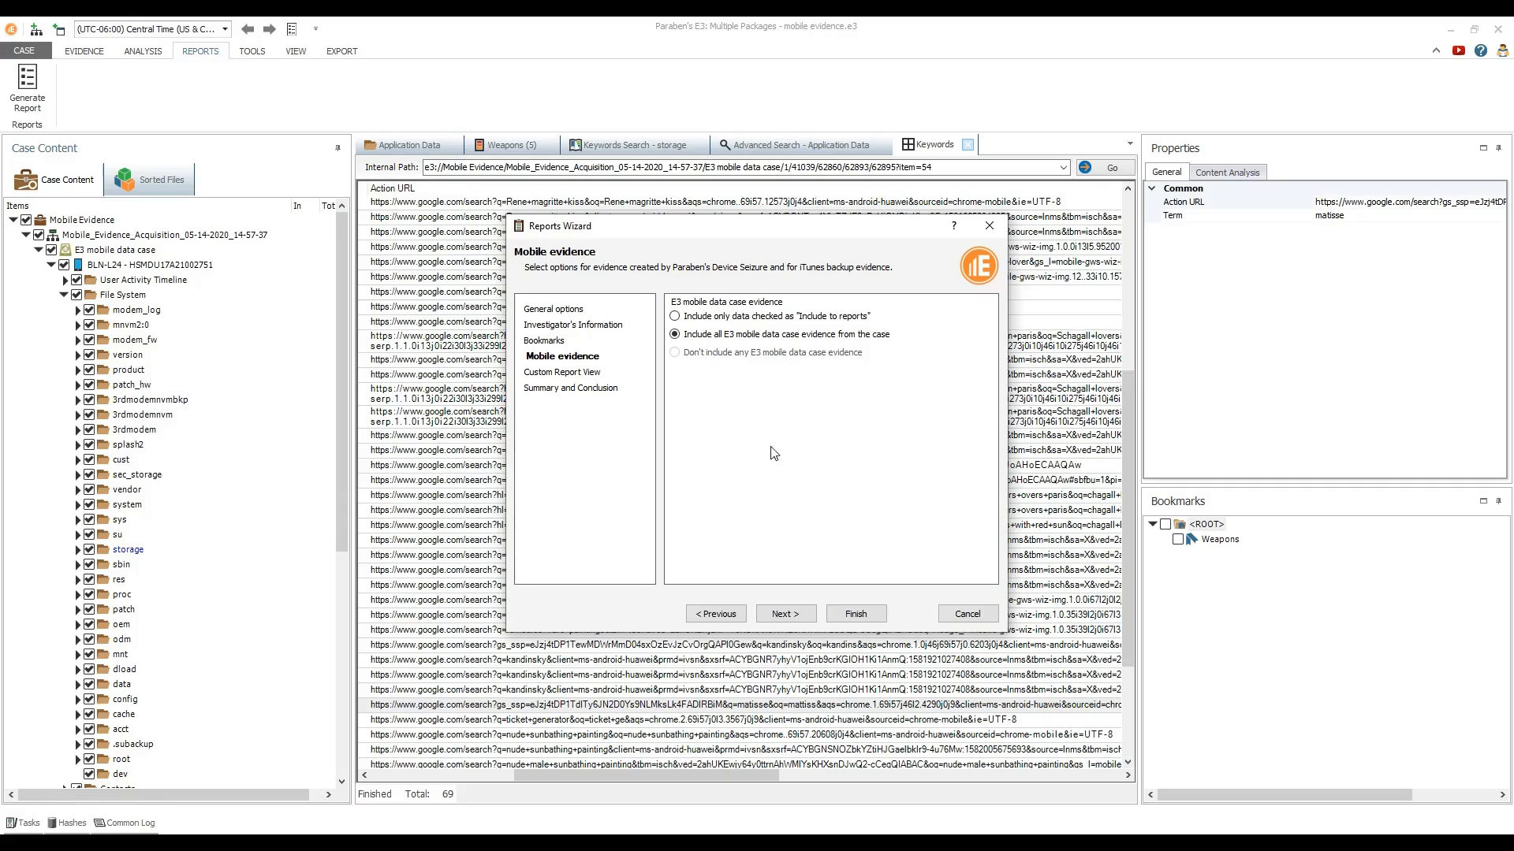
mouse_move(842, 579)
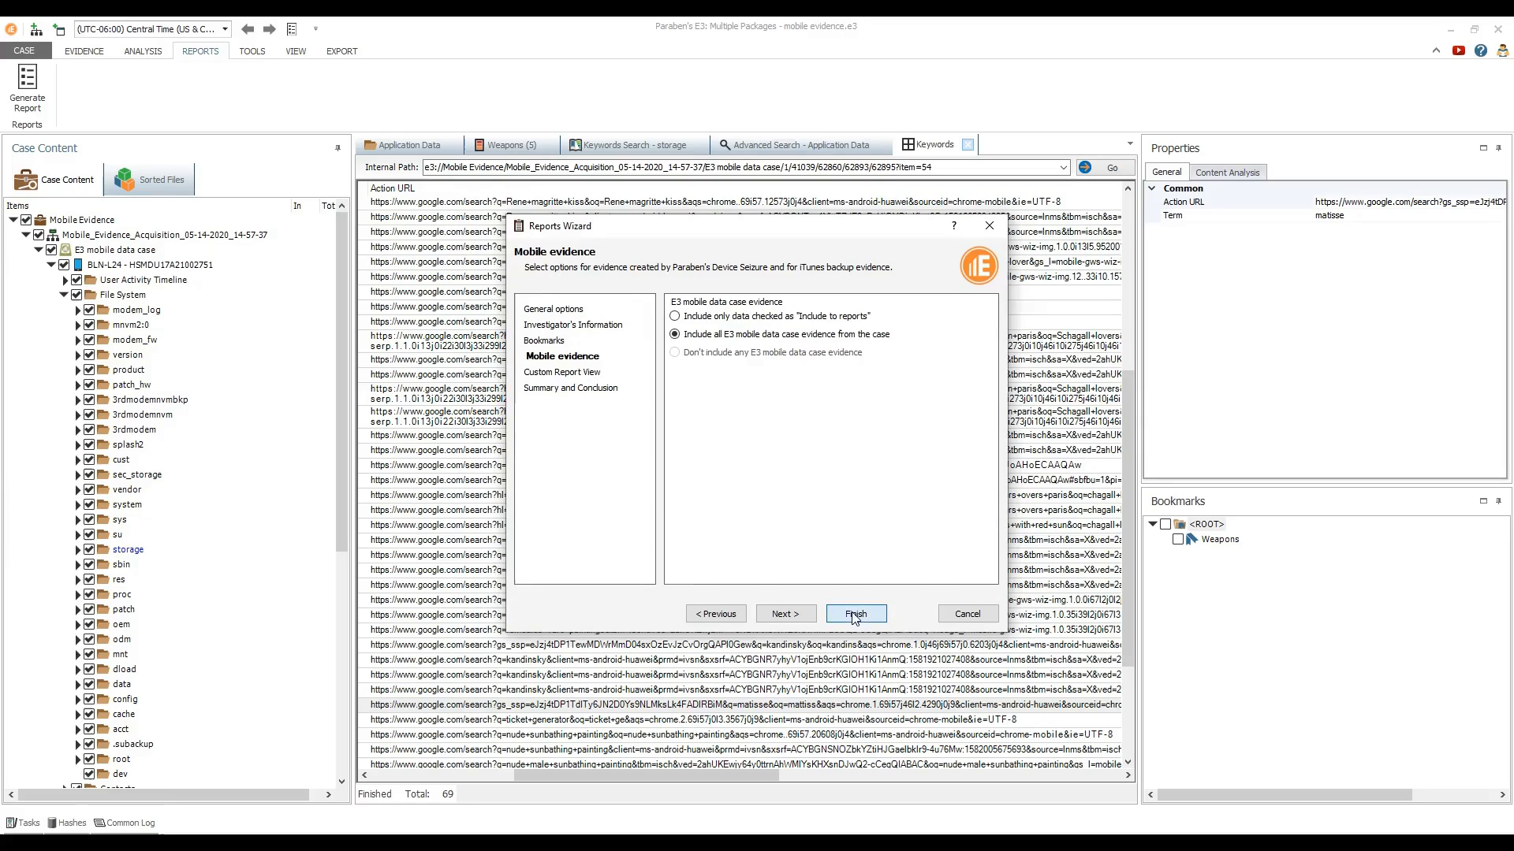
Generate the report, browse Installed Applications, Phone Contacts and Multimedia, and play VID_19740911_161504_143.mp4
left_click(856, 613)
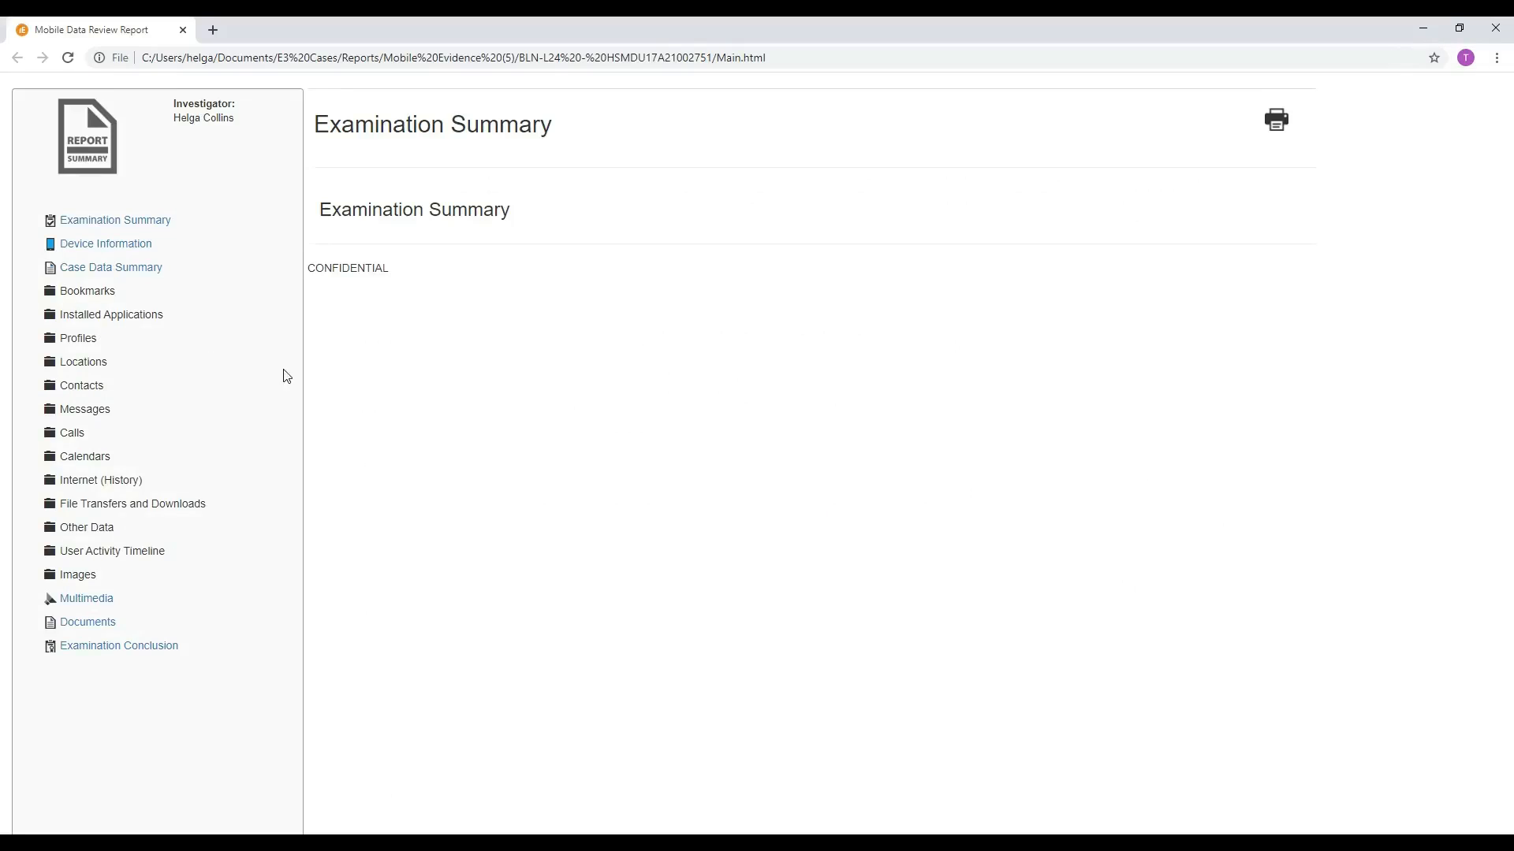
left_click(111, 313)
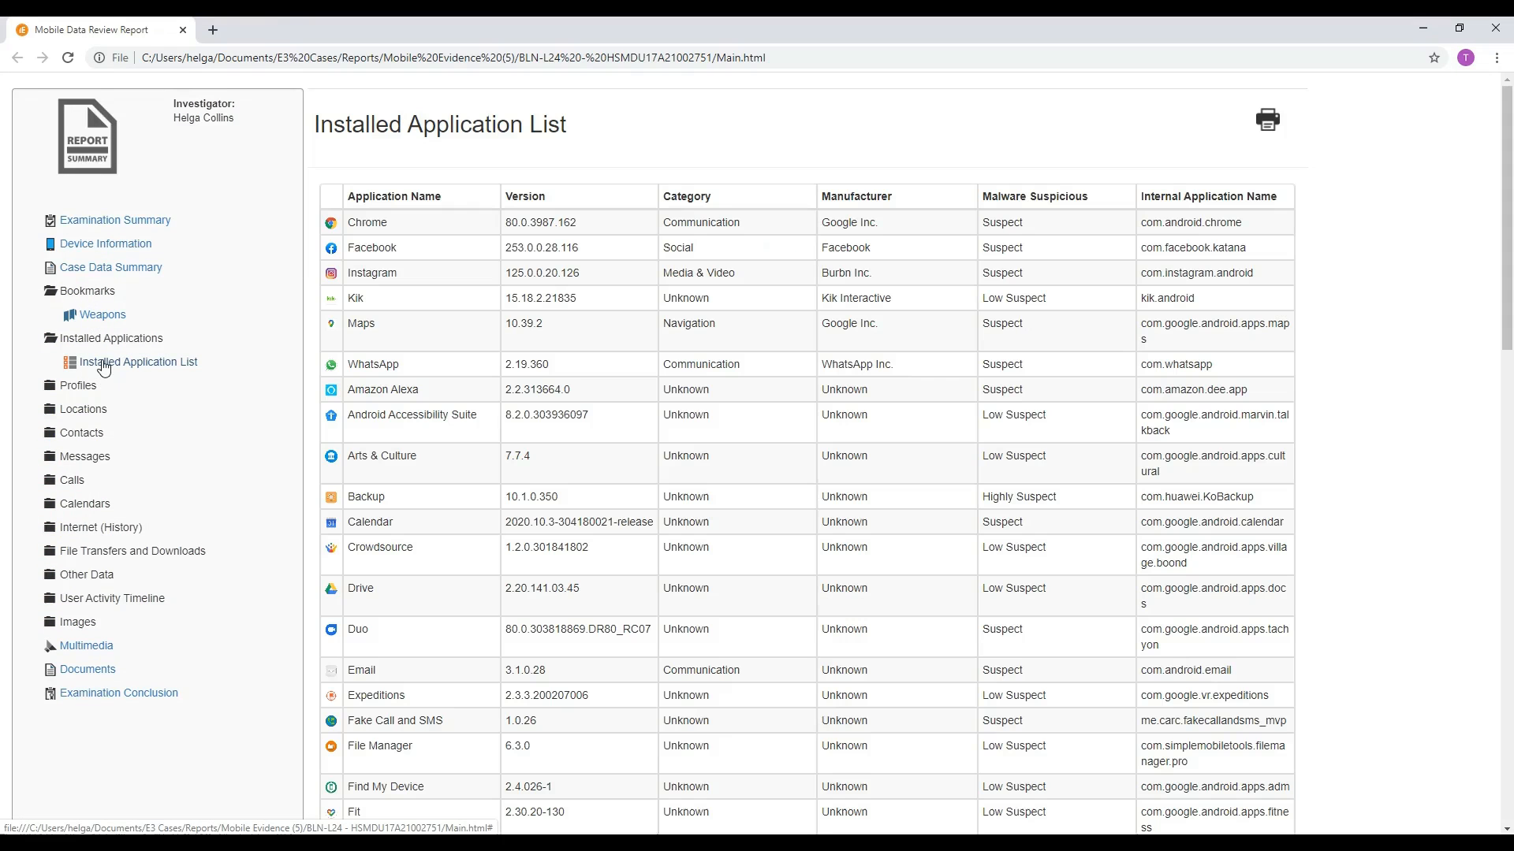
left_click(69, 384)
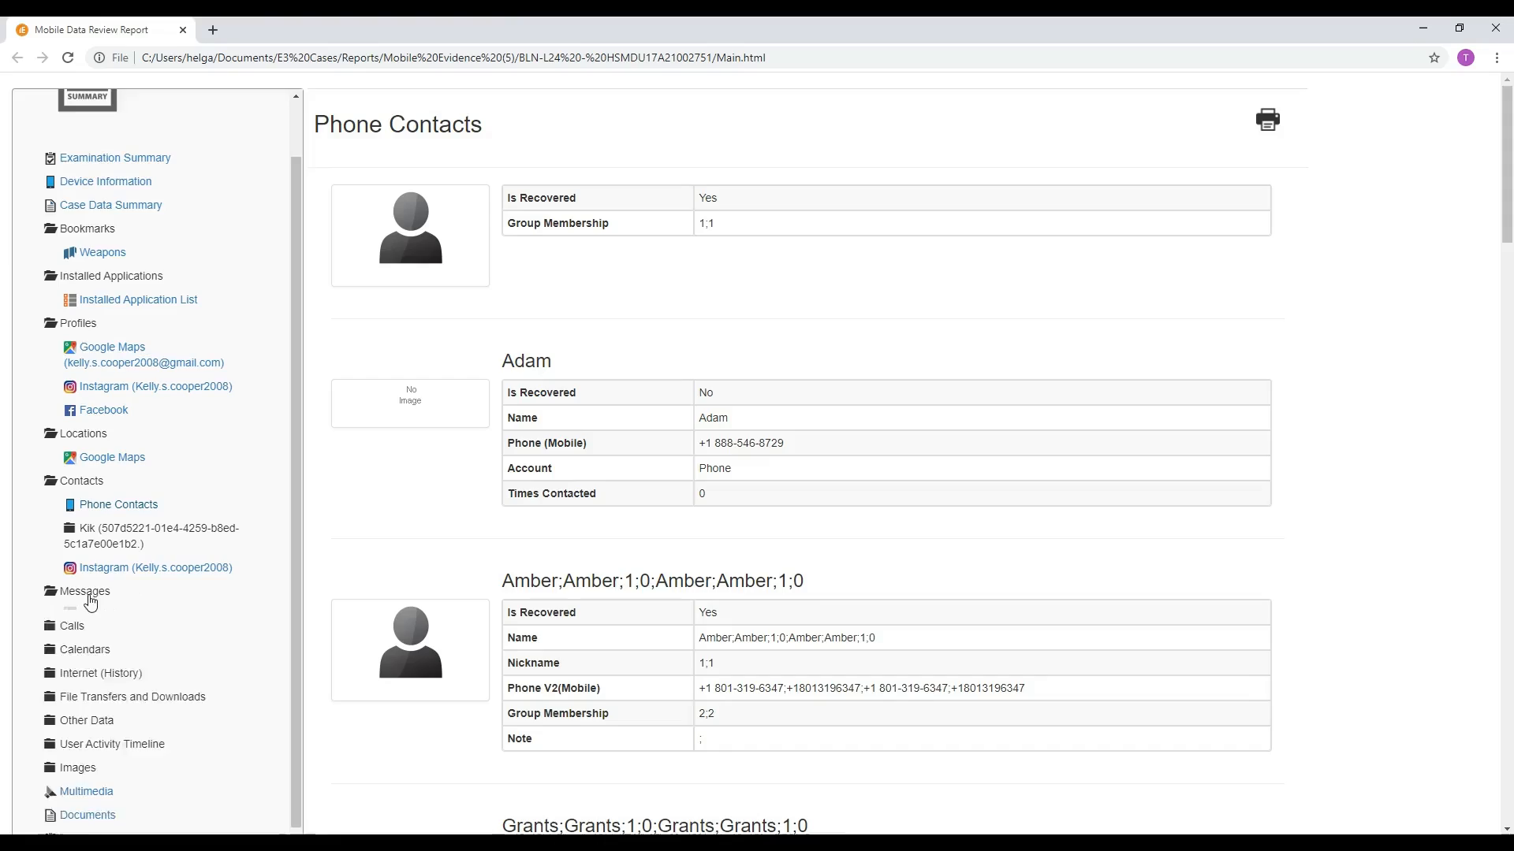
left_click(85, 791)
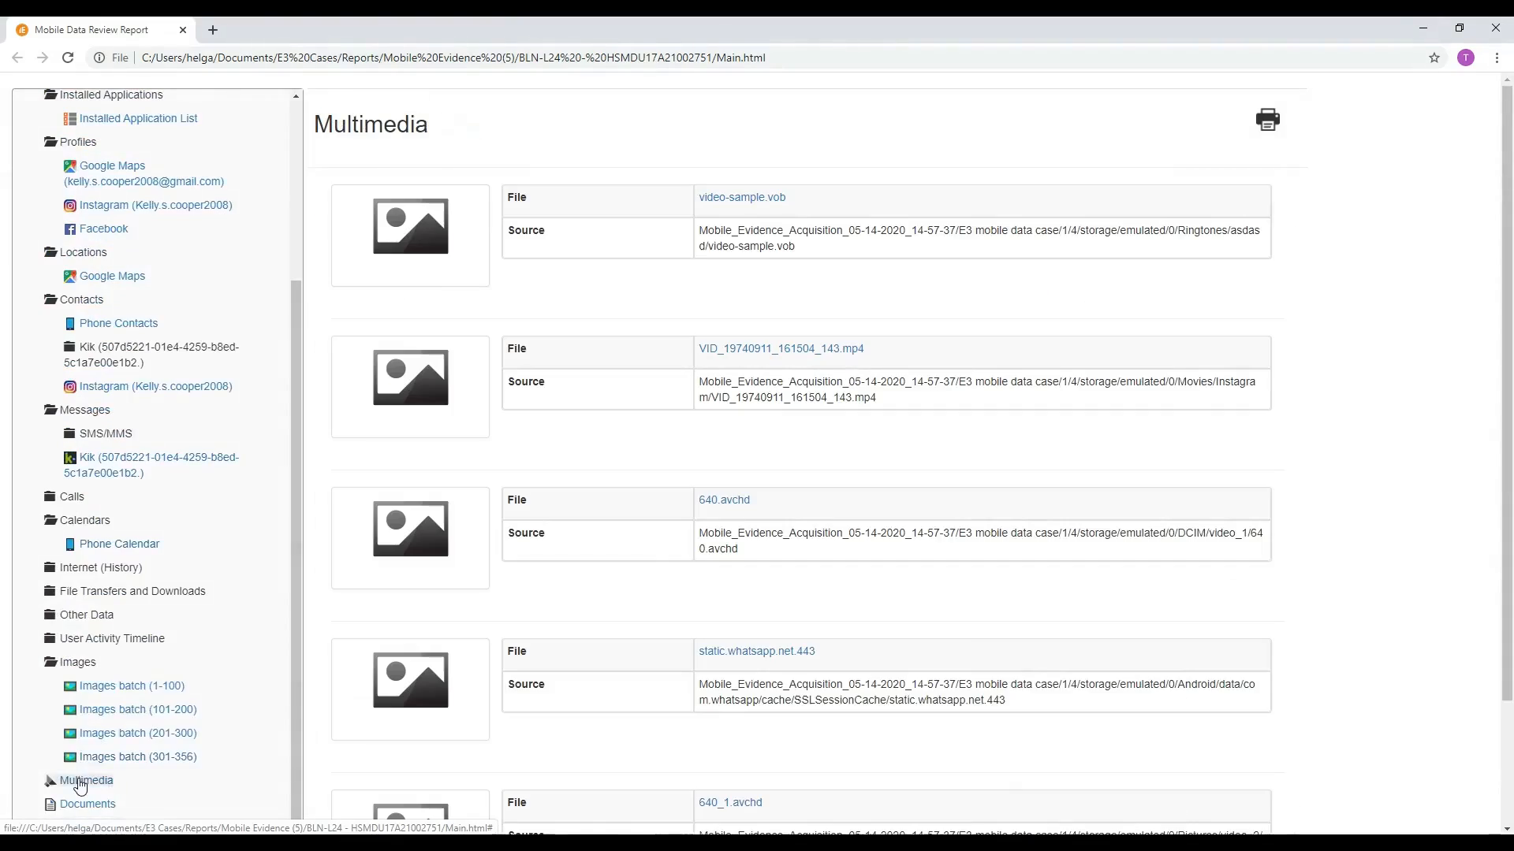
left_click(780, 348)
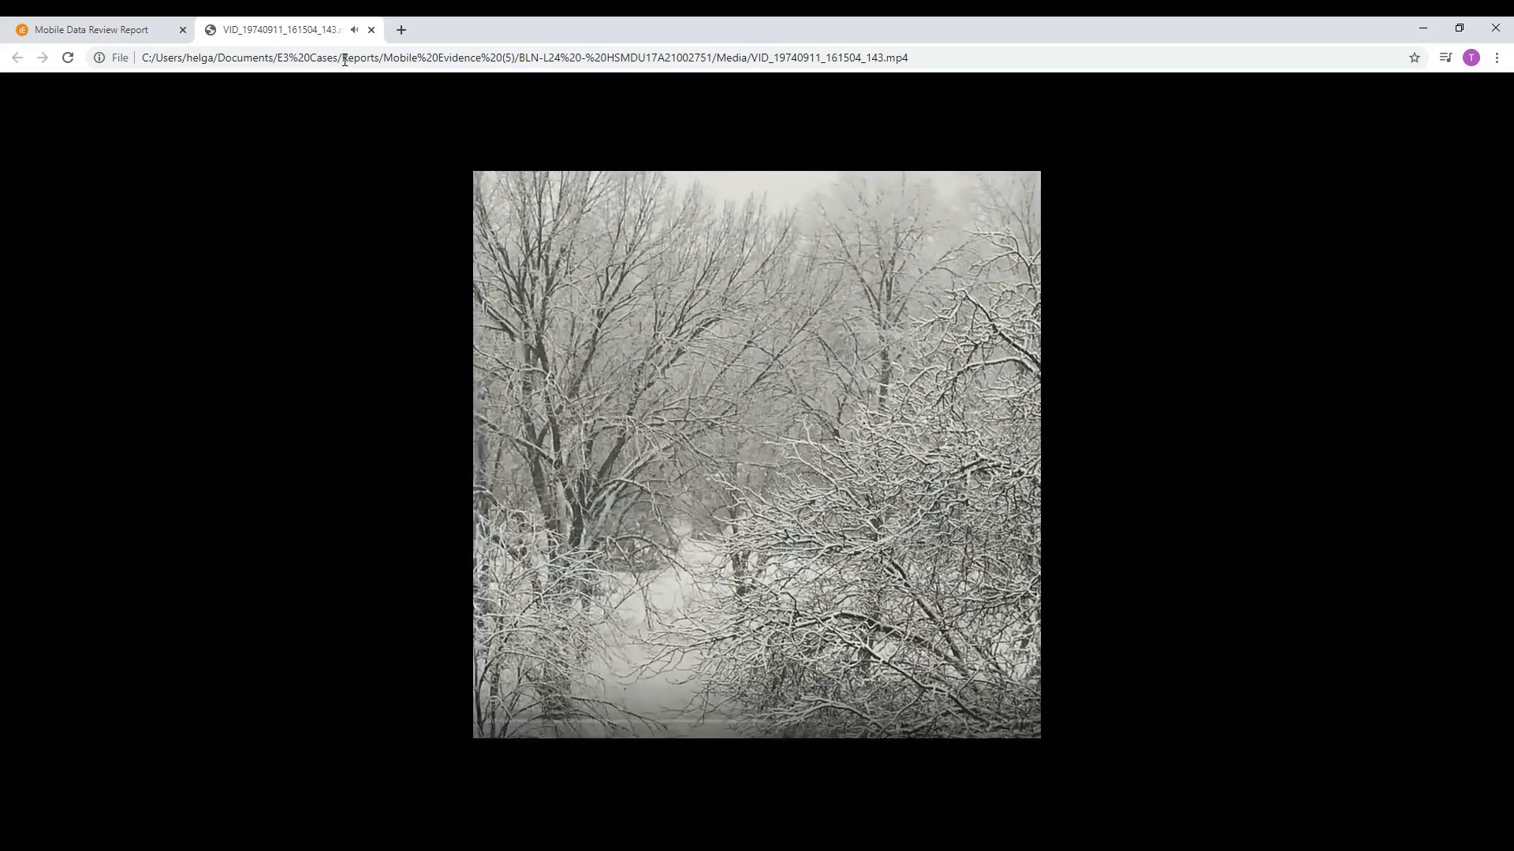